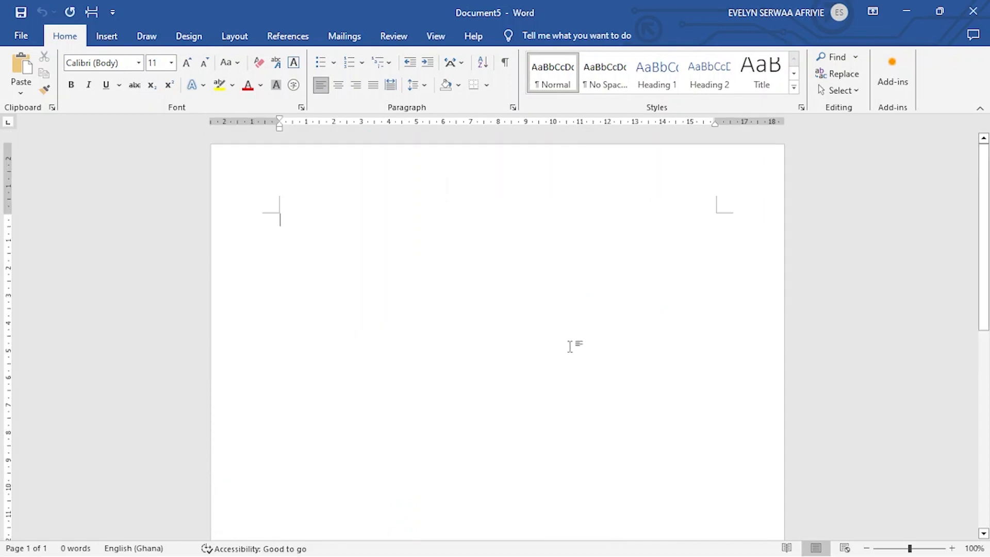
pyautogui.moveTo(553, 328)
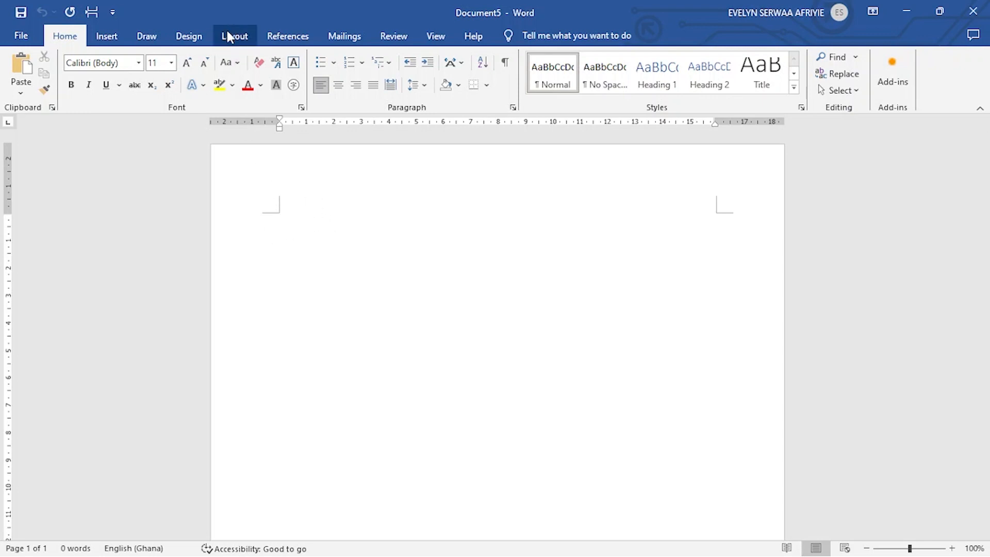
# - Set the top, bottom, left and right page margins to 0 through Custom Margins
pyautogui.click(235, 36)
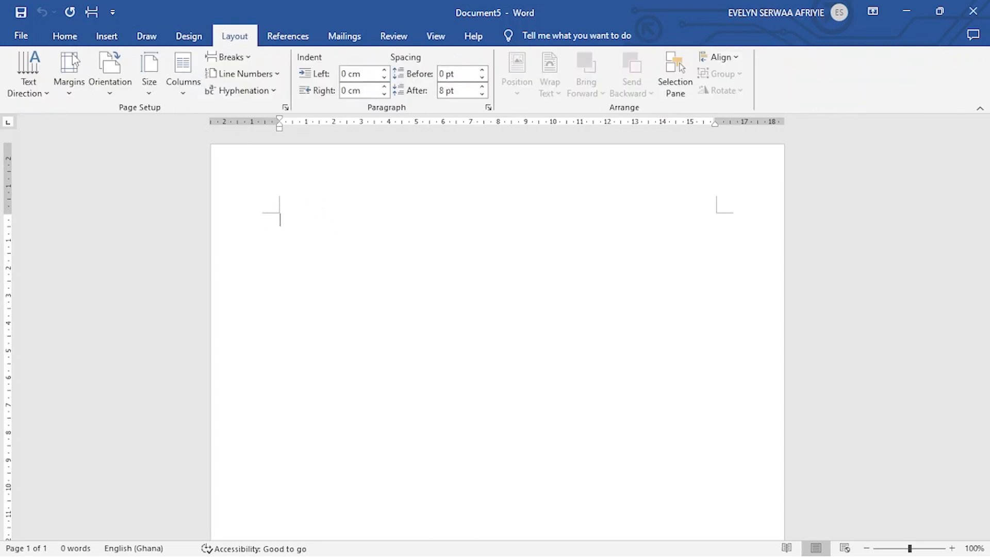
pyautogui.click(68, 72)
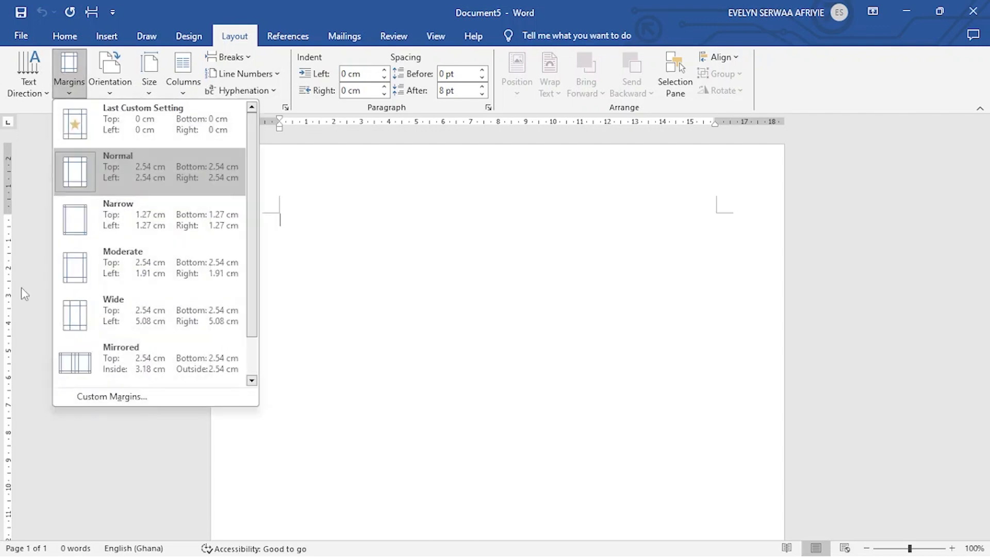
pyautogui.click(111, 396)
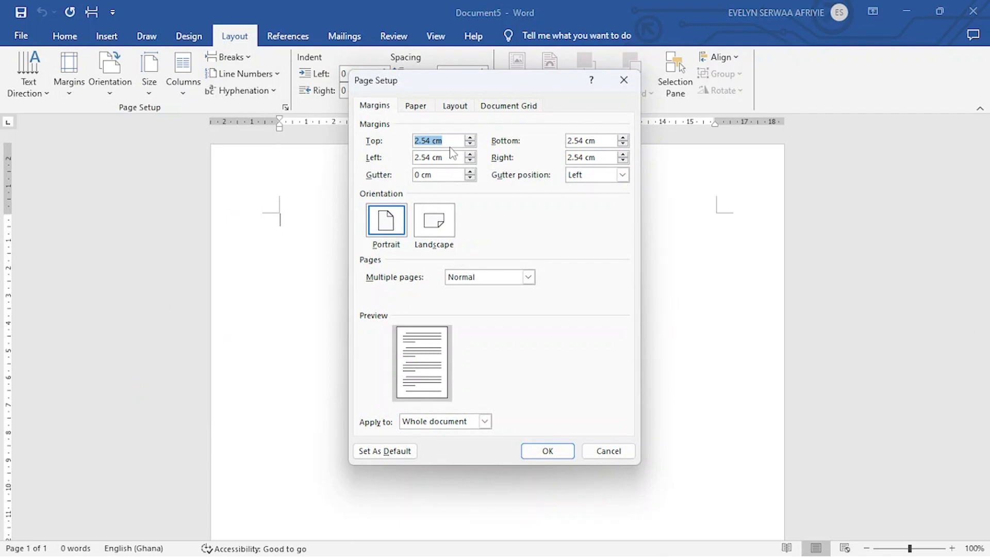
pyautogui.write('0')
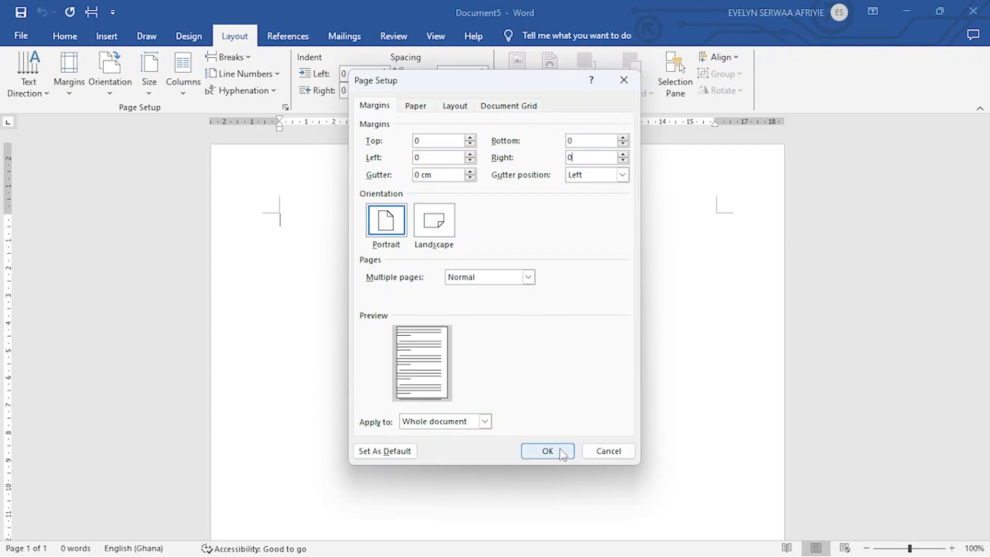
pyautogui.click(547, 451)
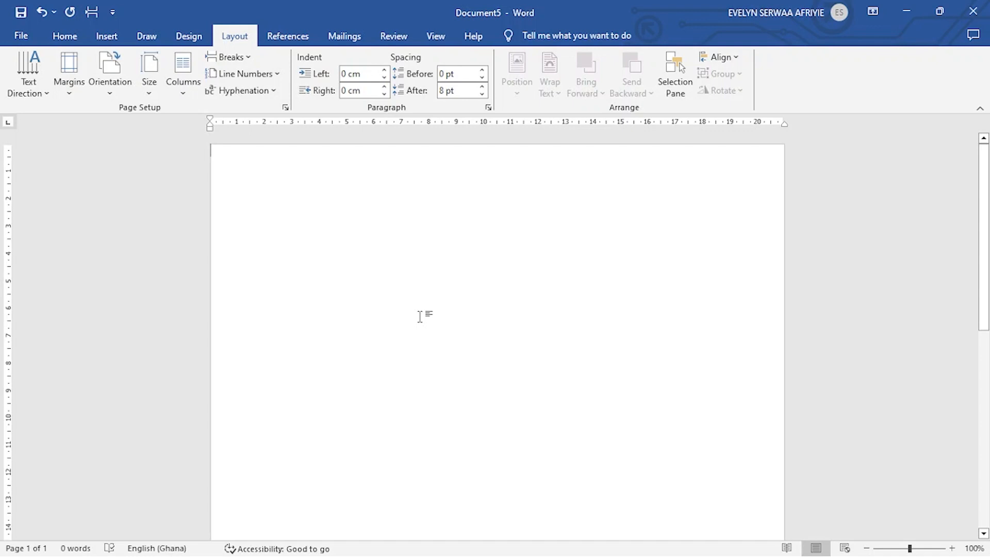
pyautogui.moveTo(344, 243)
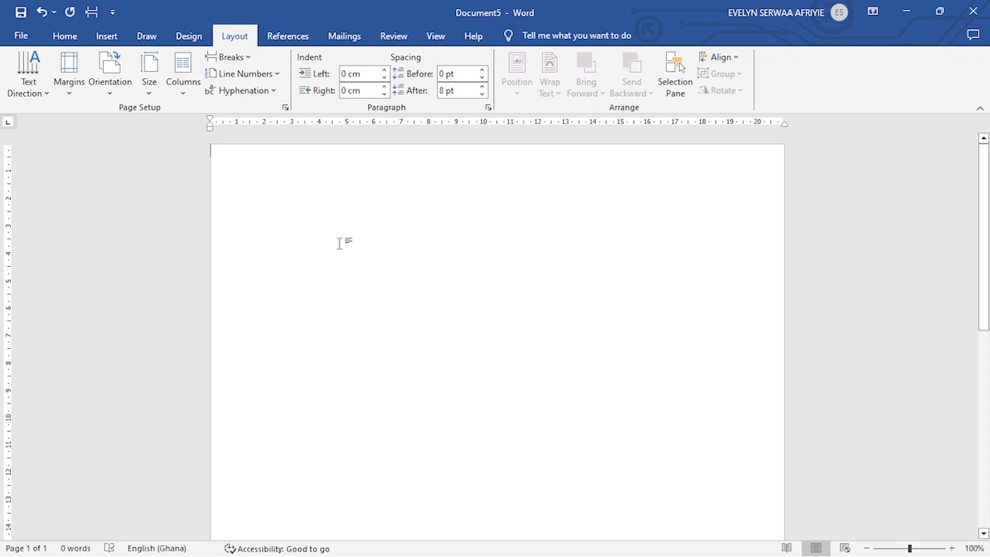
pyautogui.moveTo(74, 106)
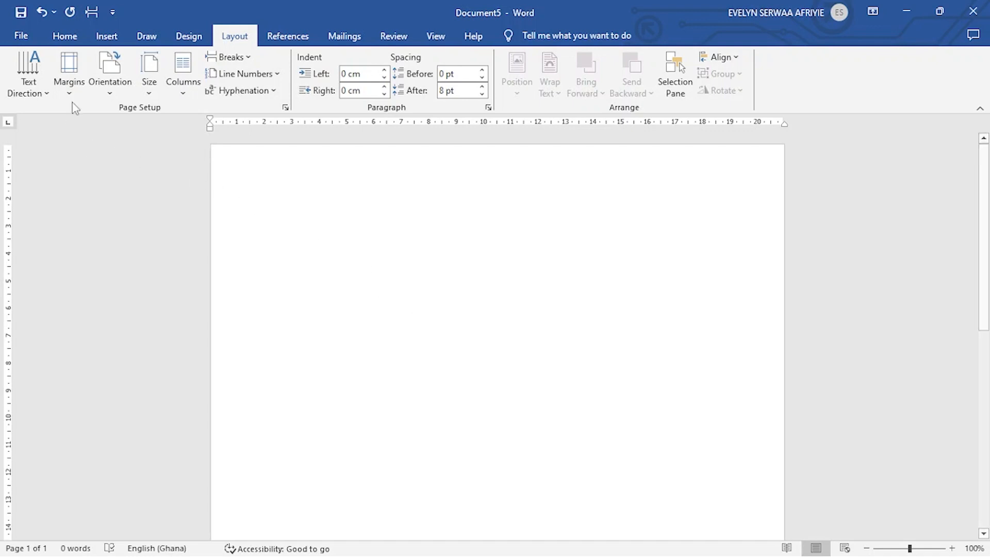
# - Switch the ribbon to the Insert tools
pyautogui.click(106, 36)
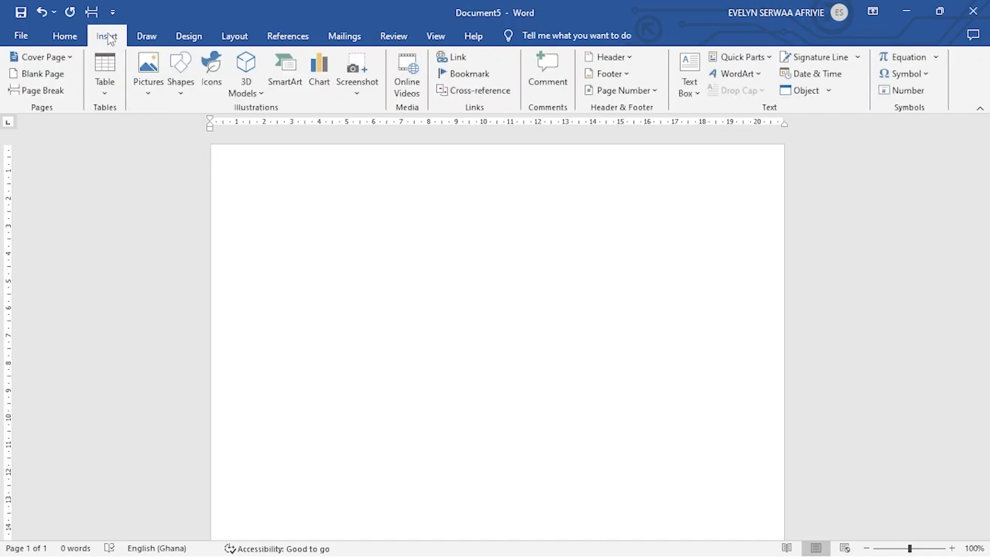
pyautogui.moveTo(43, 74)
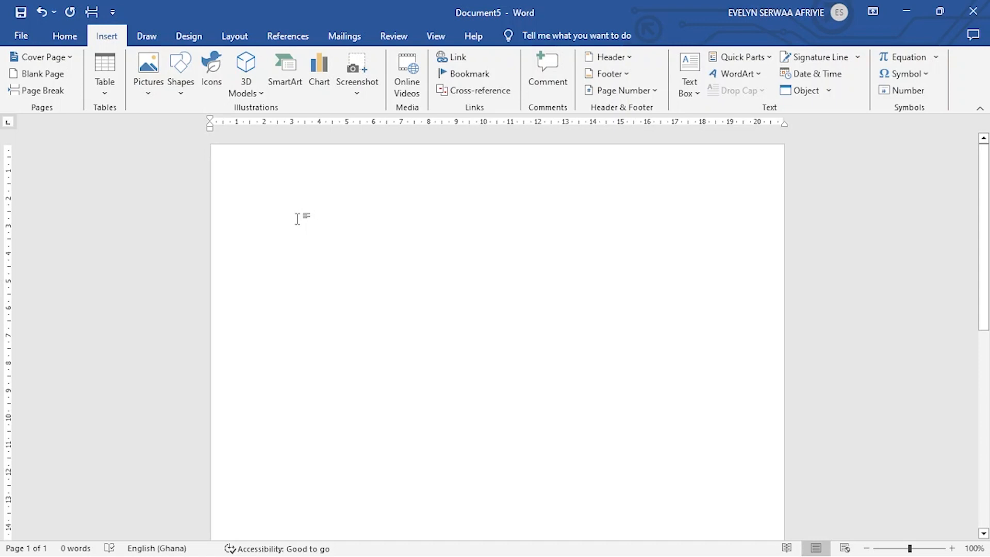
pyautogui.moveTo(314, 259)
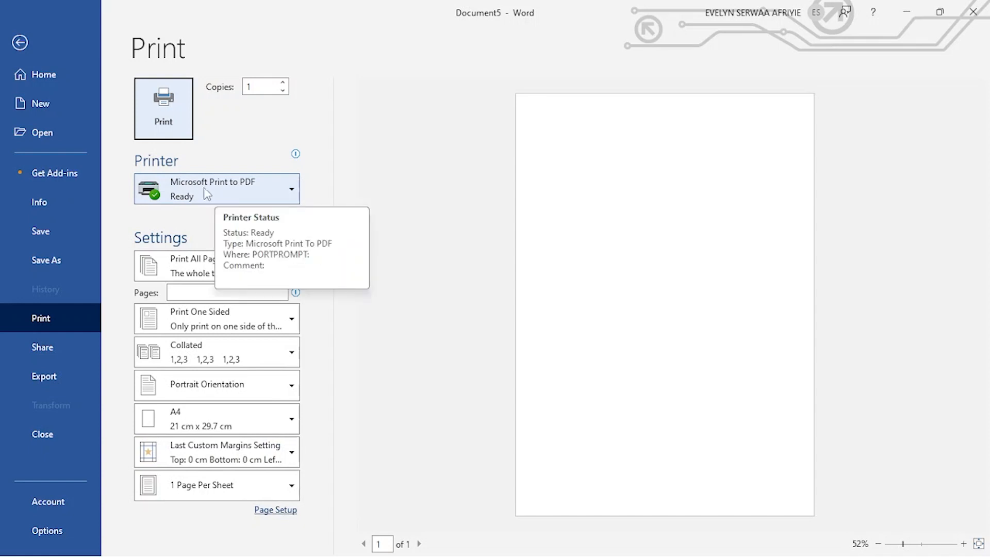
pyautogui.moveTo(259, 197)
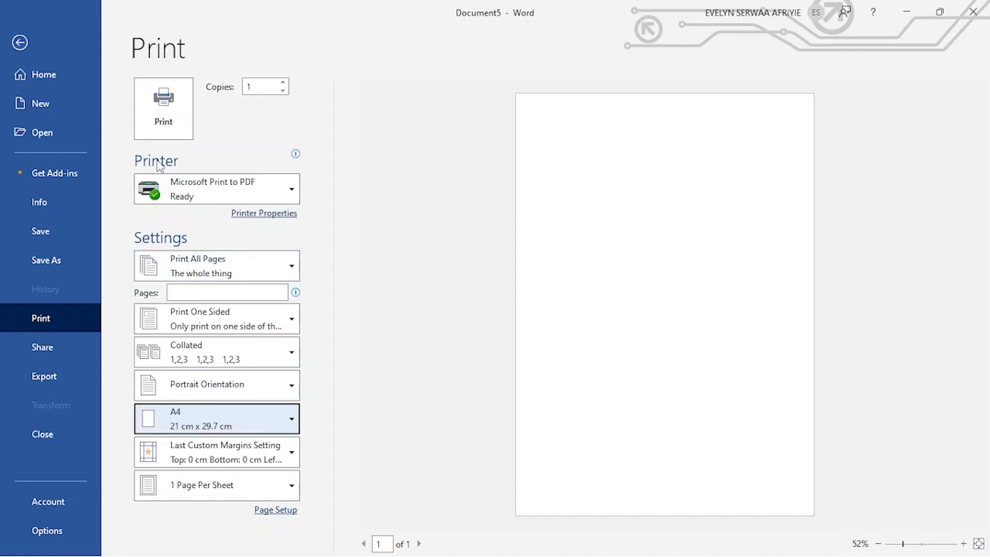
pyautogui.click(19, 42)
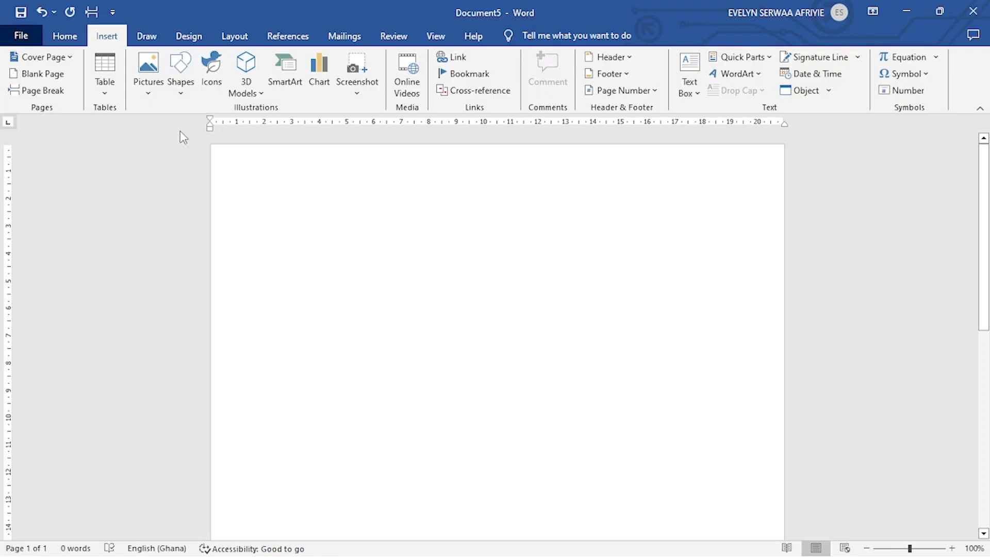
# - Draw a tall rectangle near the page's left side and set its width to 7 cm
pyautogui.click(21, 35)
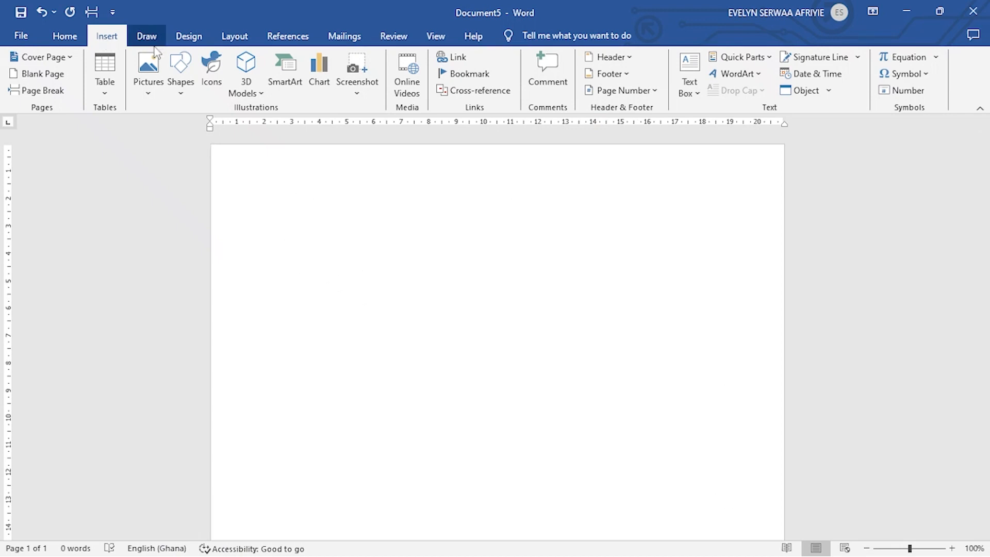
pyautogui.click(181, 70)
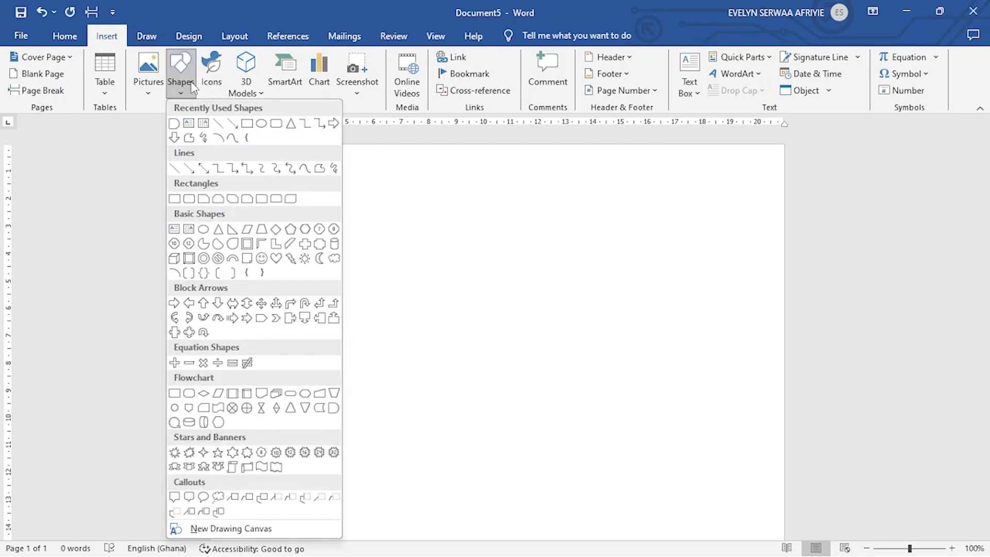
pyautogui.moveTo(275, 214)
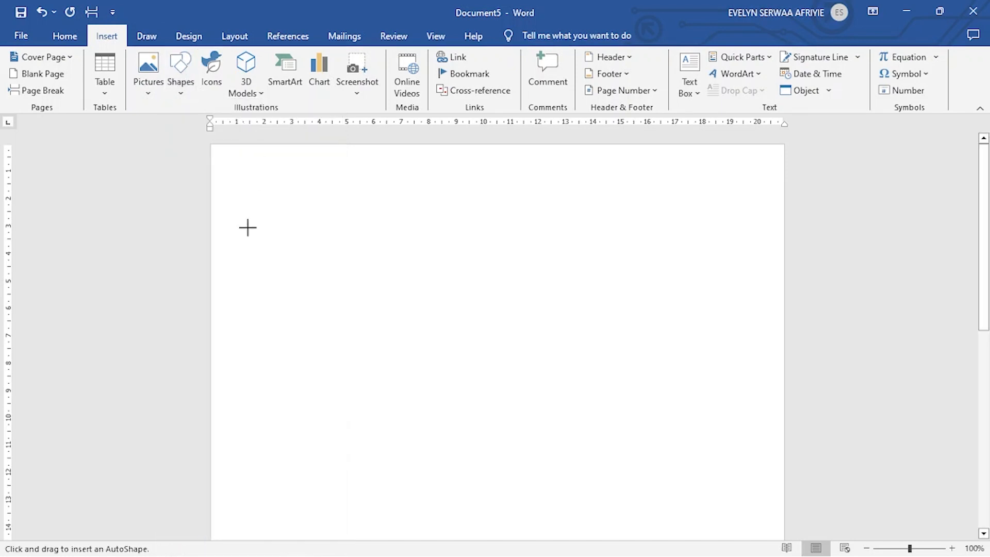
pyautogui.moveTo(247, 206); pyautogui.dragTo(390, 470)
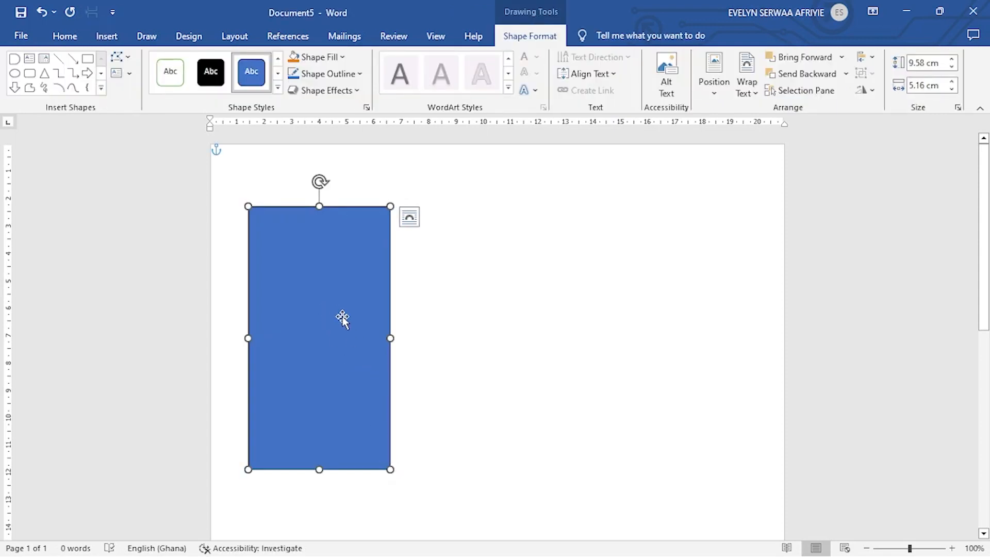
pyautogui.moveTo(357, 337)
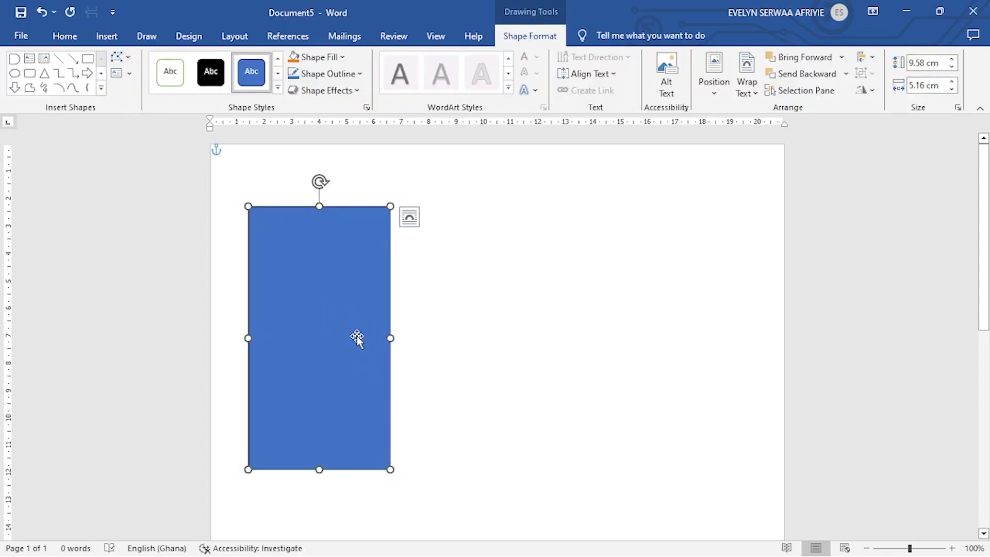
pyautogui.click(927, 84)
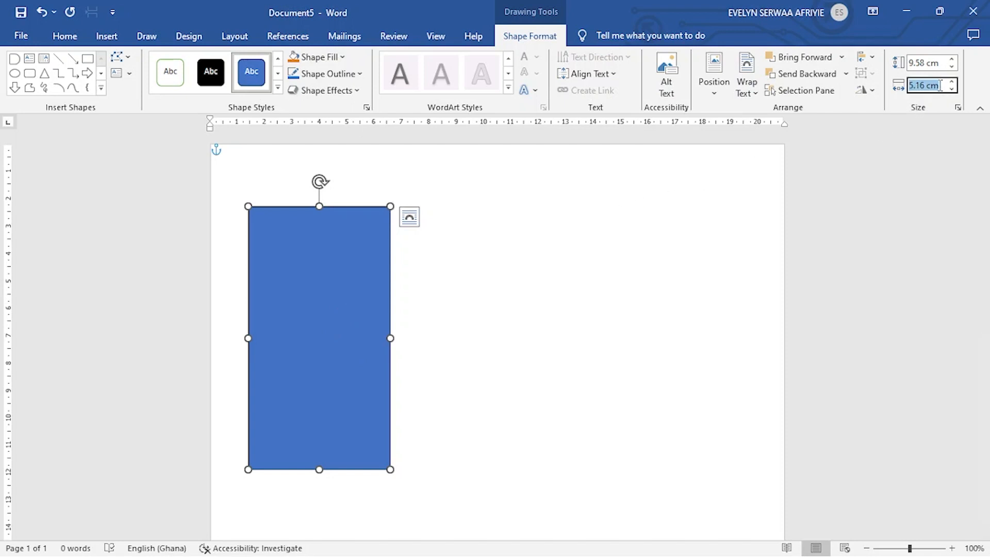
pyautogui.write('7')
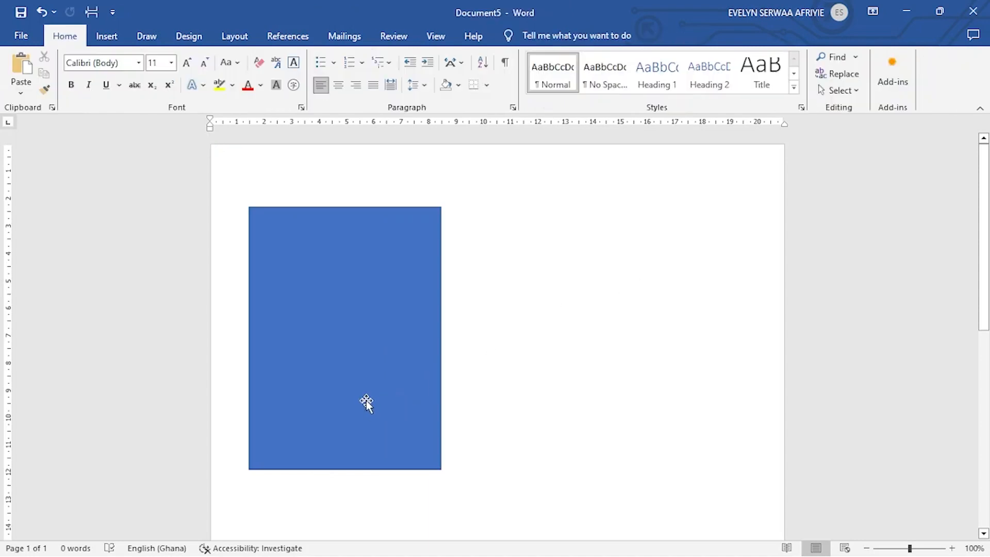
# - Align the blue rectangle flush with the page's left edge
pyautogui.click(344, 338)
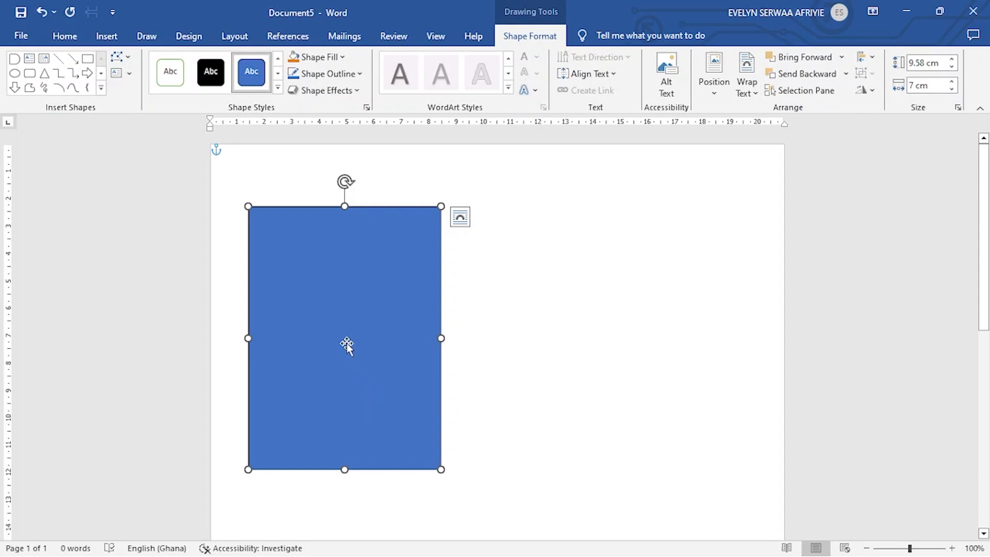
pyautogui.moveTo(824, 44)
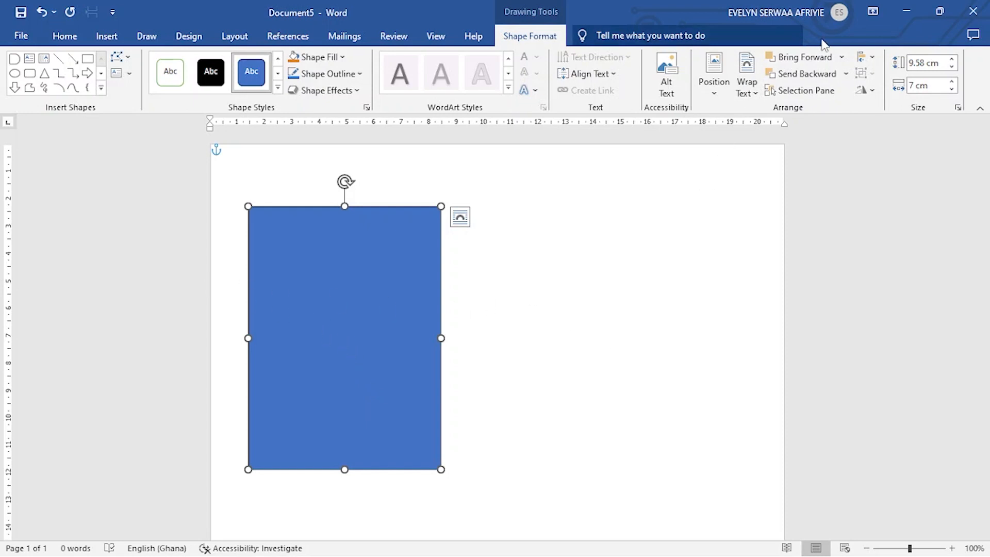
pyautogui.moveTo(863, 57)
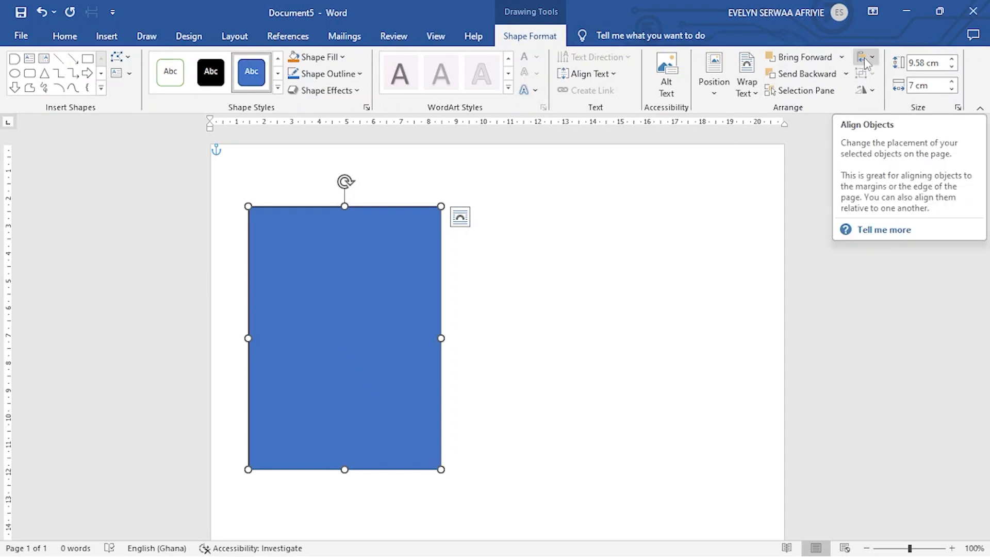
pyautogui.click(866, 57)
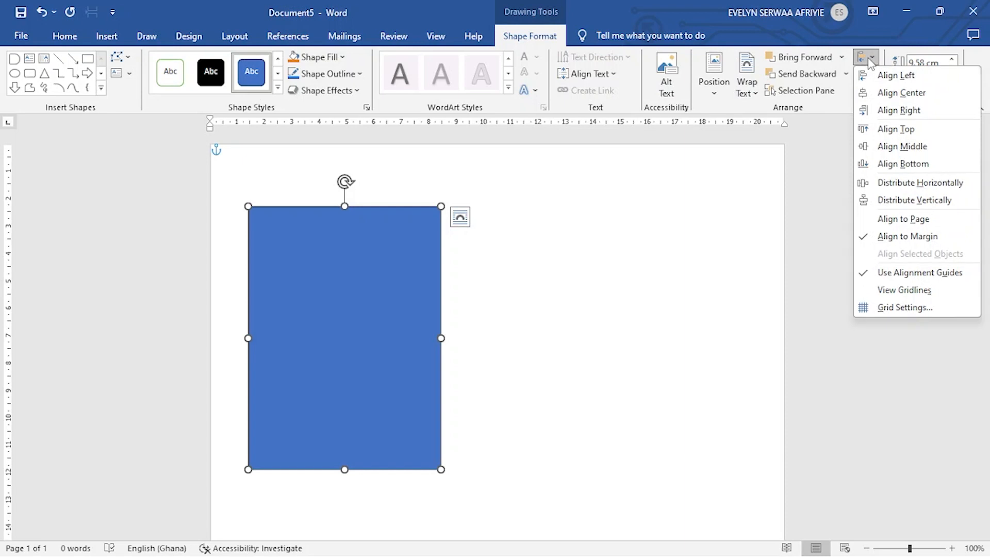
pyautogui.moveTo(880, 68)
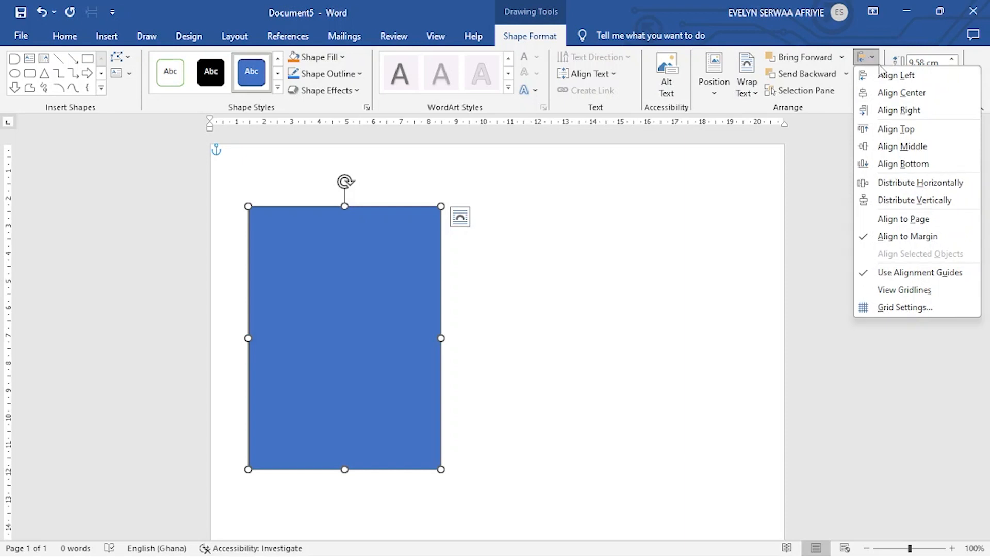
pyautogui.click(900, 75)
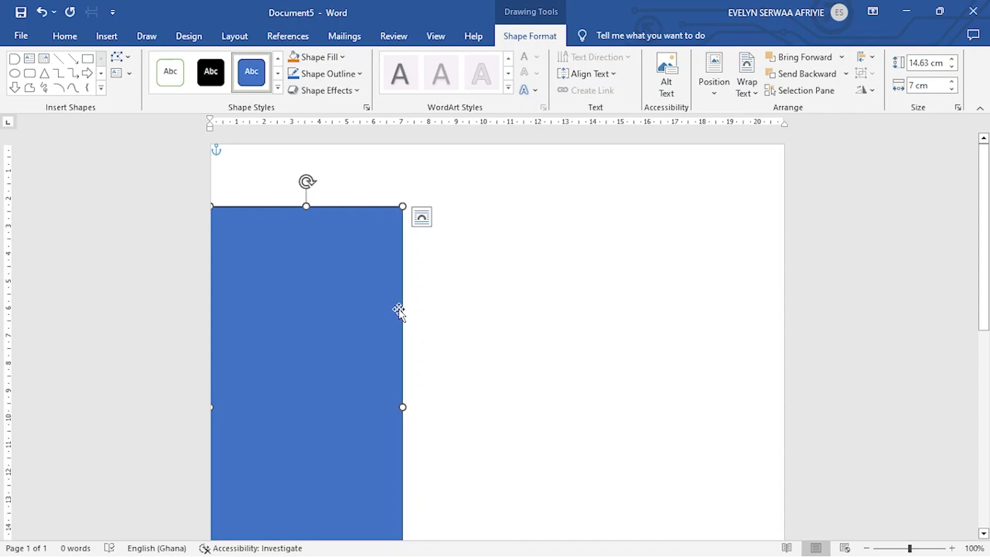
pyautogui.moveTo(270, 243)
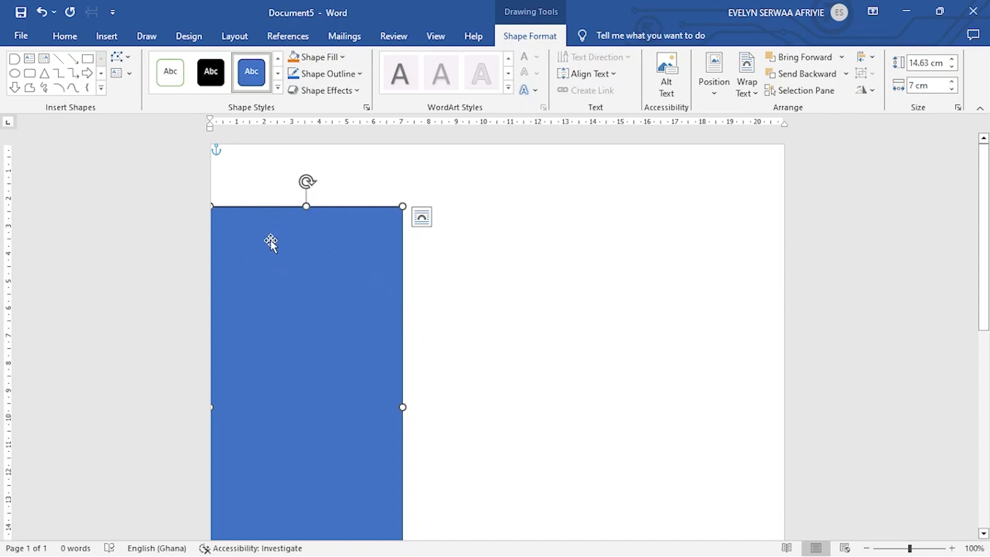
pyautogui.moveTo(287, 234)
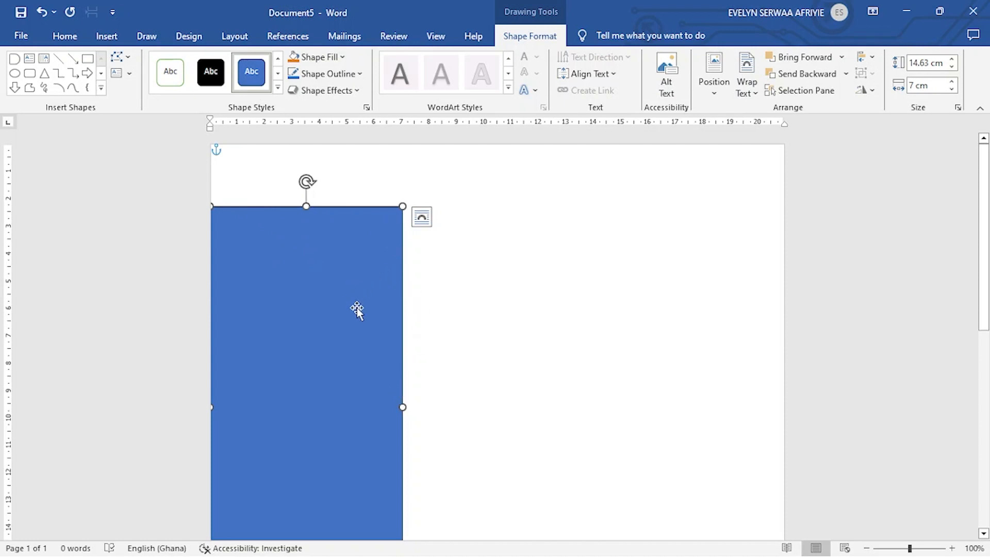
pyautogui.moveTo(354, 313)
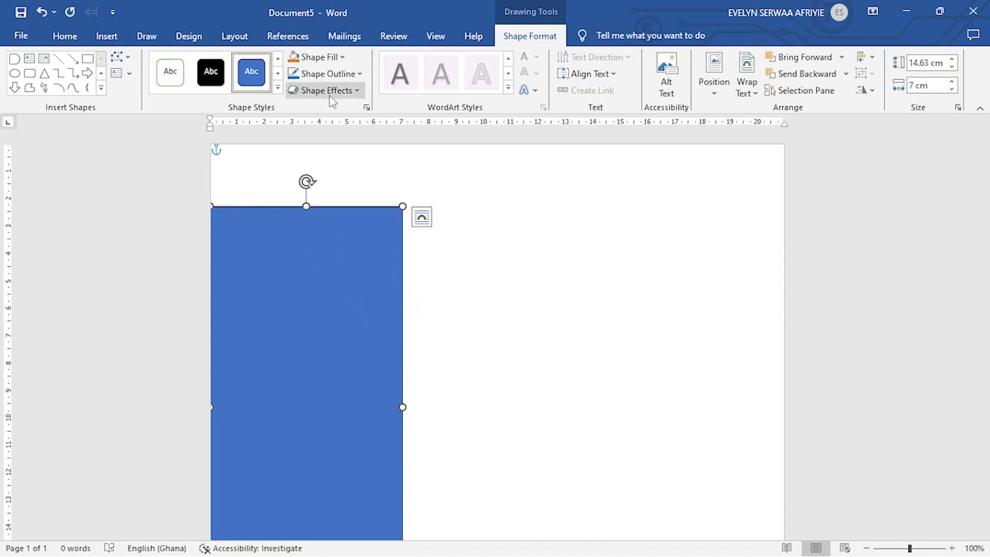
# - Remove the rectangle's outline and drag it up to the page's top edge
pyautogui.click(324, 73)
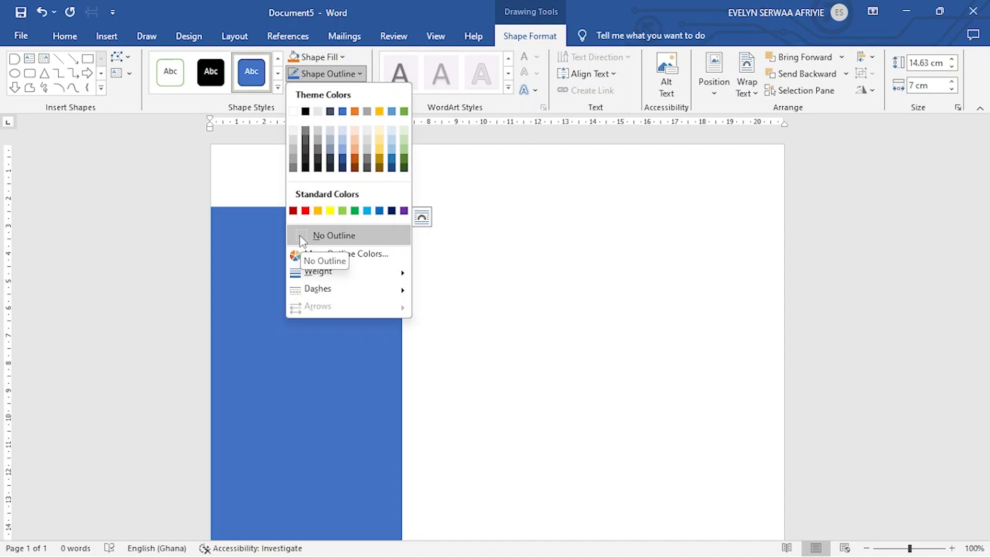
pyautogui.click(334, 235)
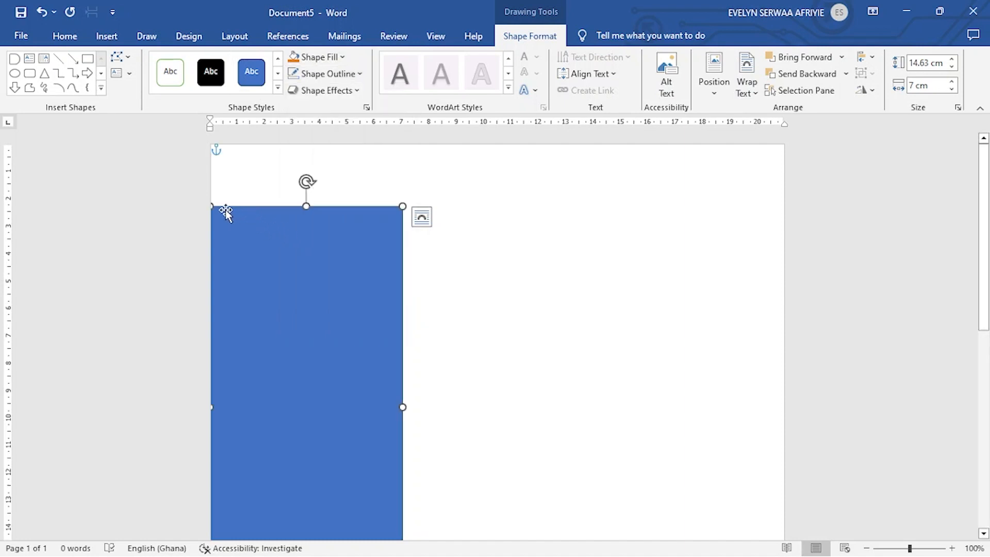
pyautogui.moveTo(372, 369)
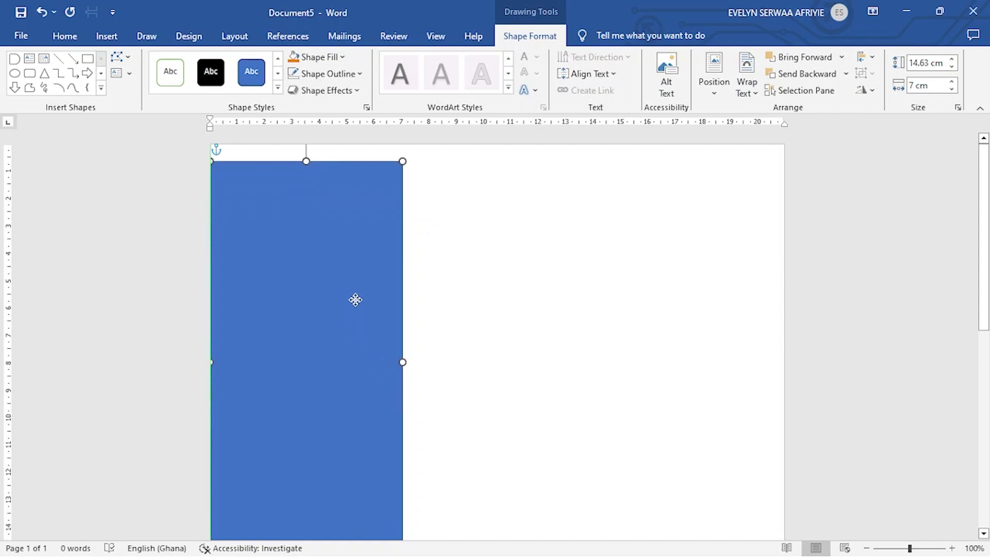
pyautogui.moveTo(355, 300); pyautogui.dragTo(359, 285)
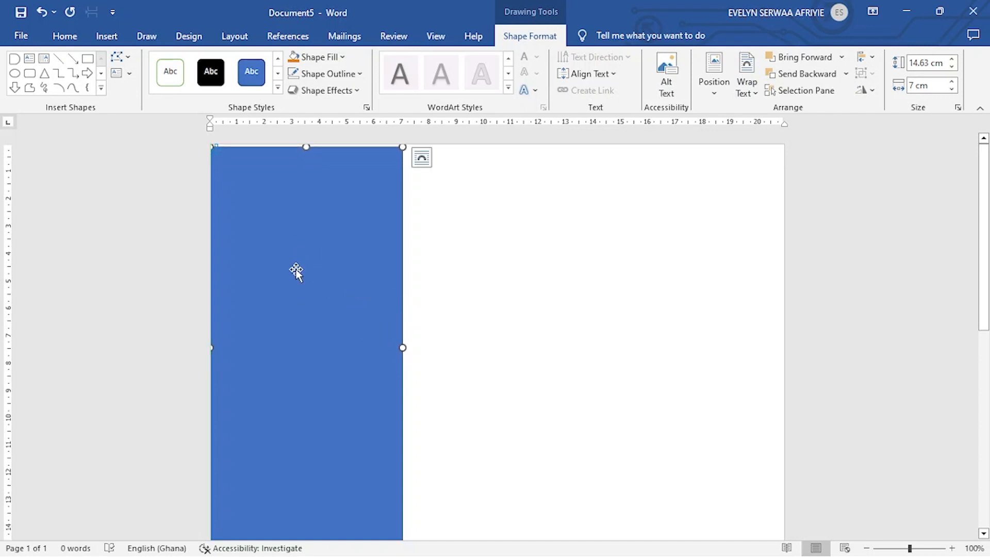
pyautogui.moveTo(345, 268)
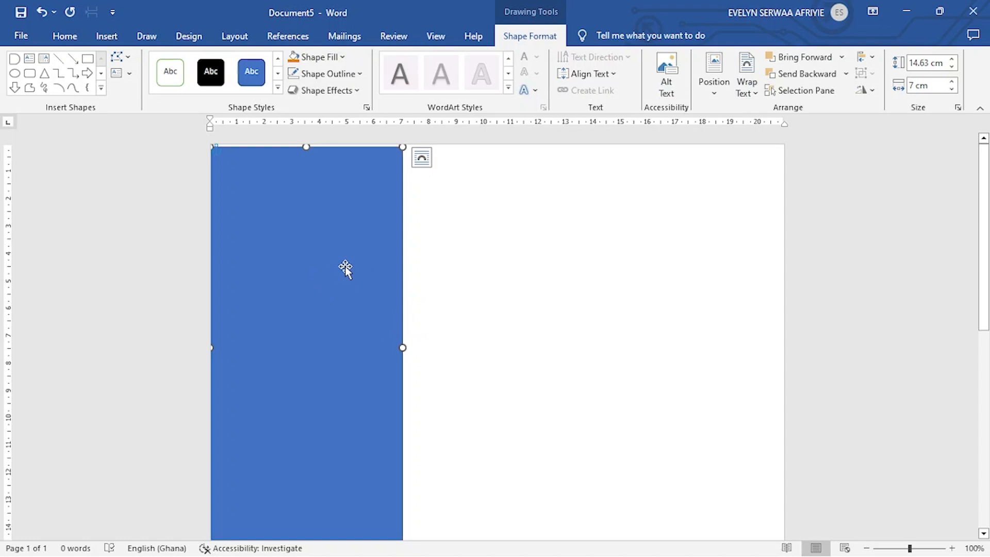
pyautogui.click(318, 57)
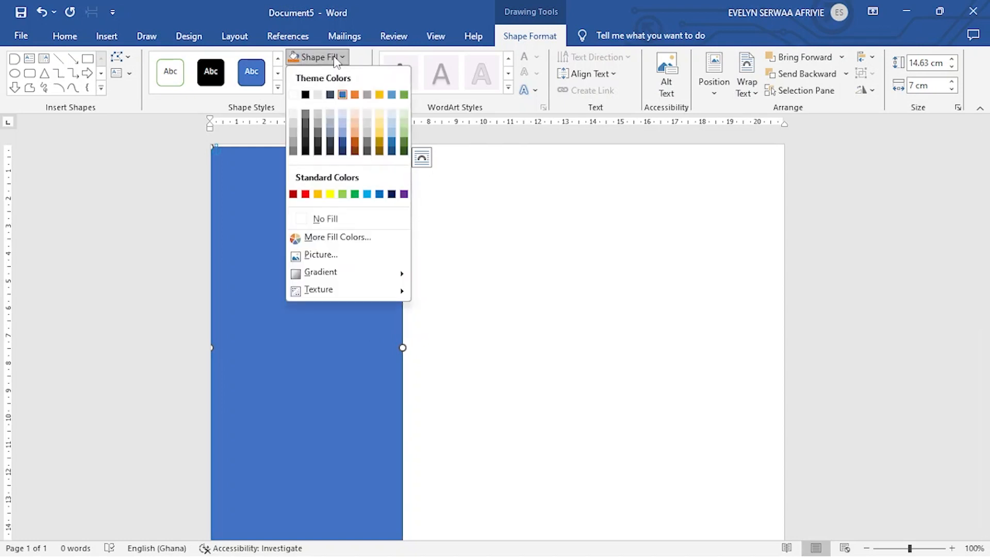
# - Fill the sidebar rectangle with Green, Accent 6, Darker 50%
pyautogui.click(403, 153)
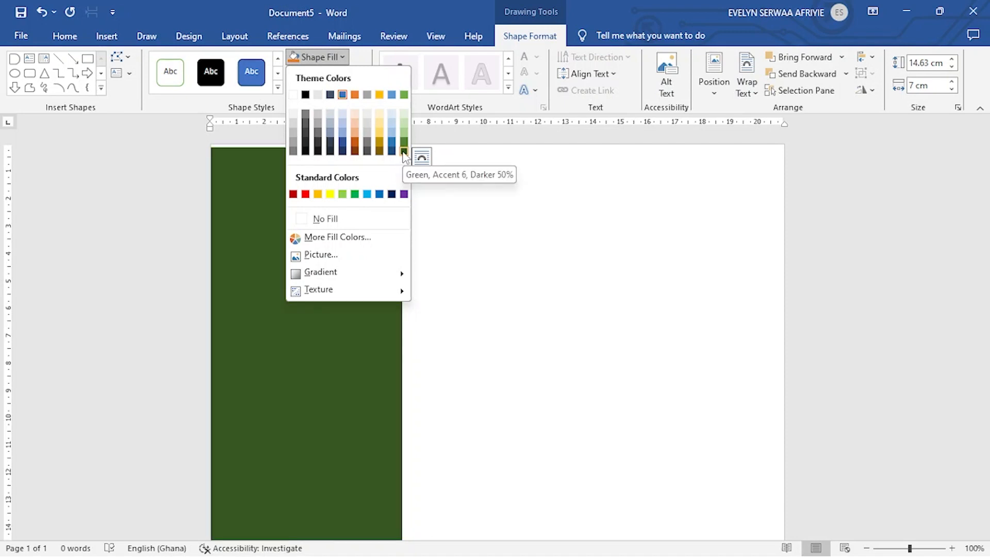
pyautogui.click(405, 153)
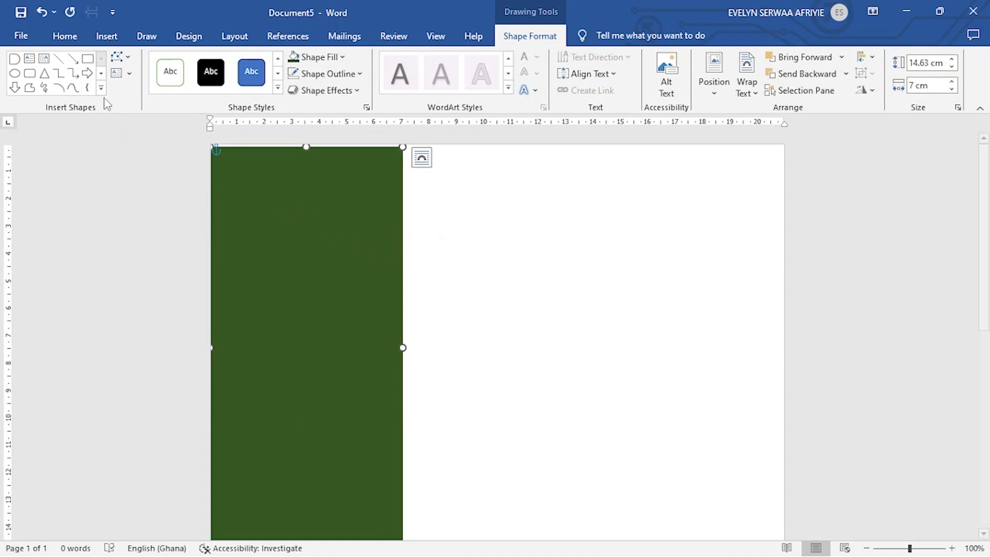
# - Draw a Half Frame shape right of the sidebar and move it toward the top-right
pyautogui.click(101, 88)
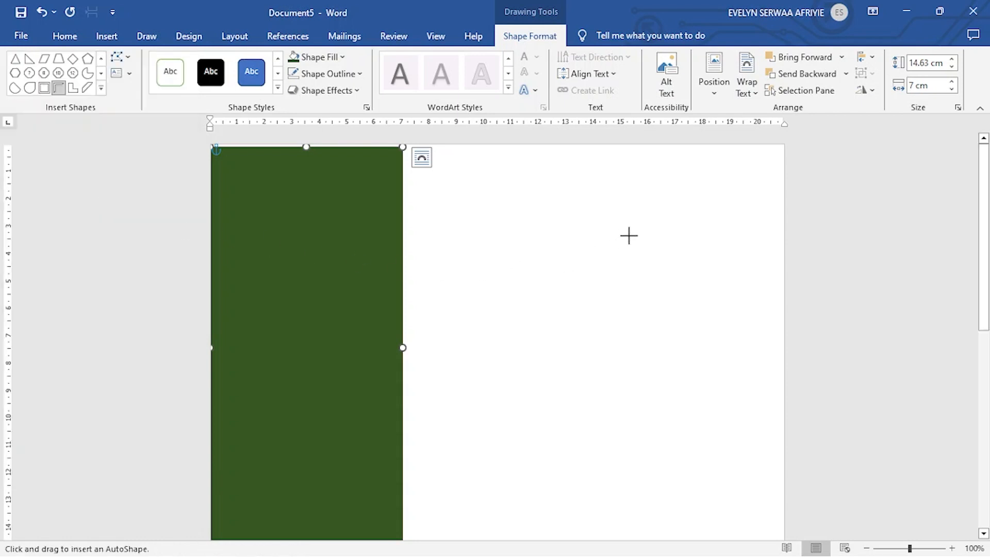
pyautogui.moveTo(628, 236); pyautogui.dragTo(534, 455)
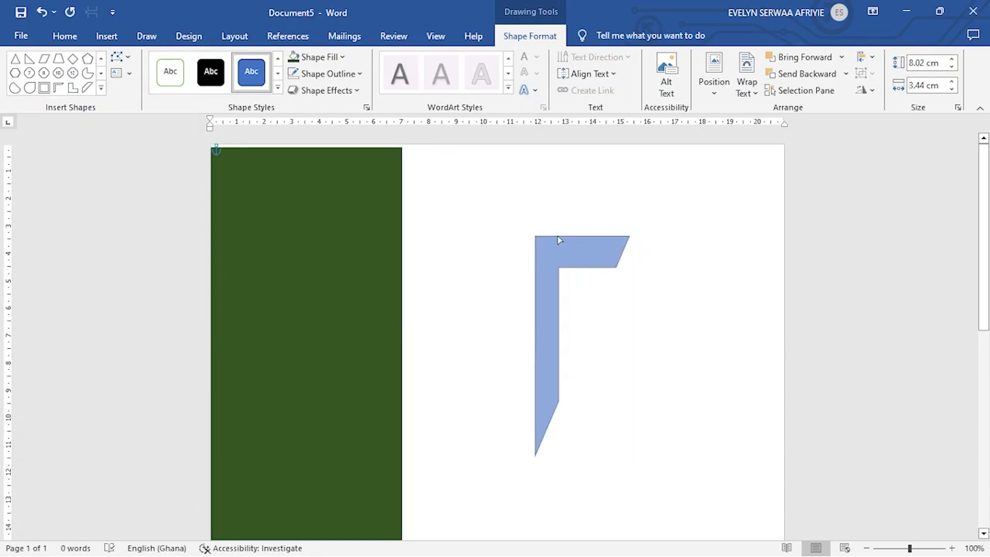
pyautogui.click(558, 240)
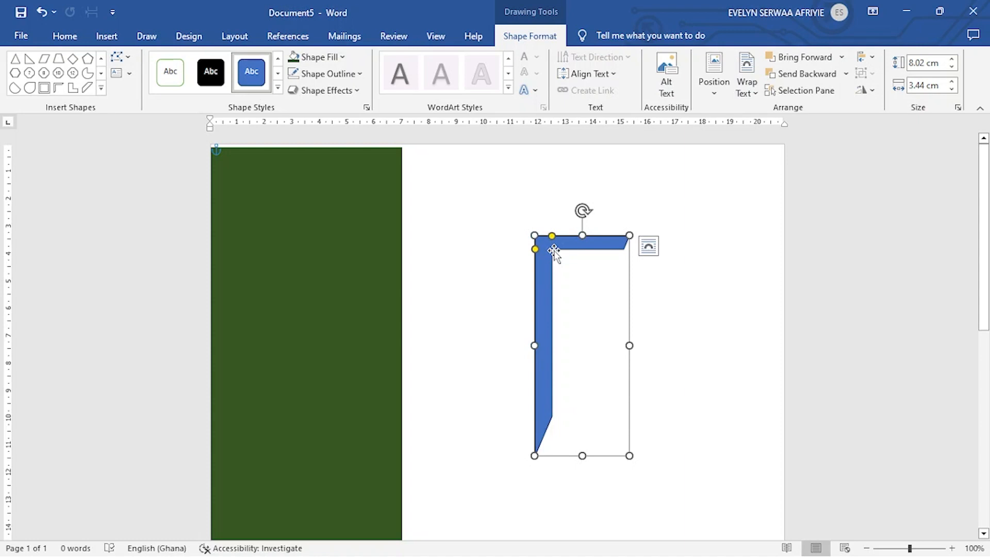
pyautogui.moveTo(555, 252); pyautogui.dragTo(717, 179)
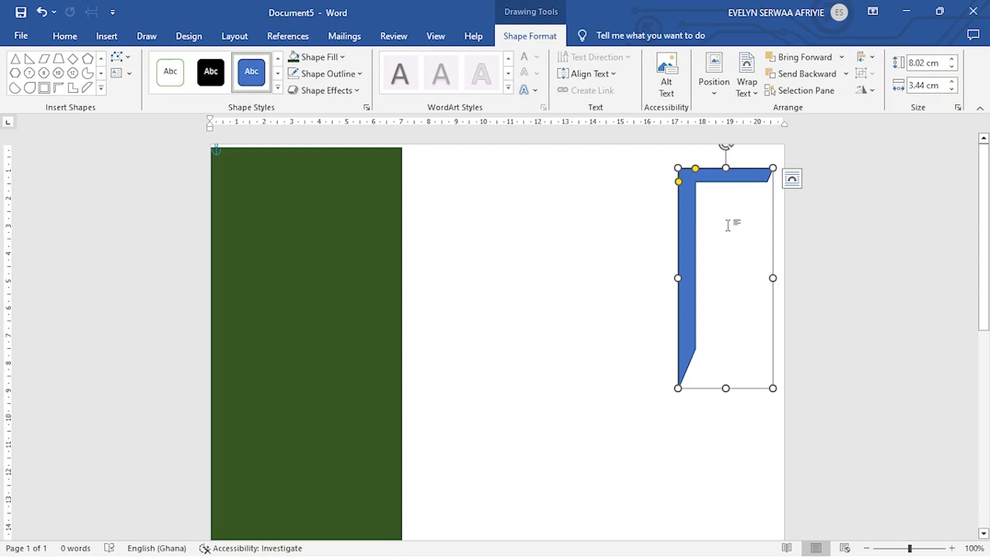
pyautogui.moveTo(866, 91)
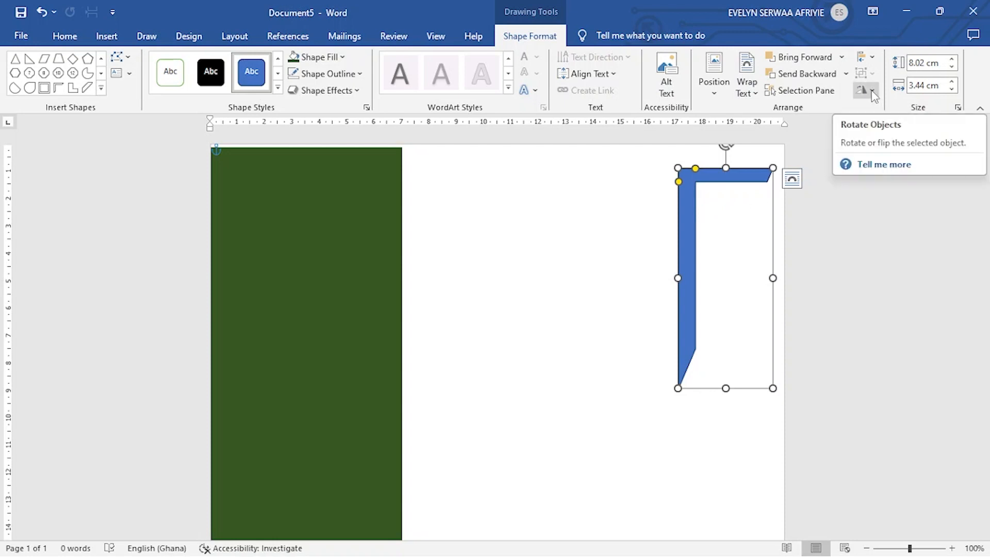
# - Flip the half frame horizontally and push it into the page's top-right corner
pyautogui.click(862, 90)
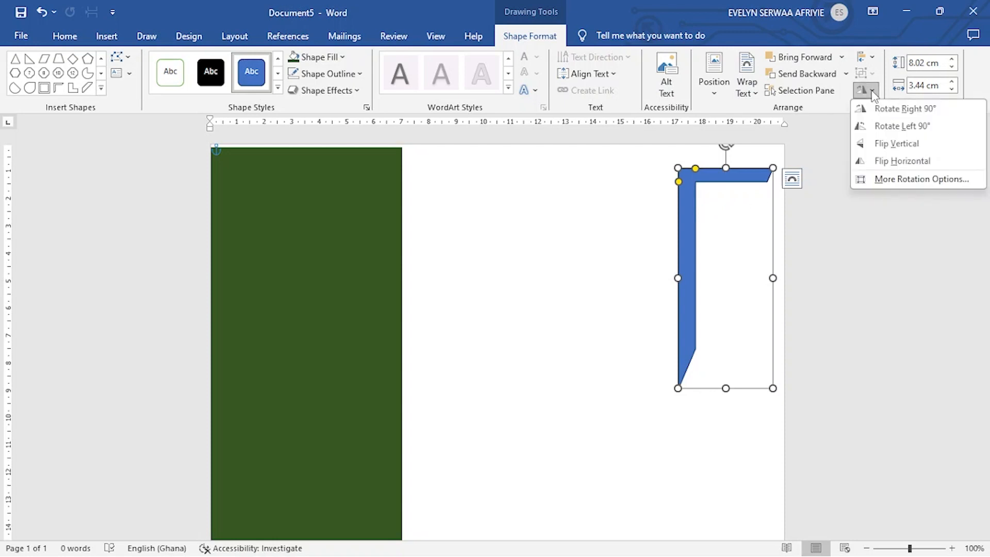
pyautogui.click(902, 126)
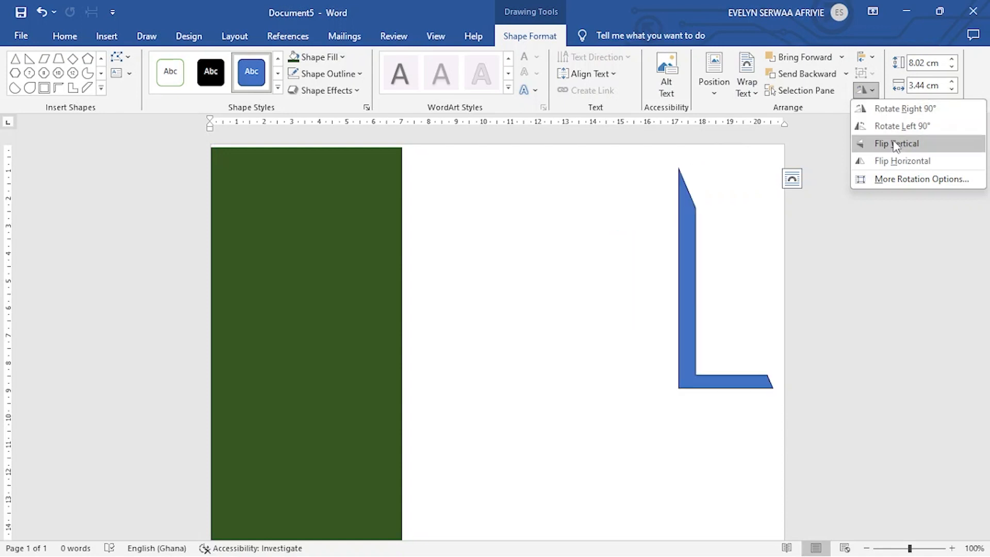
pyautogui.click(895, 144)
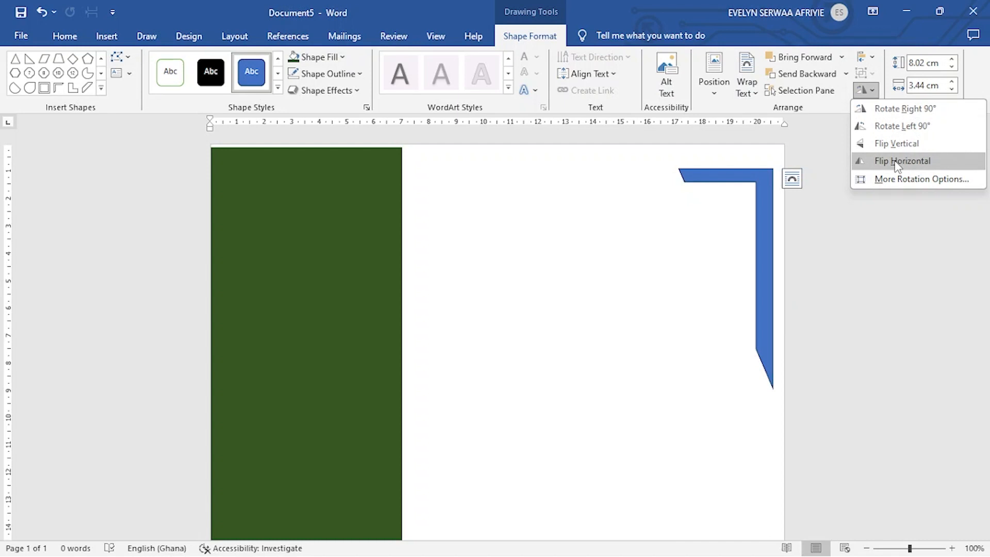
pyautogui.click(902, 161)
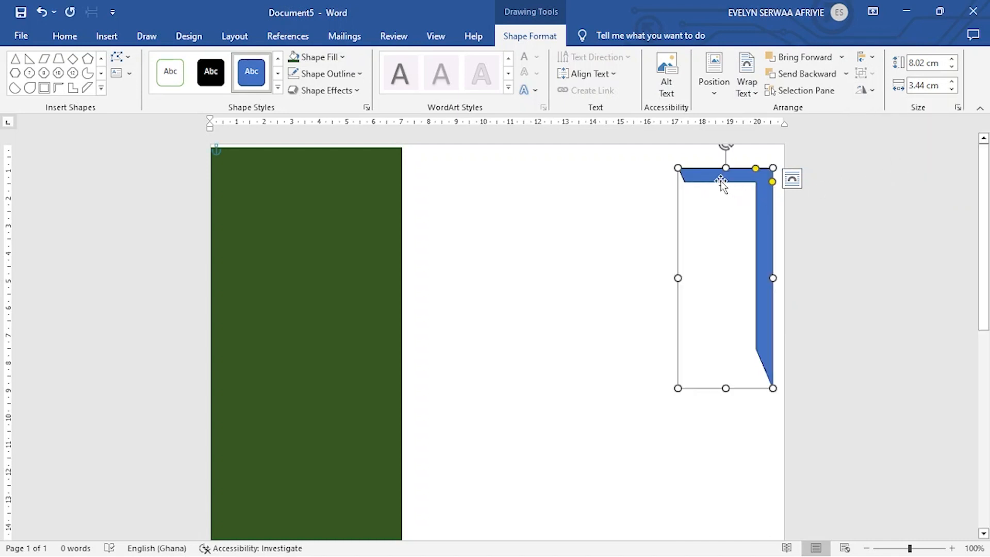
pyautogui.moveTo(723, 183); pyautogui.dragTo(736, 157)
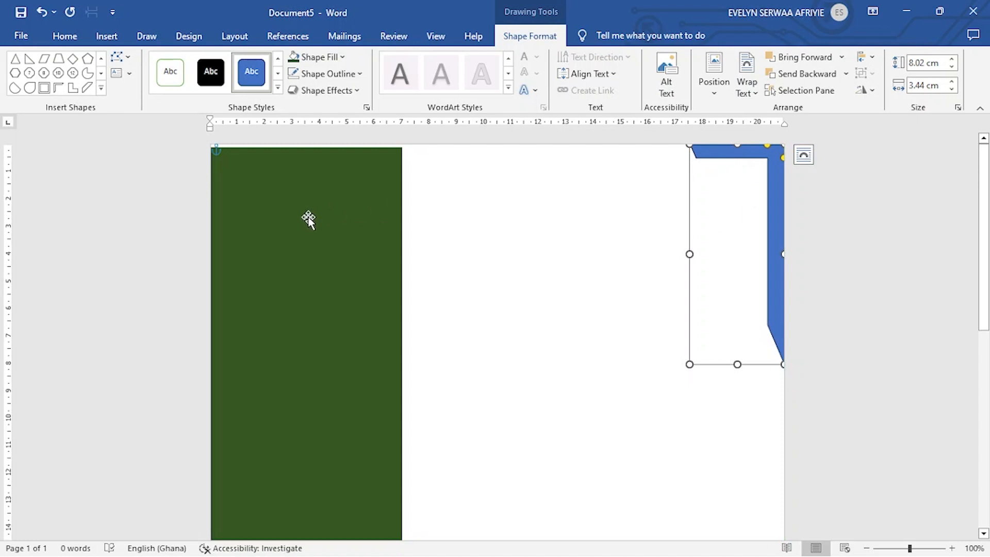
pyautogui.moveTo(650, 178)
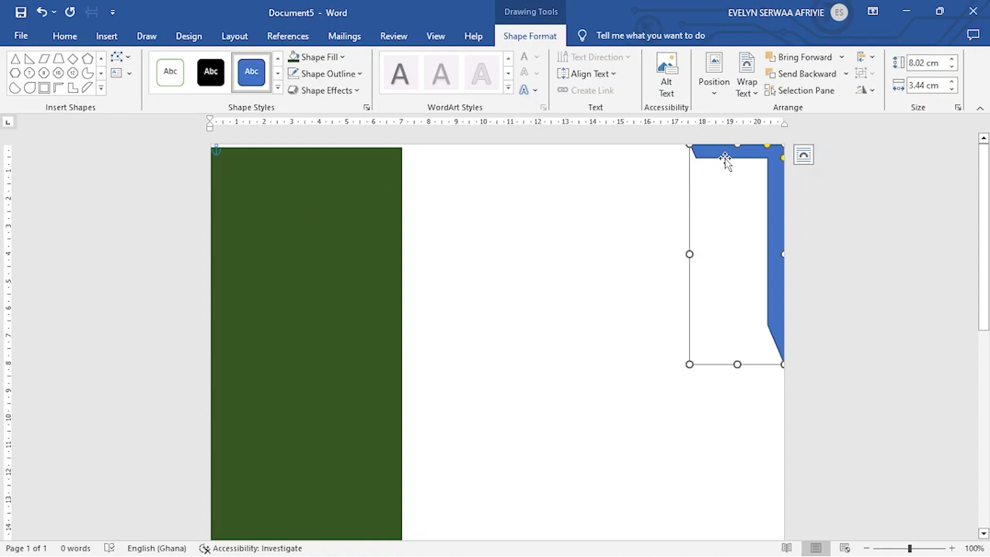
# - Give the corner shape no outline and a Green, Accent 6, Darker 50% fill
pyautogui.click(323, 74)
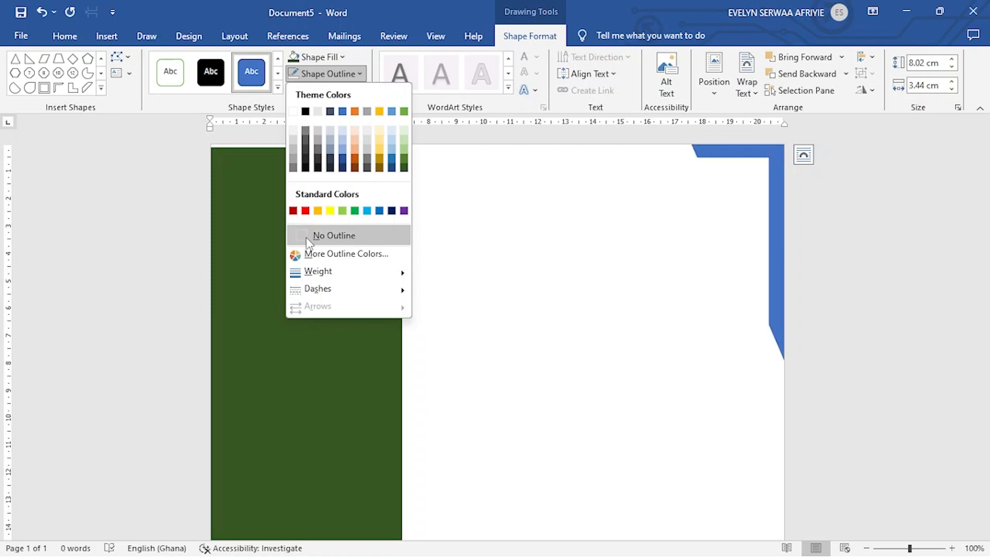
pyautogui.click(334, 235)
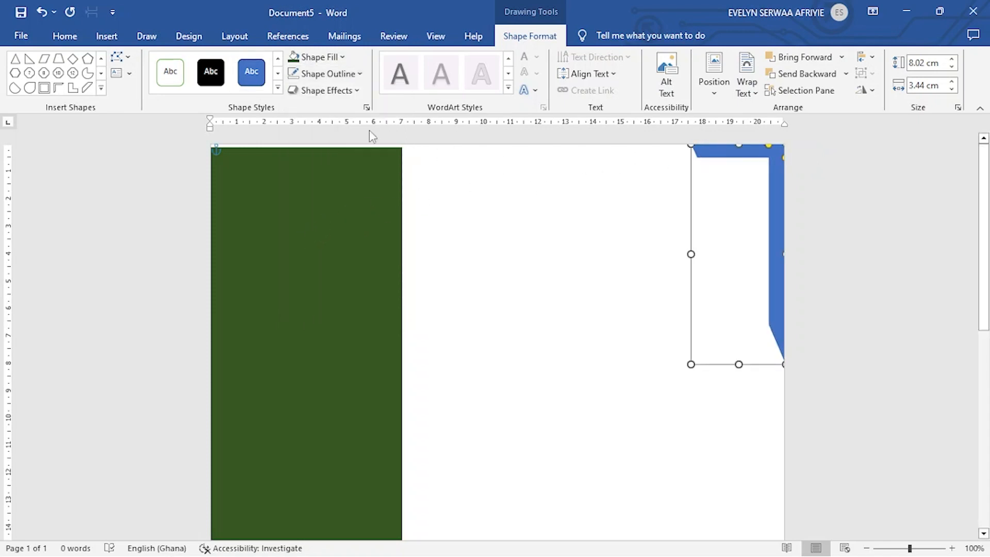
pyautogui.click(319, 56)
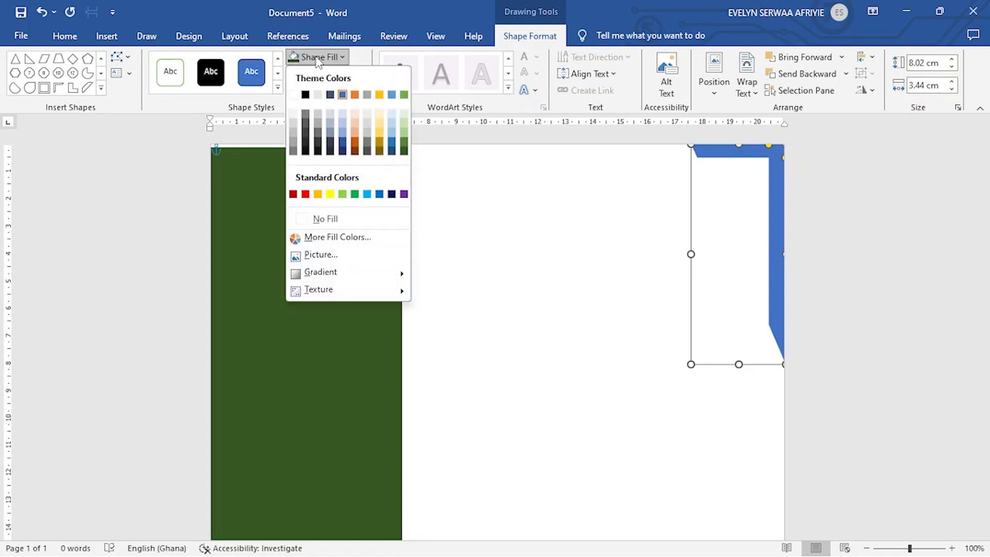
pyautogui.click(403, 152)
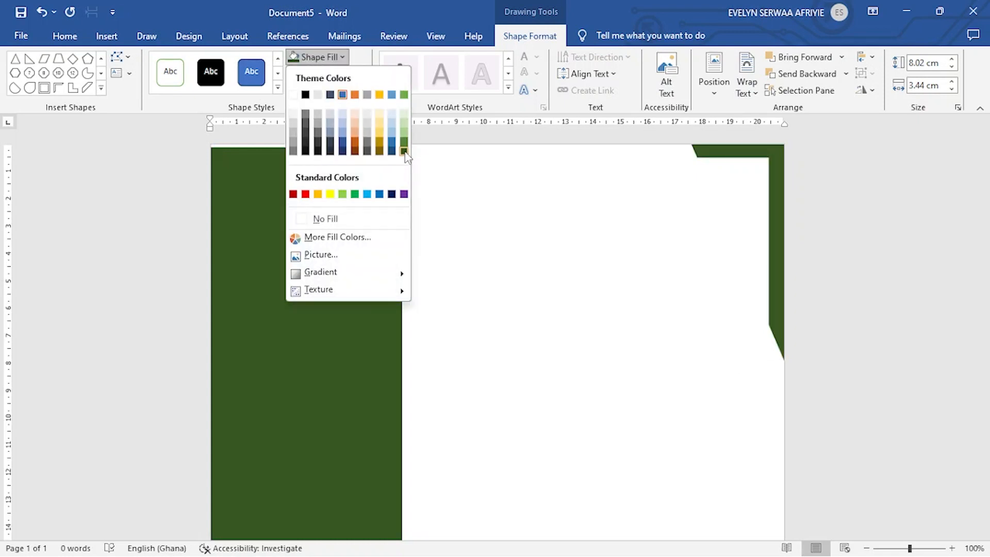
pyautogui.click(404, 154)
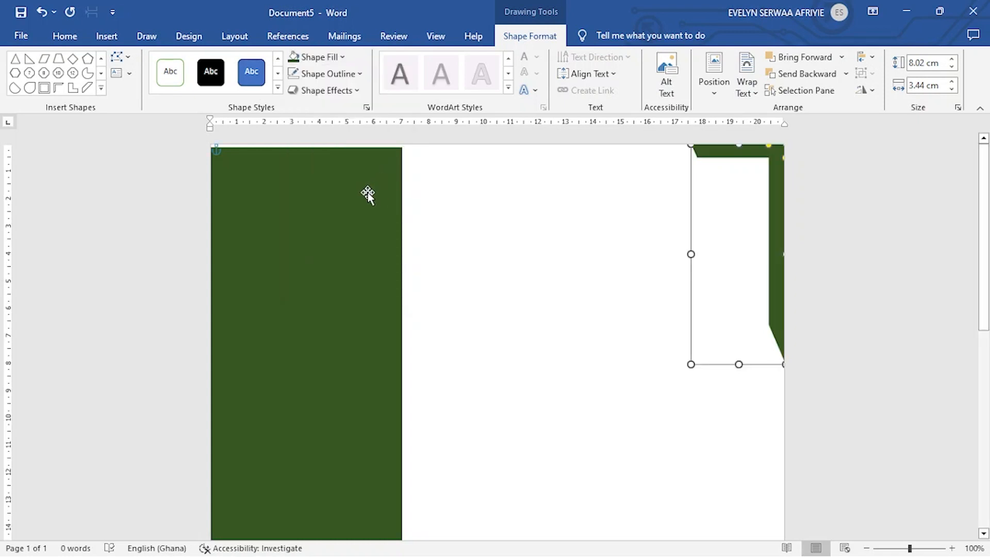
pyautogui.moveTo(639, 219)
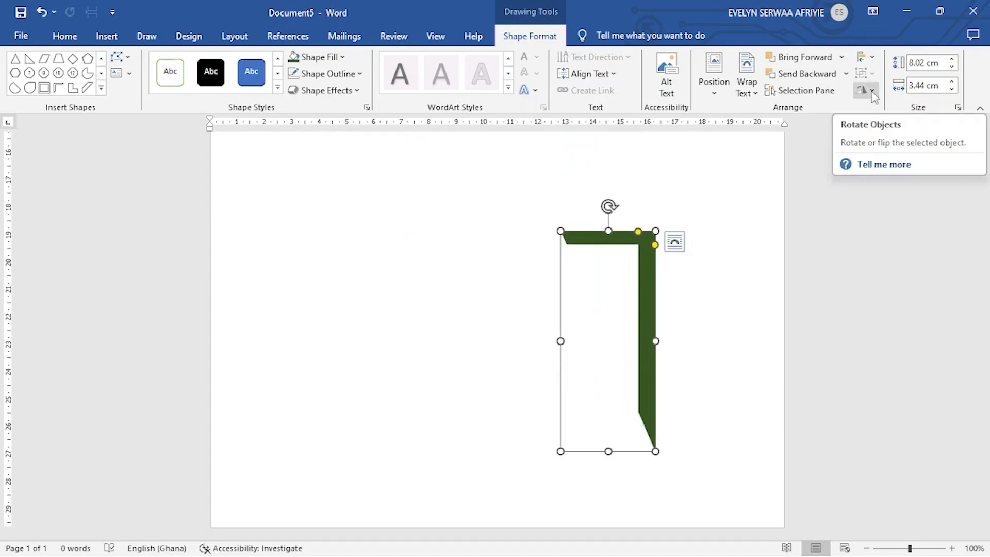
# - Rotate and flip the green corner piece vertically, then move it to the bottom-right corner
pyautogui.click(871, 90)
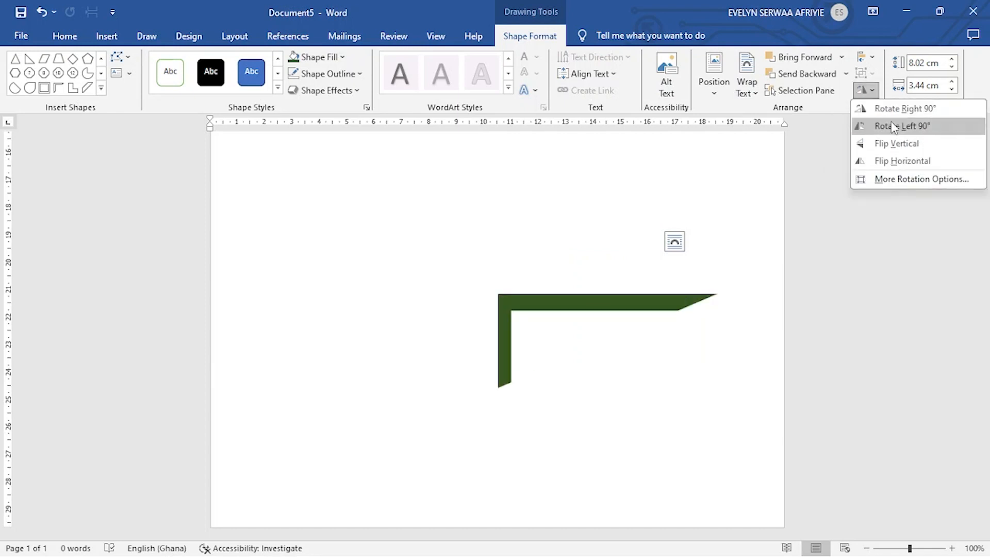
pyautogui.click(899, 126)
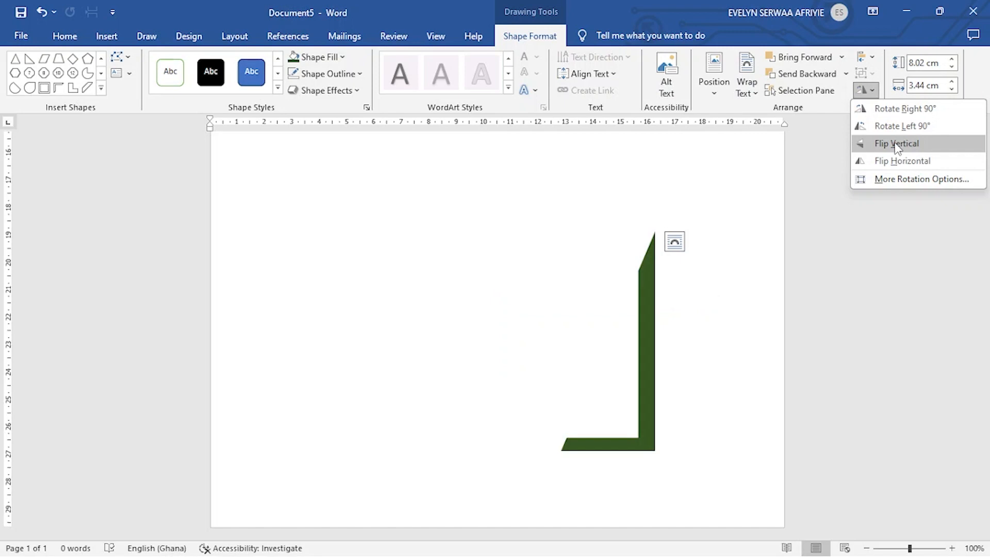
pyautogui.click(895, 143)
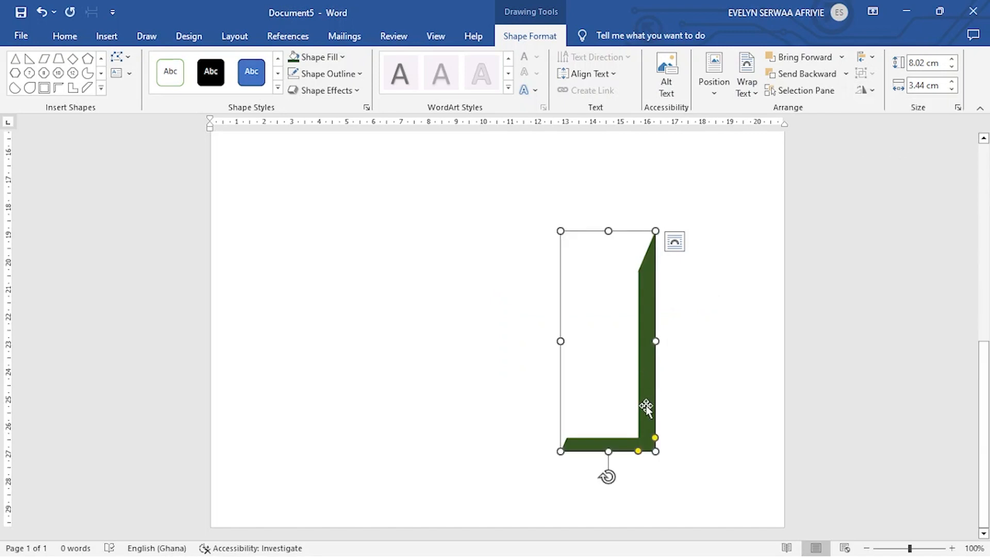
pyautogui.moveTo(645, 408); pyautogui.dragTo(774, 486)
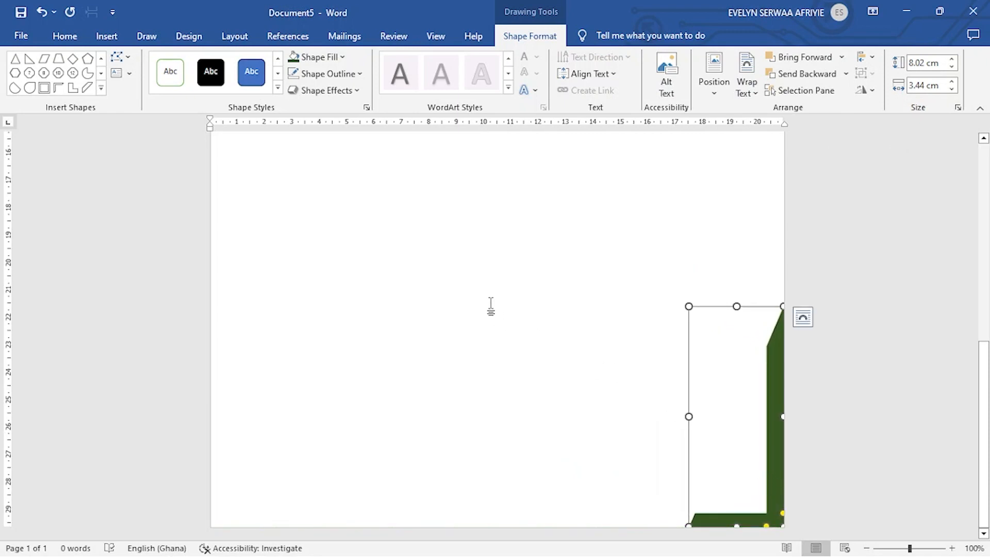
pyautogui.moveTo(433, 450)
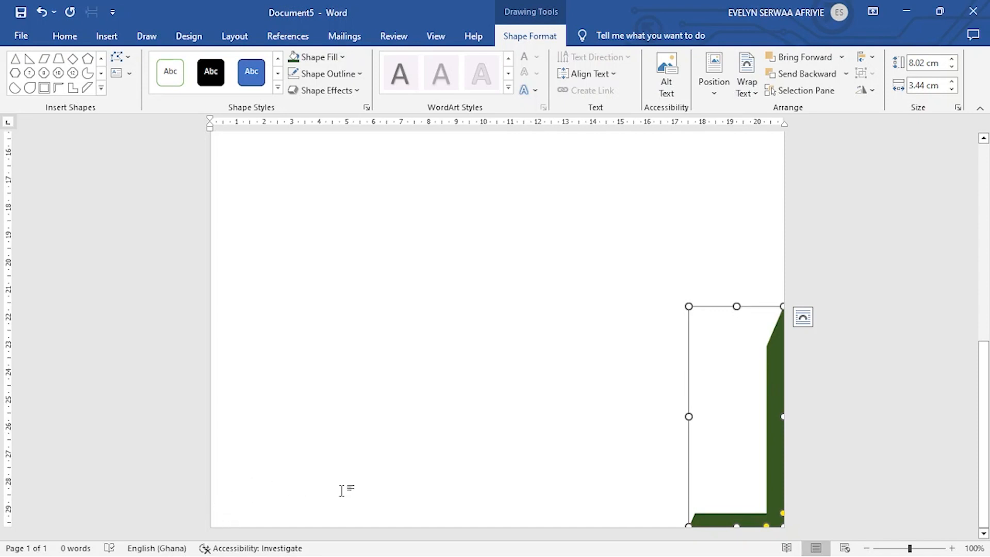
pyautogui.moveTo(488, 448)
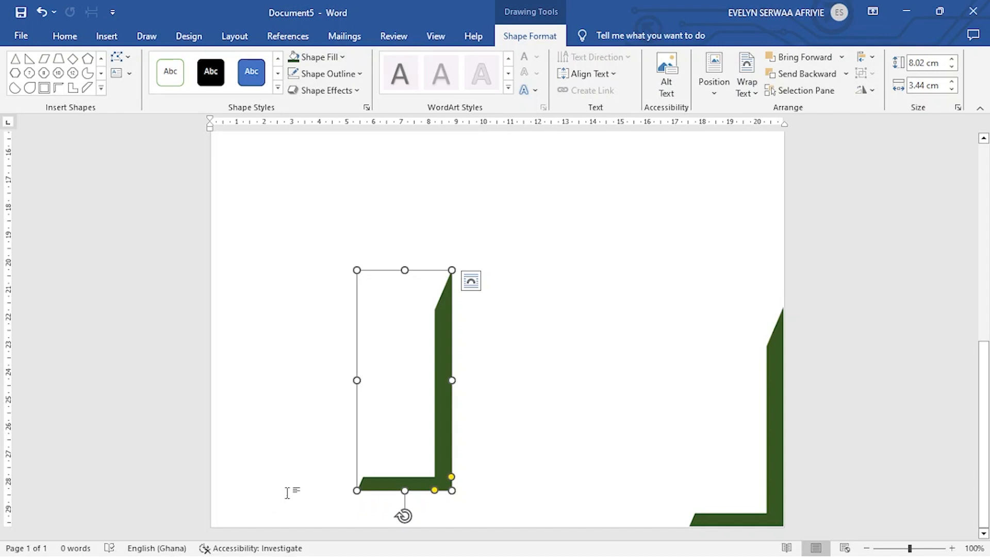
pyautogui.moveTo(801, 155)
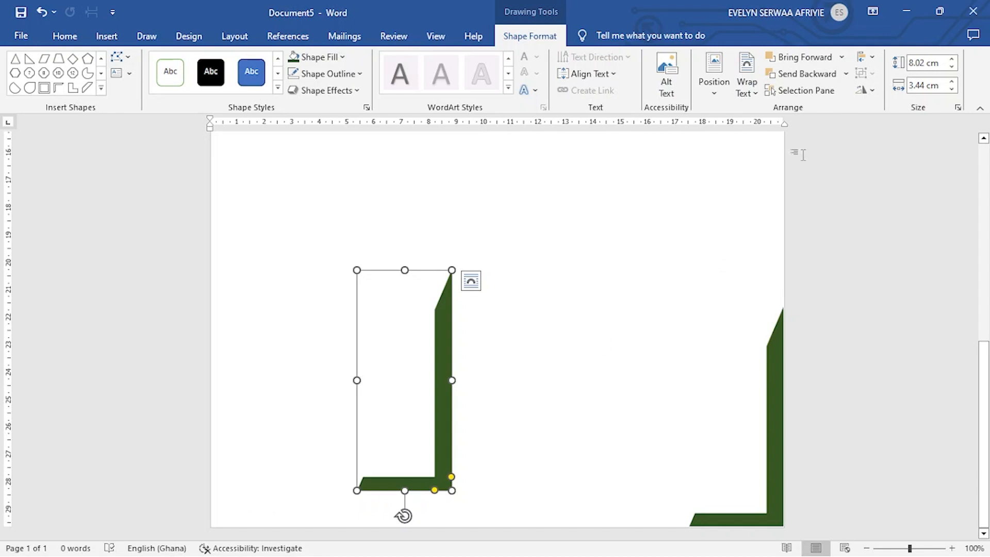
# - Rotate the copied corner piece and flip it both vertically and horizontally
pyautogui.click(866, 90)
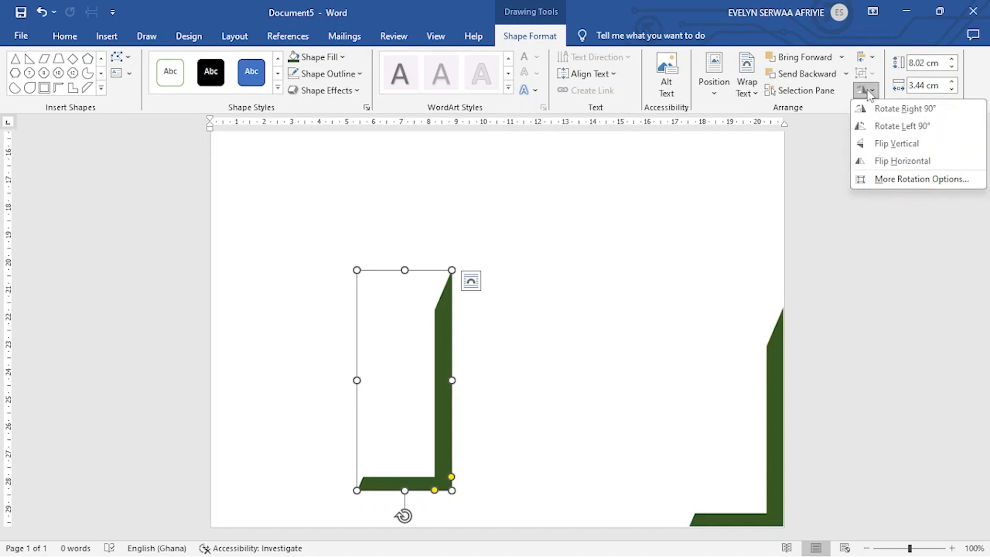
pyautogui.click(899, 108)
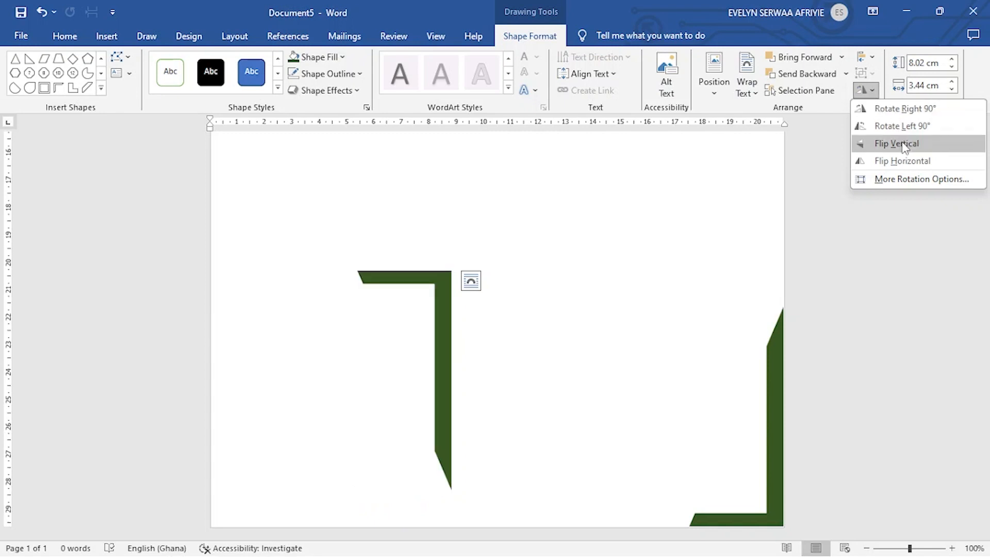
pyautogui.click(894, 144)
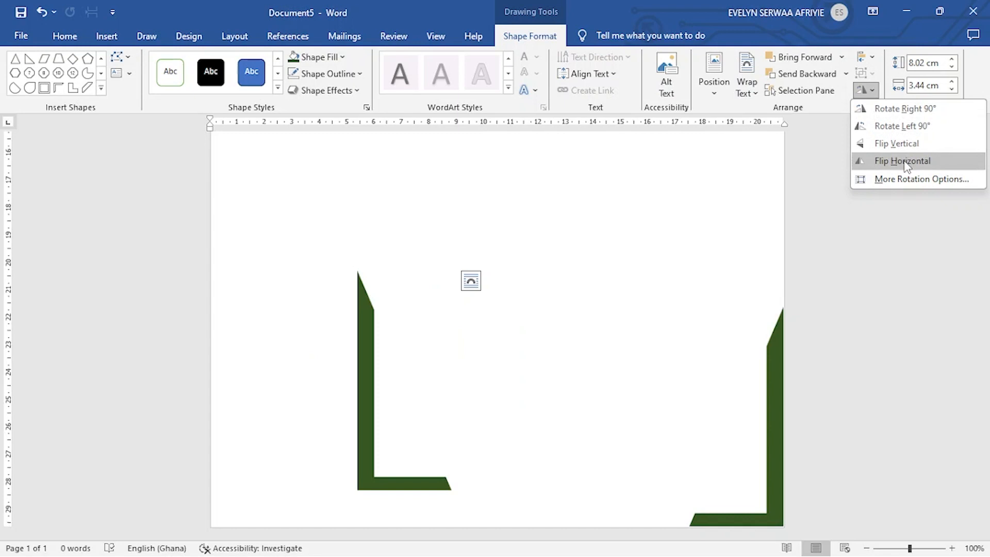
pyautogui.click(900, 161)
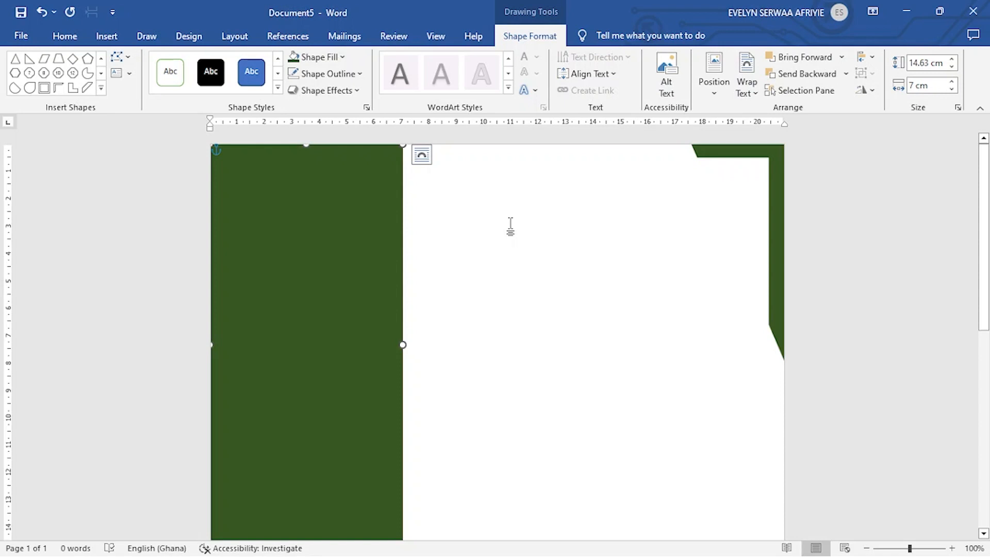
pyautogui.moveTo(304, 157)
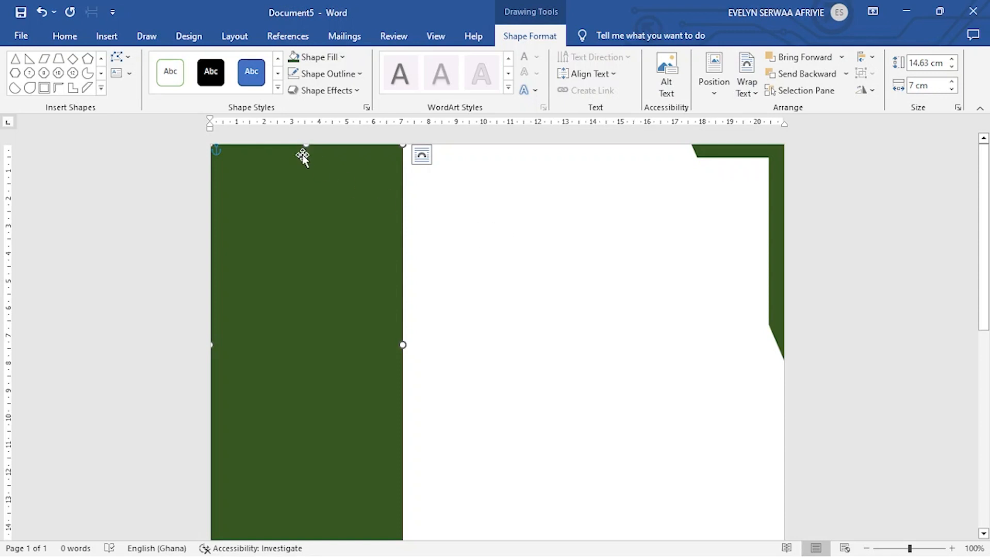
pyautogui.moveTo(321, 216)
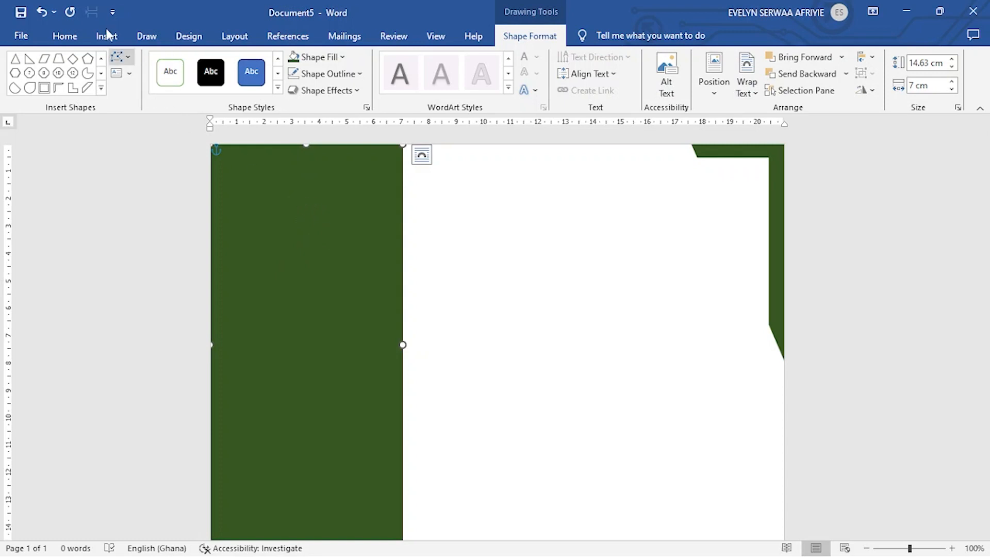
# - Insert the WhatsApp Image seated portrait photo from folder A onto the page
pyautogui.click(107, 36)
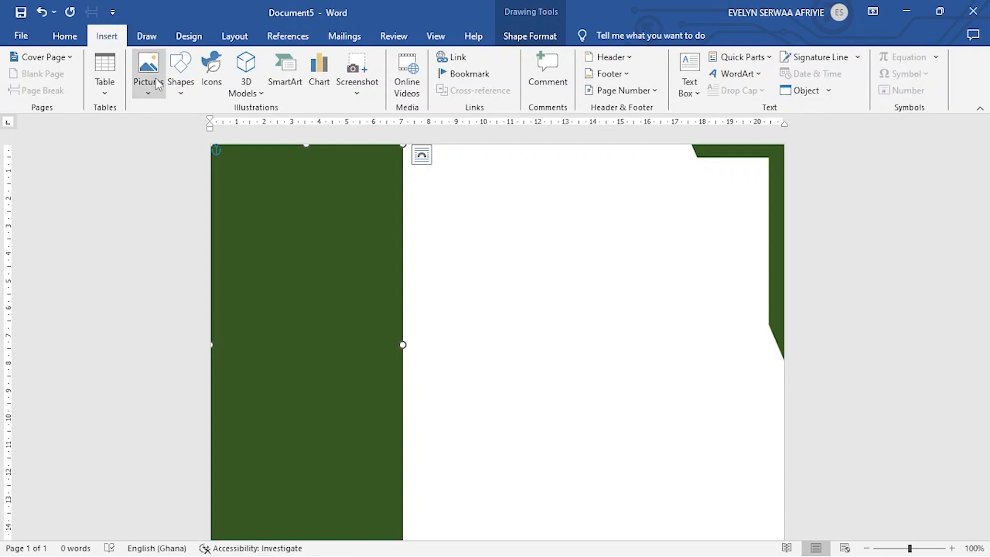
pyautogui.click(148, 70)
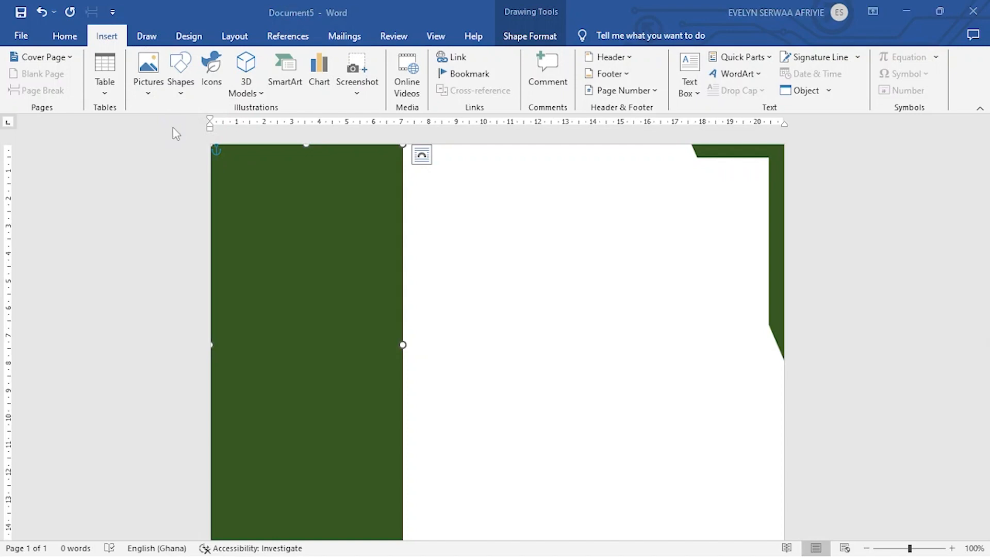
pyautogui.click(148, 66)
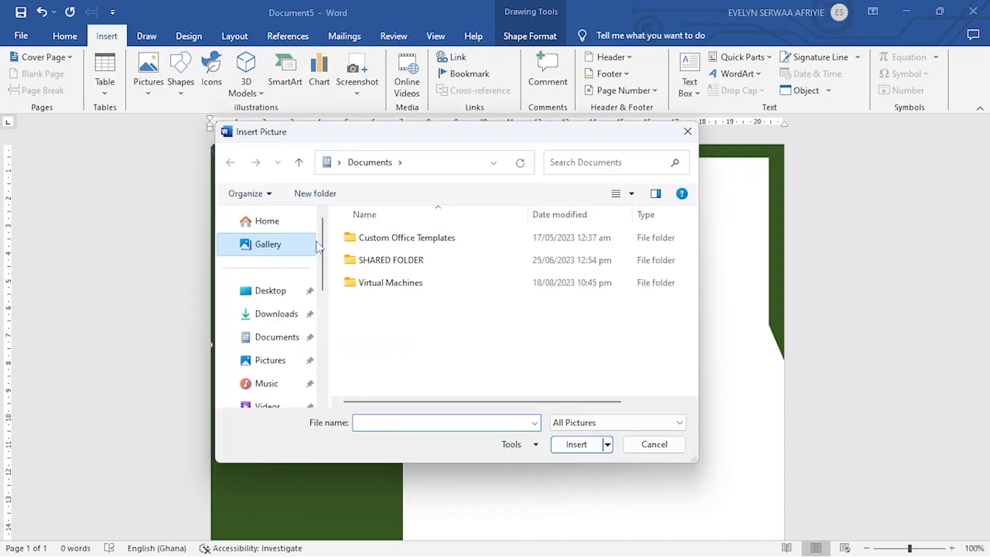
pyautogui.scroll(-3)
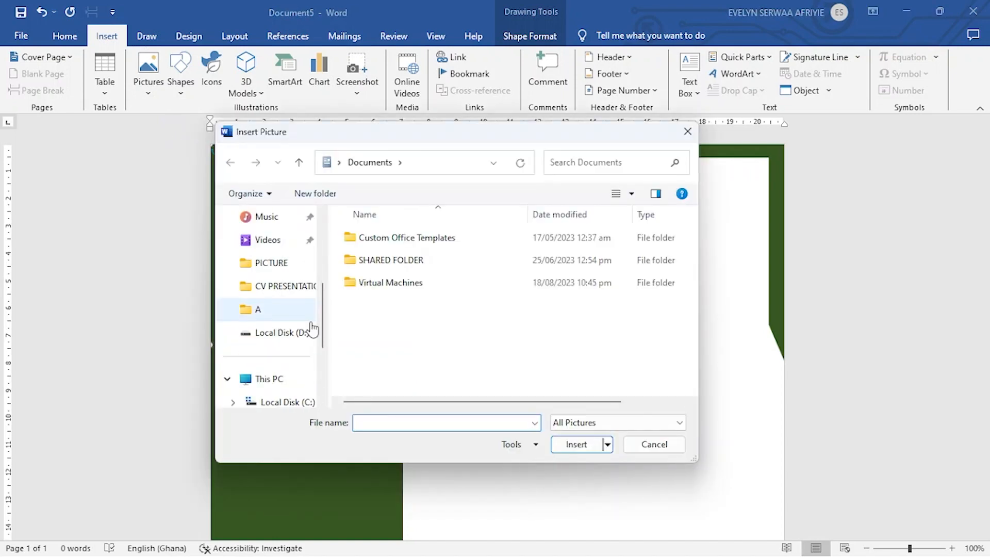
pyautogui.doubleClick(257, 310)
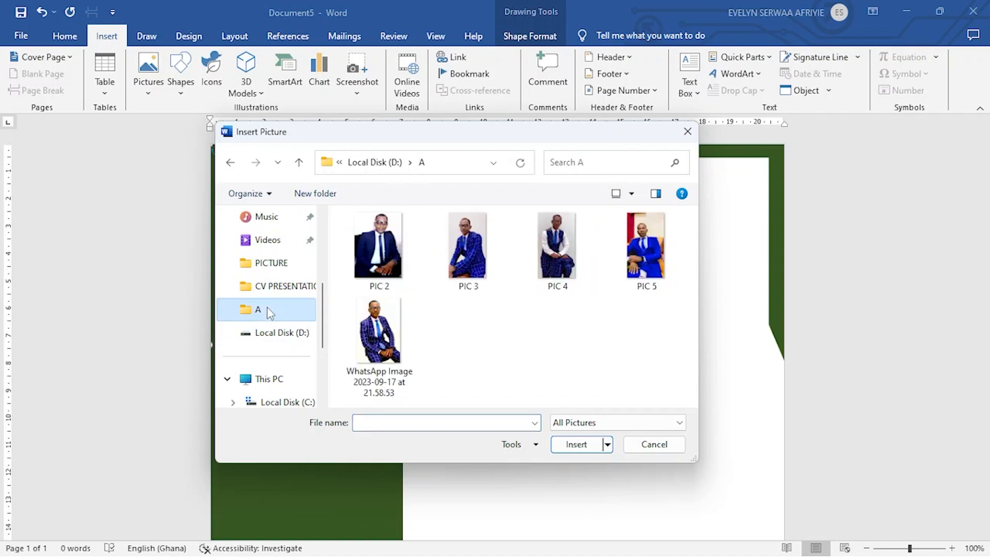
pyautogui.click(379, 329)
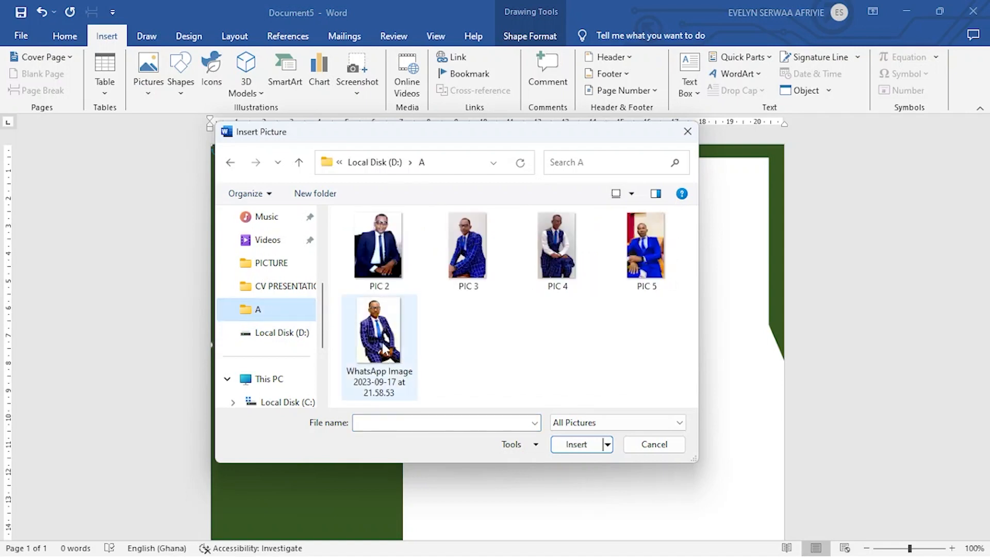
pyautogui.click(575, 444)
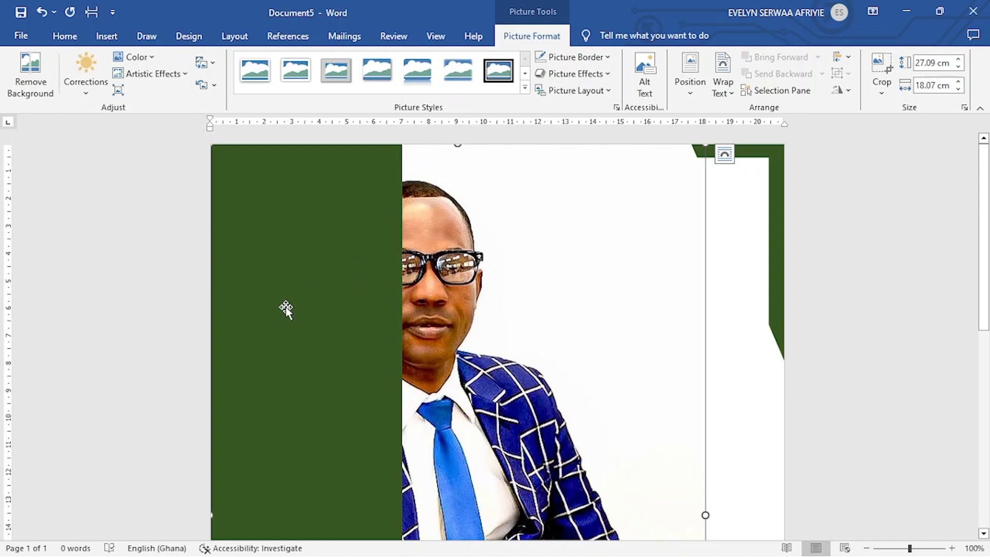
pyautogui.moveTo(639, 180)
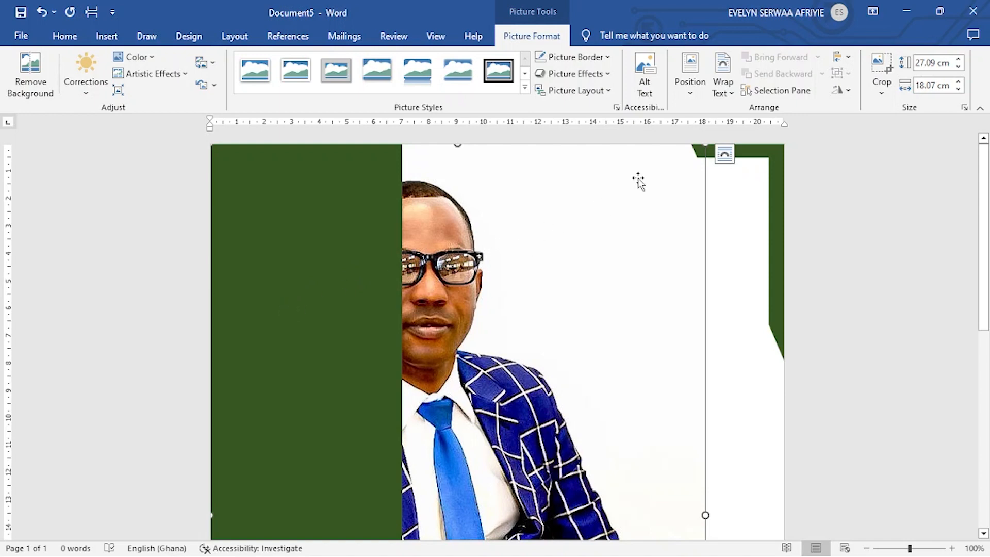
pyautogui.moveTo(723, 76)
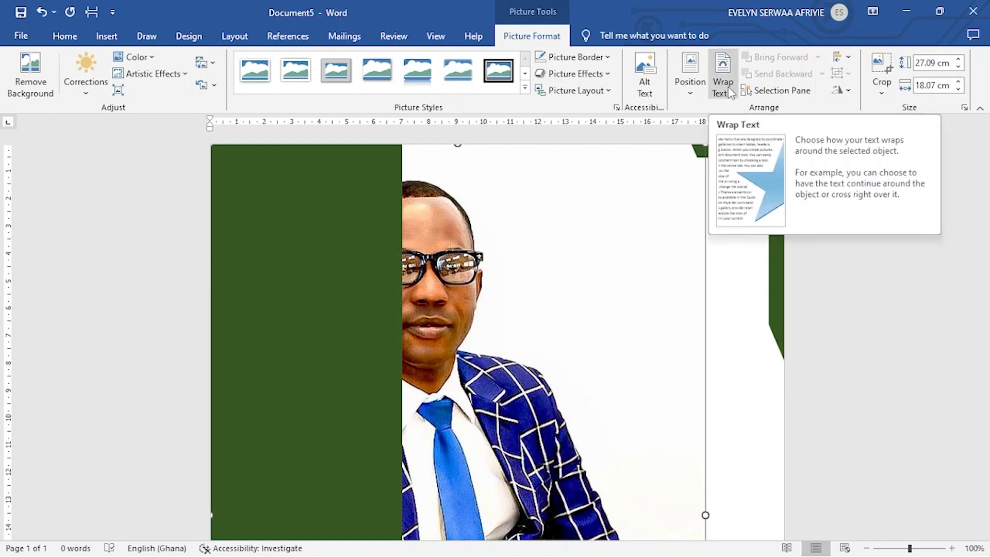
# - Set the portrait photo's text wrapping to Tight
pyautogui.click(722, 73)
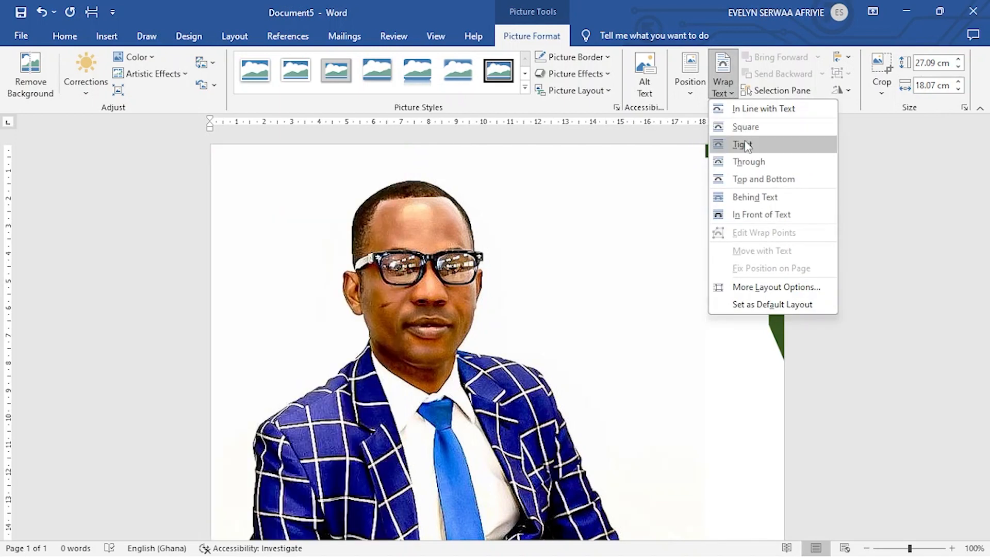
pyautogui.click(746, 144)
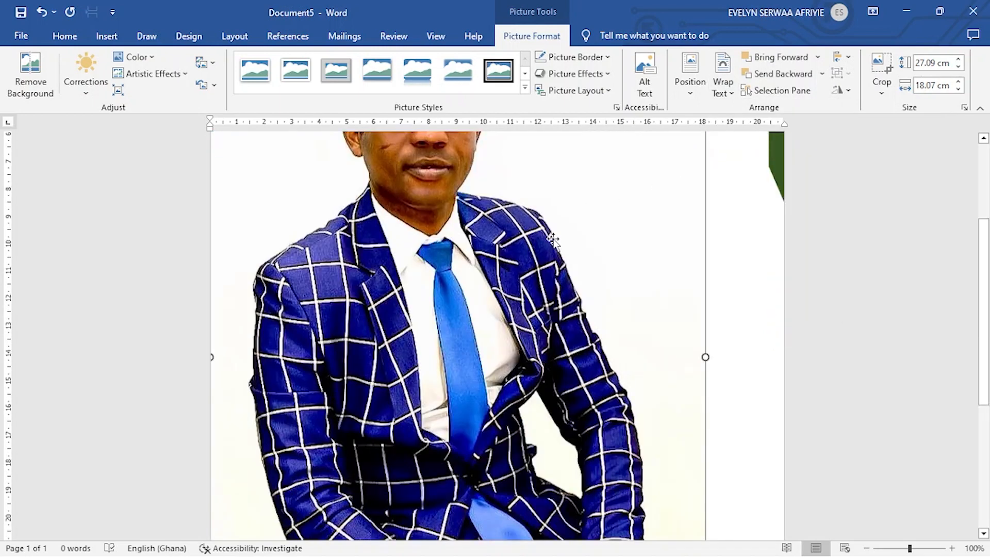
pyautogui.scroll(-3)
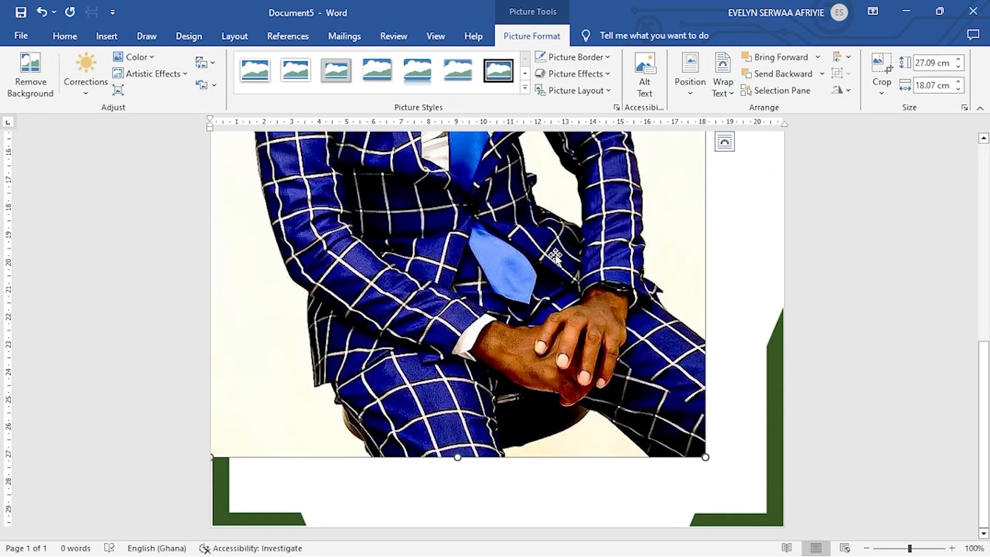
pyautogui.moveTo(706, 462)
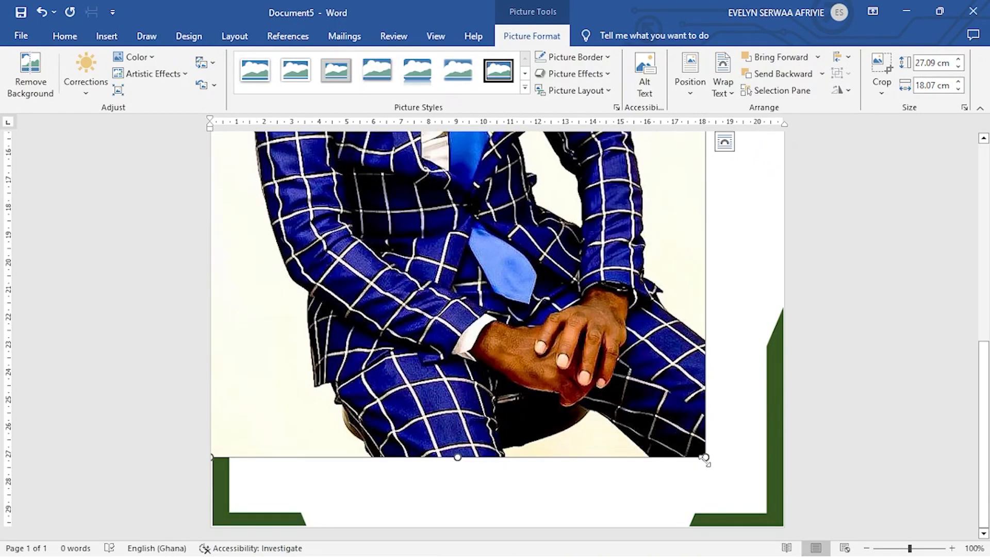
# - Shrink the photo to about 9.56 by 6.38 cm and place it over the sidebar edge
pyautogui.moveTo(708, 461); pyautogui.dragTo(671, 405)
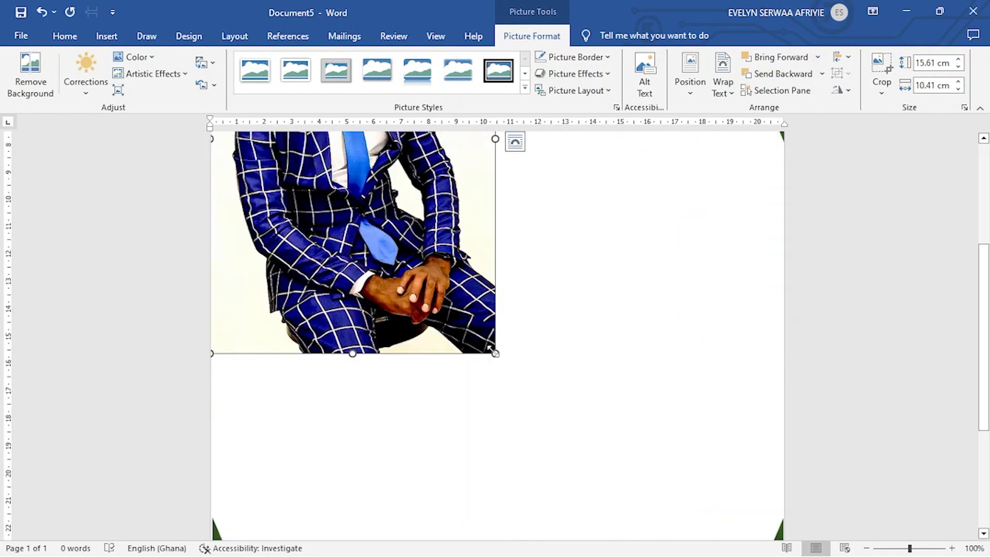
pyautogui.moveTo(497, 352); pyautogui.dragTo(436, 471)
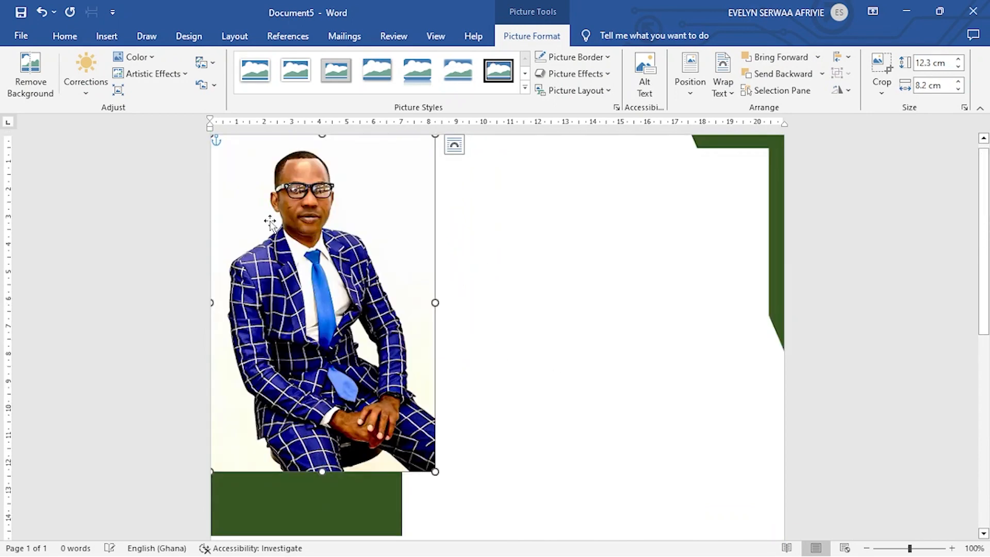
pyautogui.moveTo(321, 303); pyautogui.dragTo(472, 320)
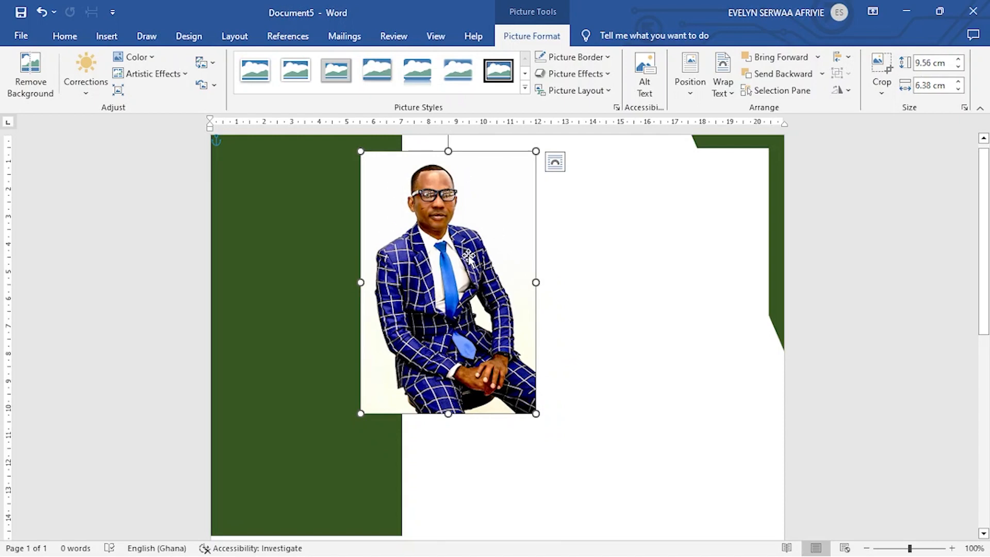
pyautogui.moveTo(469, 259)
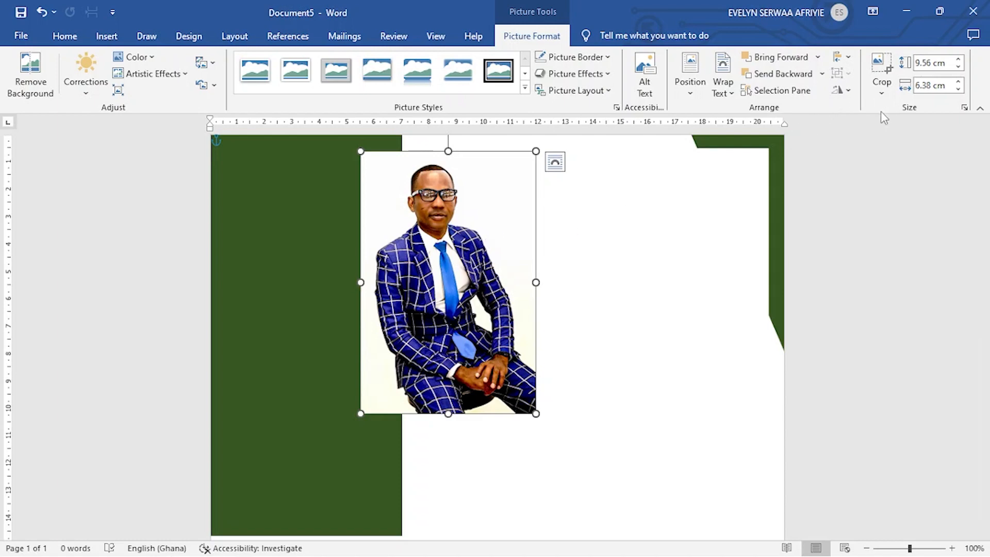
# - Crop the portrait photo to the Hexagon shape
pyautogui.click(881, 93)
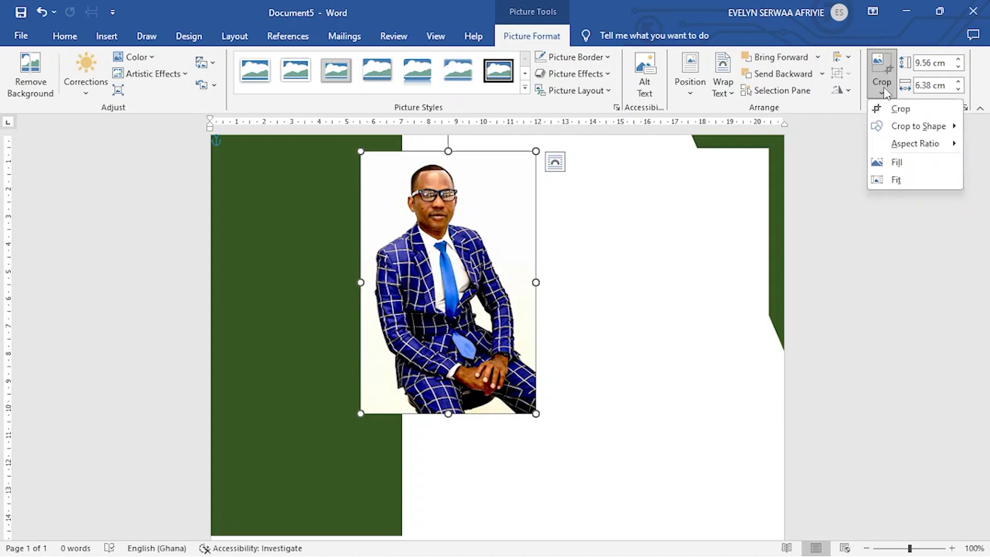
pyautogui.click(919, 125)
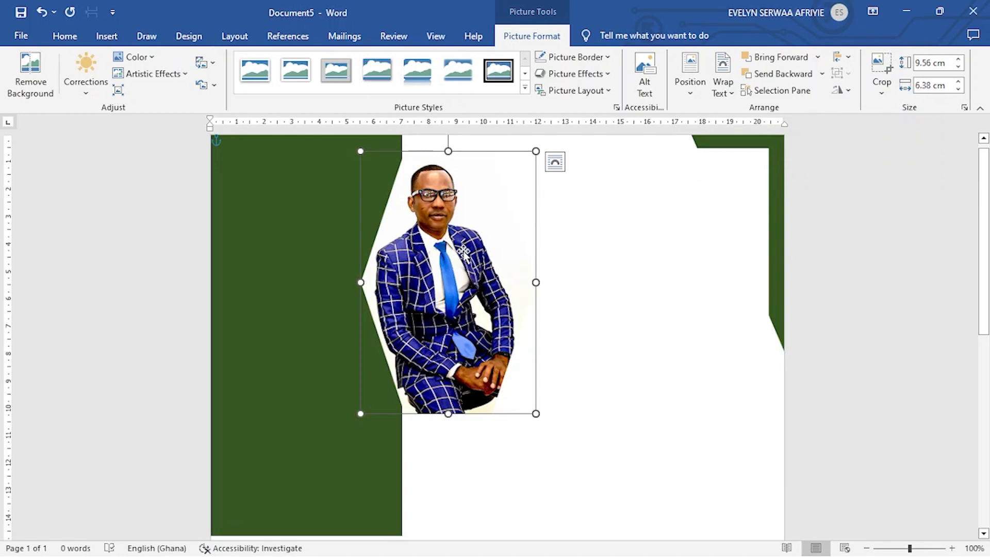
pyautogui.moveTo(846, 125)
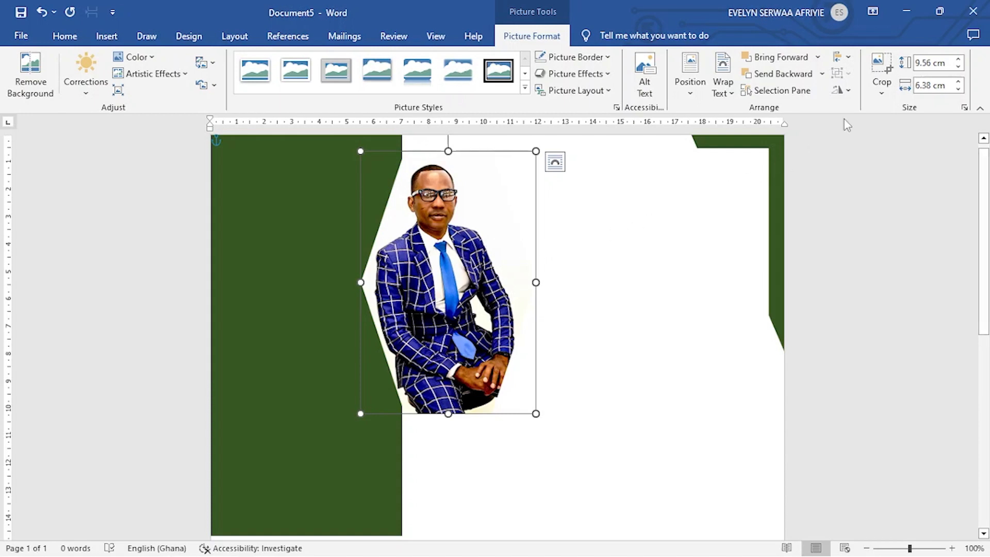
# - Apply a preset crop aspect ratio and shift the photo to frame head and shoulders
pyautogui.click(882, 82)
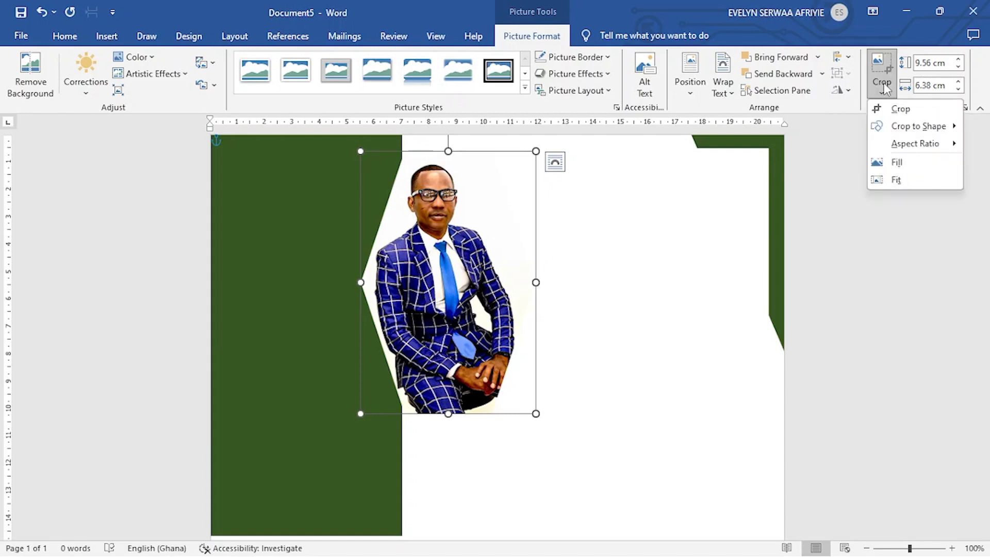
pyautogui.click(915, 143)
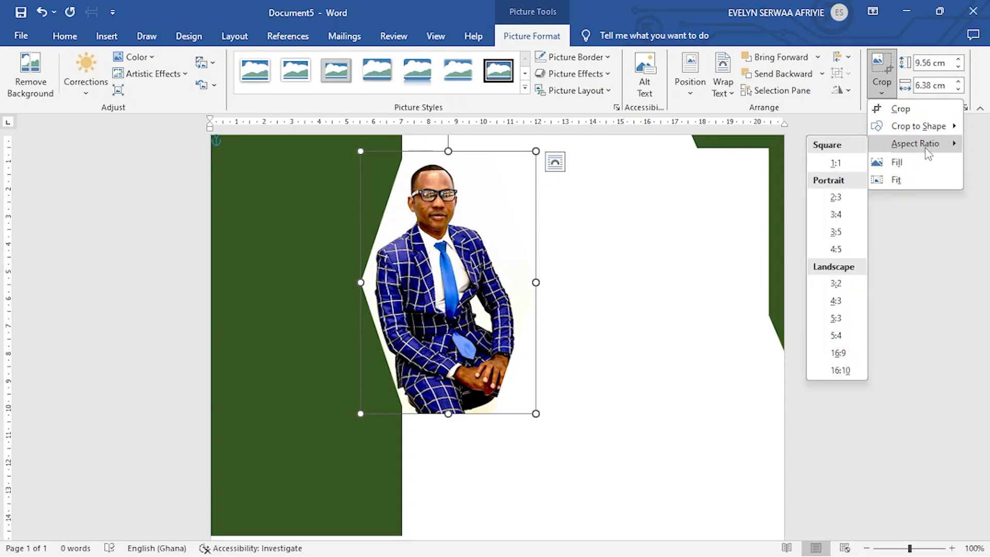
pyautogui.moveTo(834, 163)
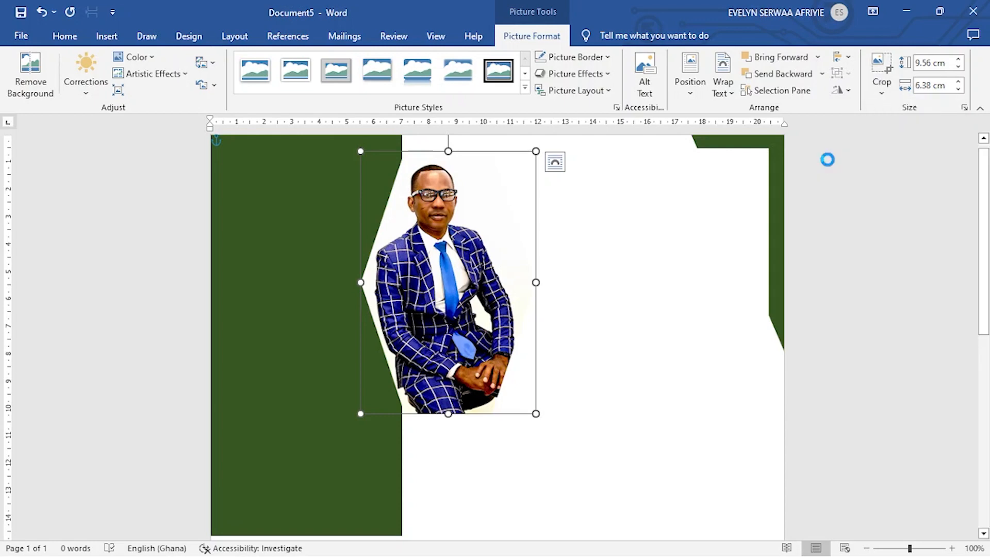
pyautogui.click(881, 73)
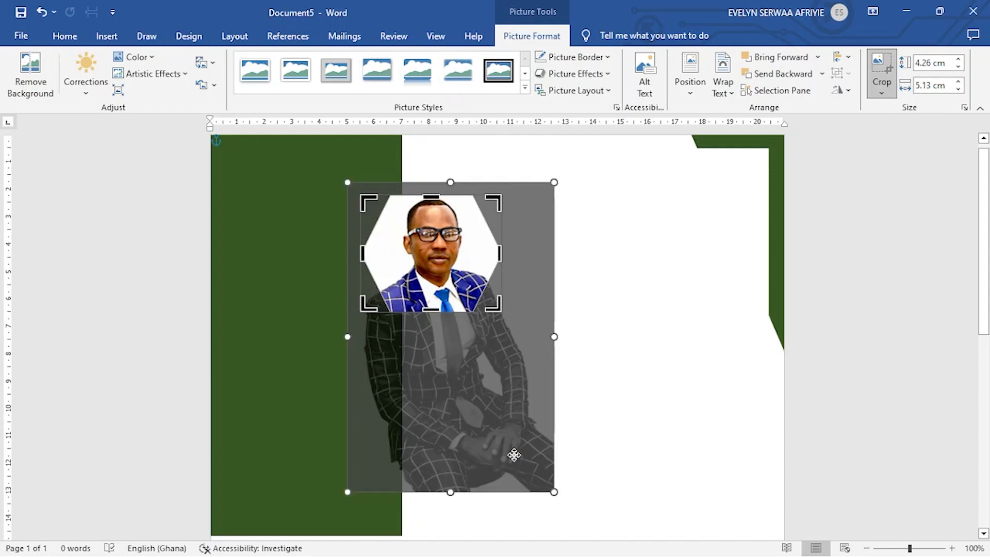
pyautogui.moveTo(514, 455); pyautogui.dragTo(472, 436)
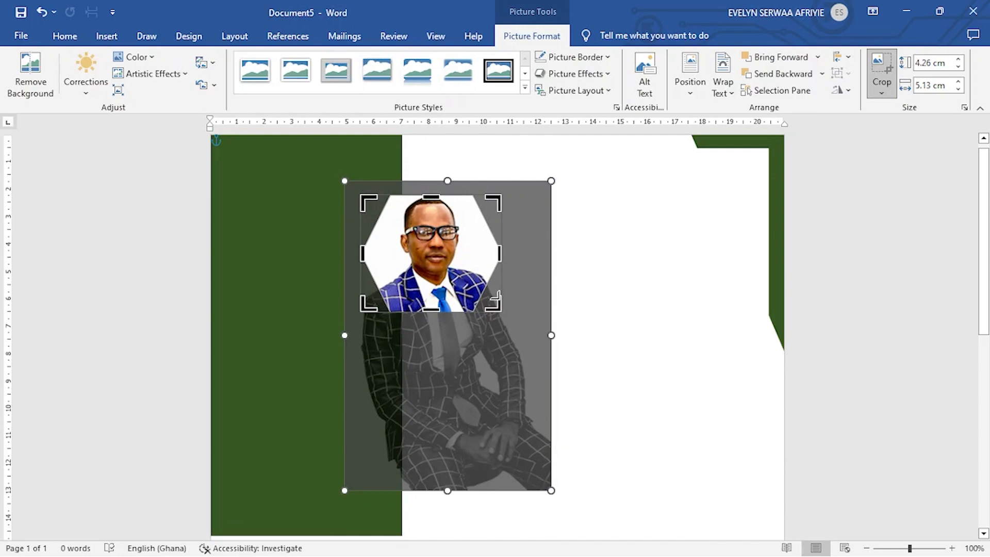
pyautogui.moveTo(612, 261)
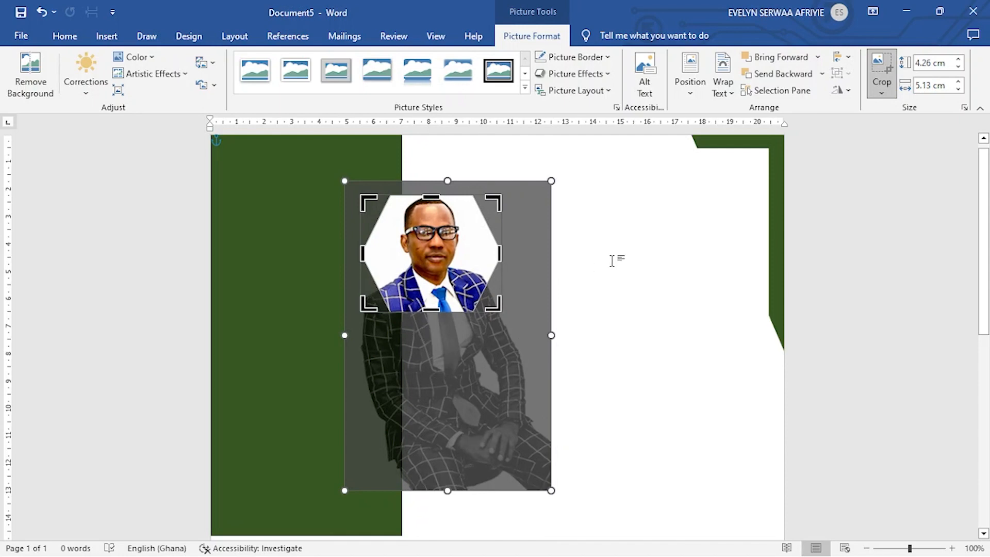
pyautogui.moveTo(414, 405)
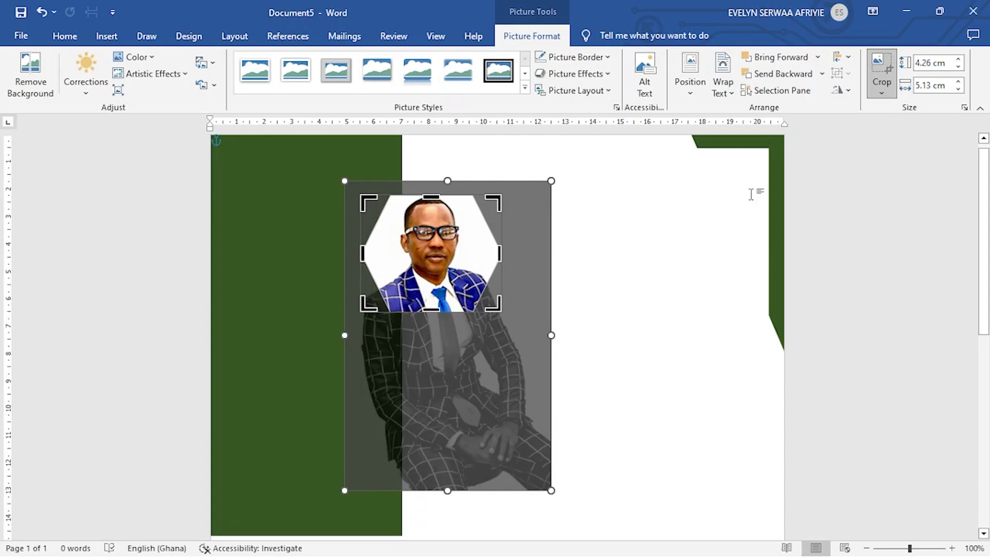
pyautogui.moveTo(881, 82)
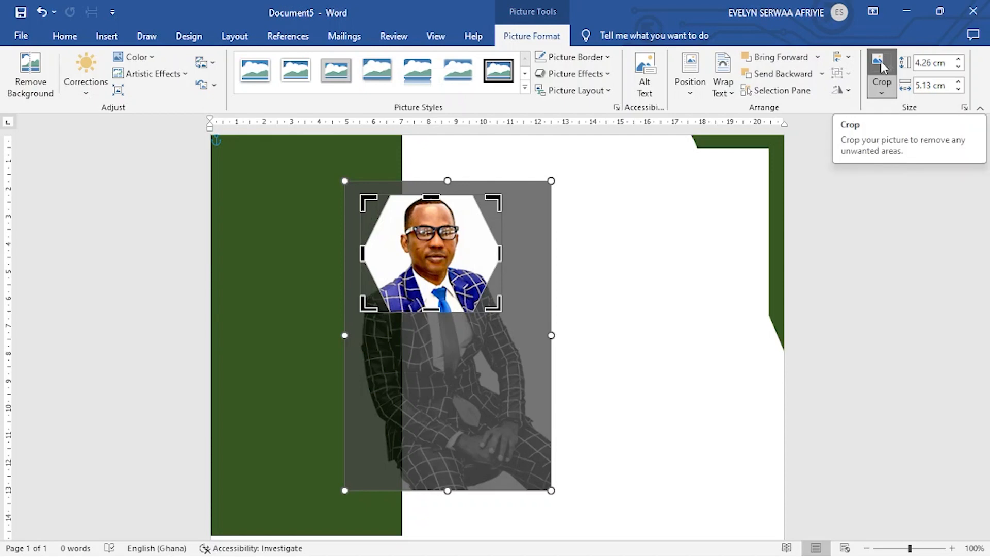
# - Apply the crop and drag the hexagon headshot to the top of the green sidebar
pyautogui.click(881, 65)
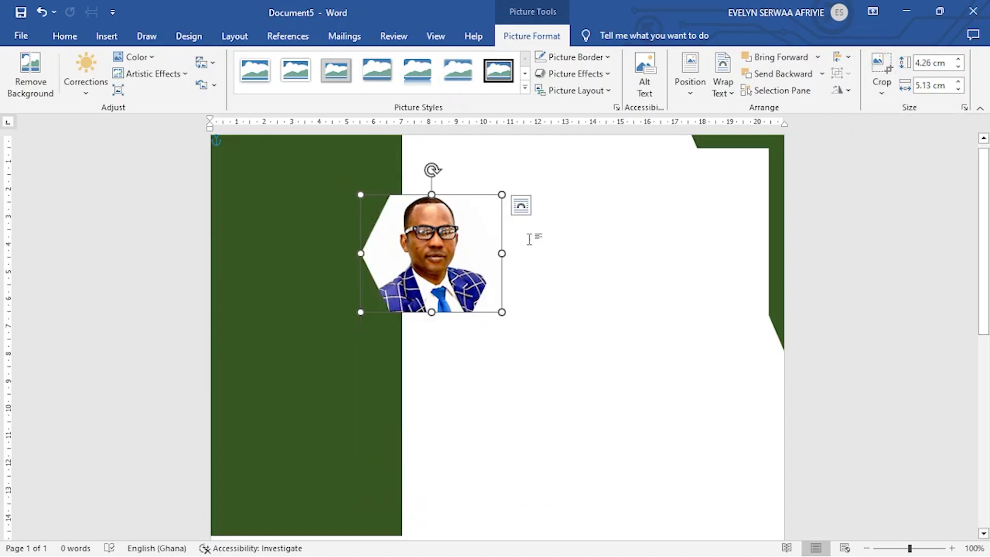
pyautogui.moveTo(432, 253); pyautogui.dragTo(412, 253)
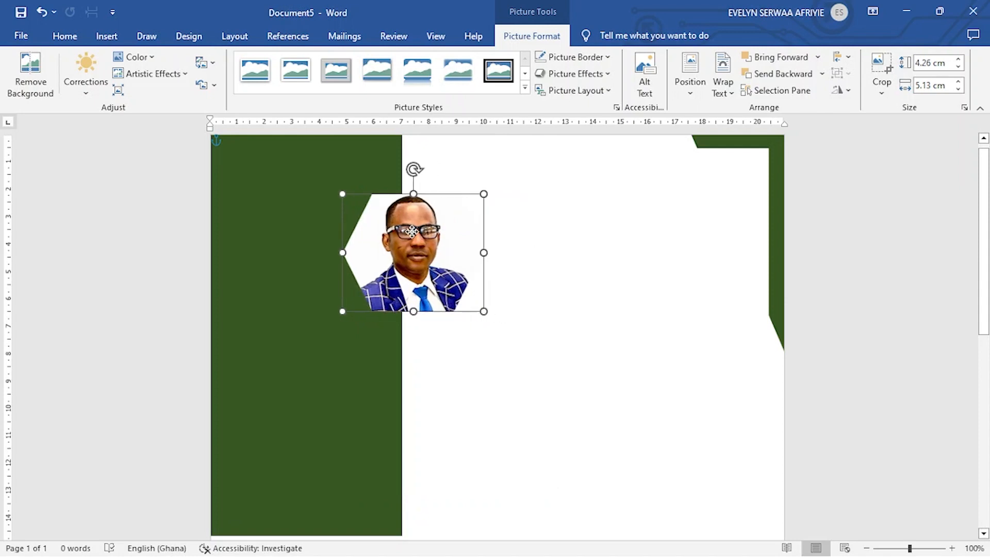
pyautogui.moveTo(413, 252); pyautogui.dragTo(322, 231)
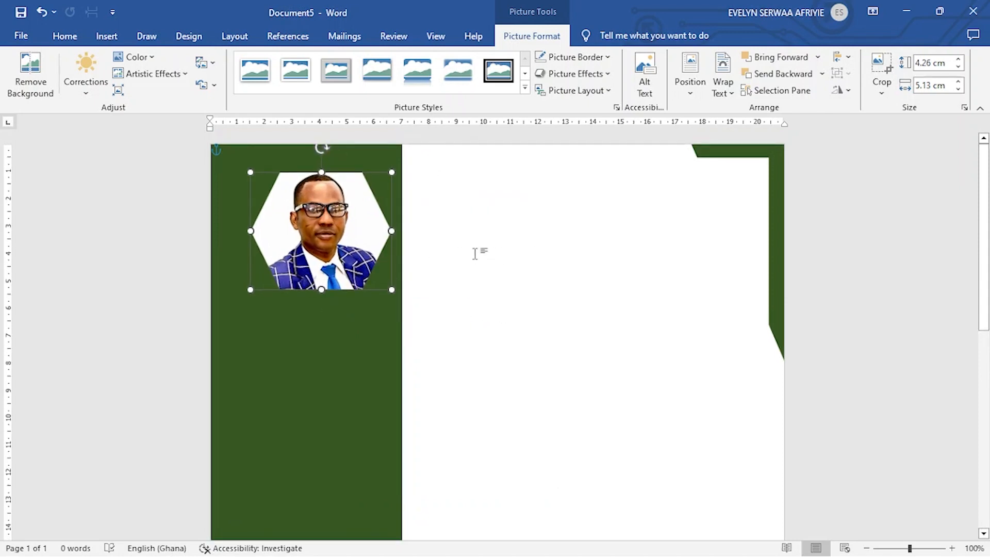
pyautogui.moveTo(321, 231); pyautogui.dragTo(290, 226)
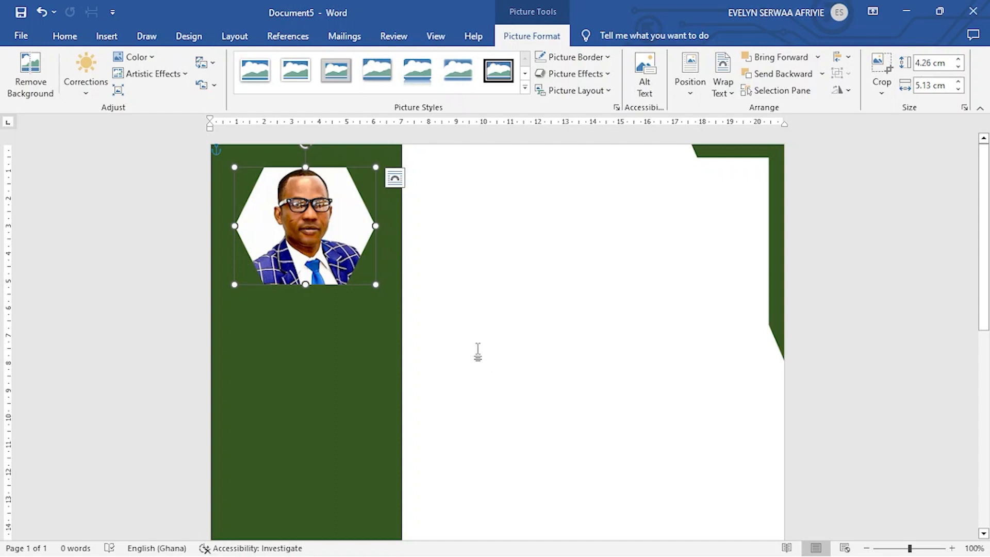
pyautogui.moveTo(309, 242)
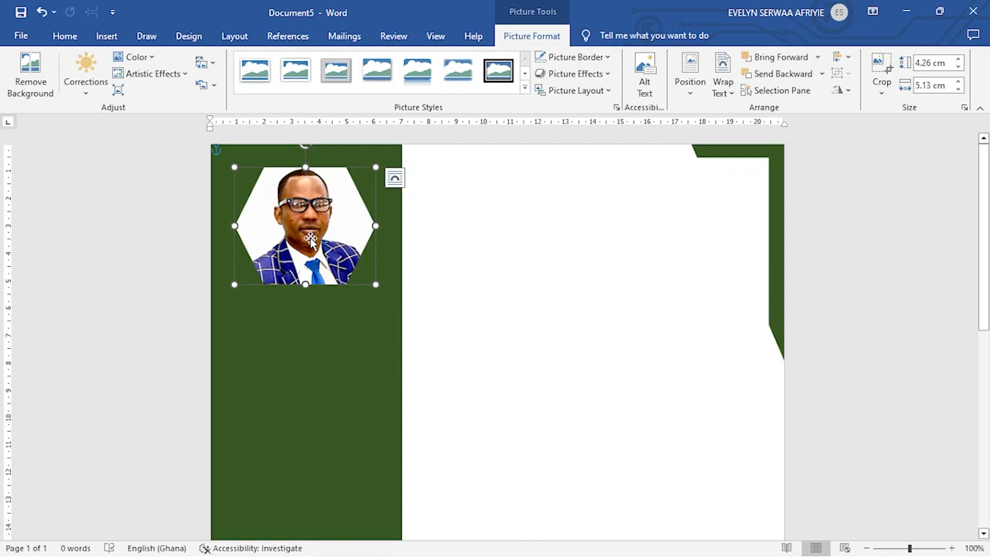
pyautogui.moveTo(301, 366)
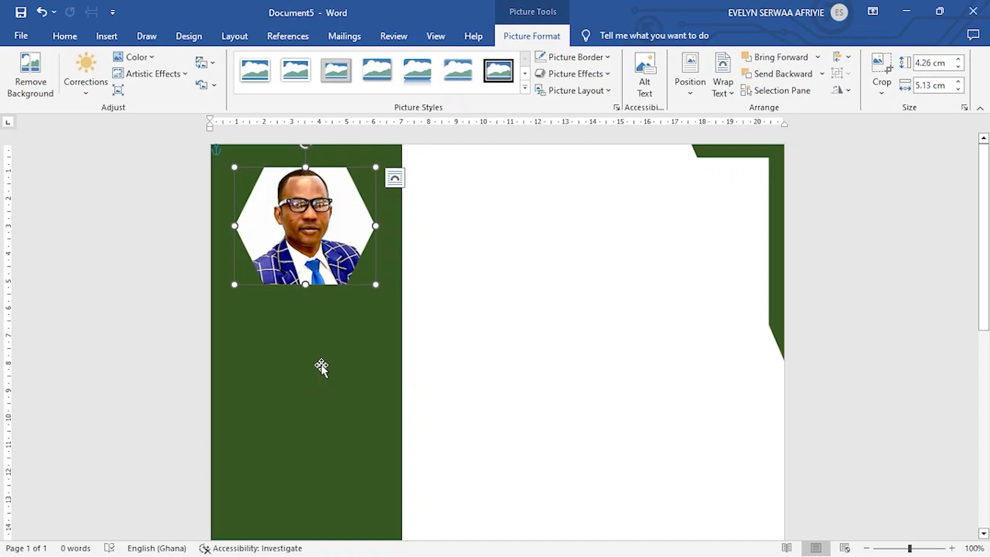
pyautogui.moveTo(315, 226)
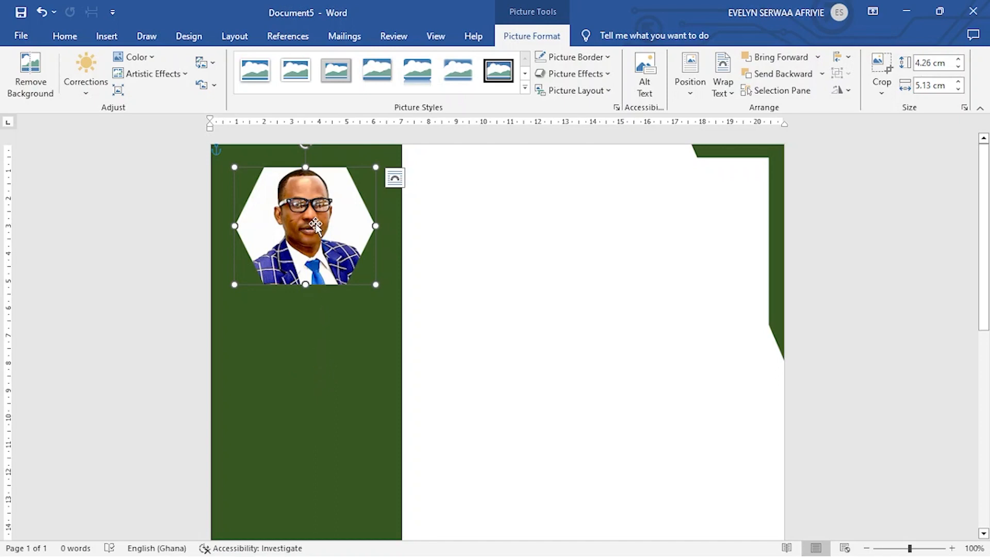
pyautogui.moveTo(297, 379)
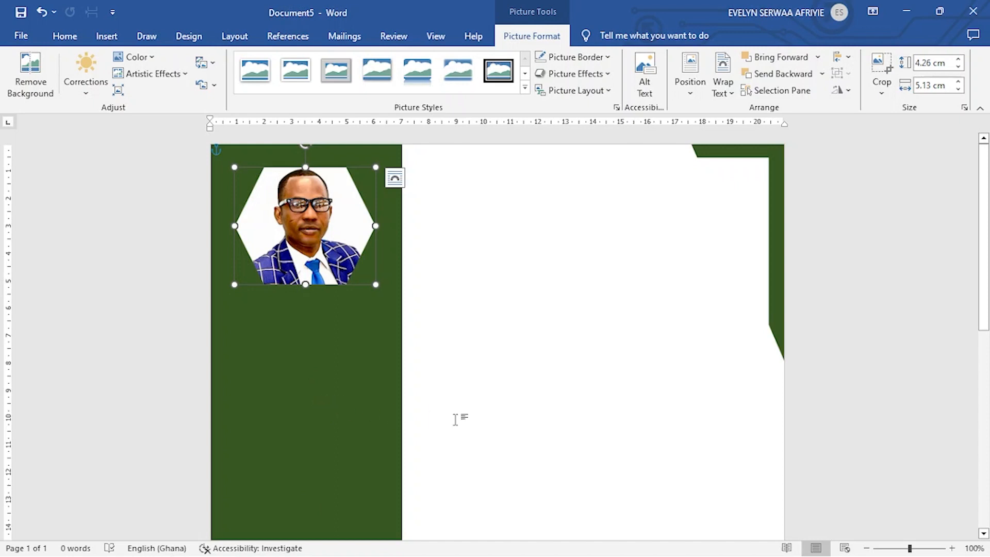
pyautogui.moveTo(491, 415)
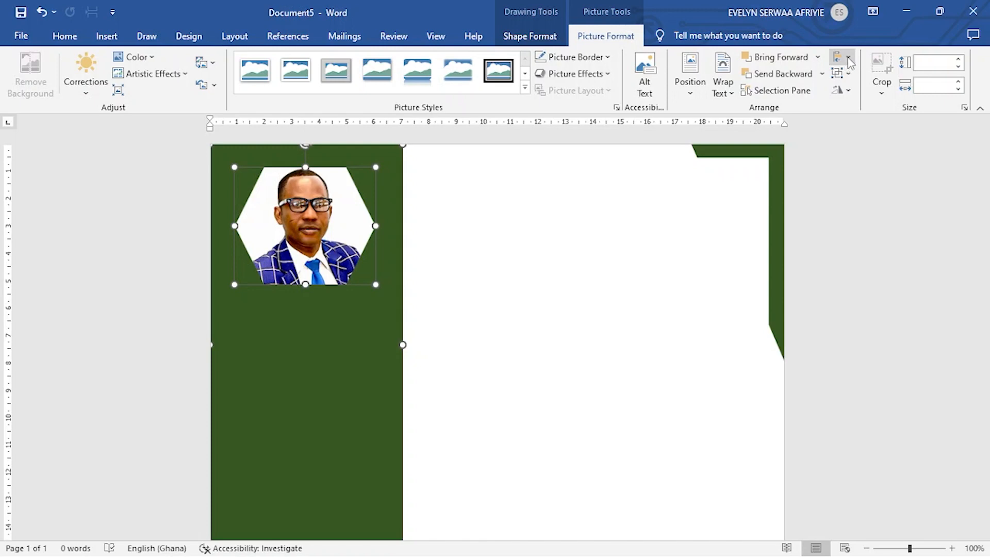
# - Center the hexagon headshot horizontally on the green sidebar
pyautogui.click(841, 58)
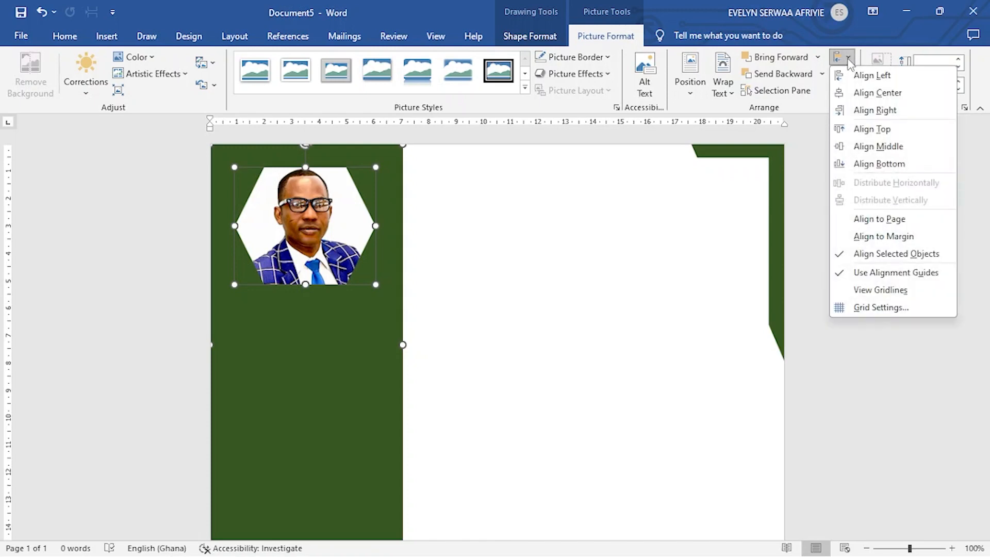
pyautogui.moveTo(877, 93)
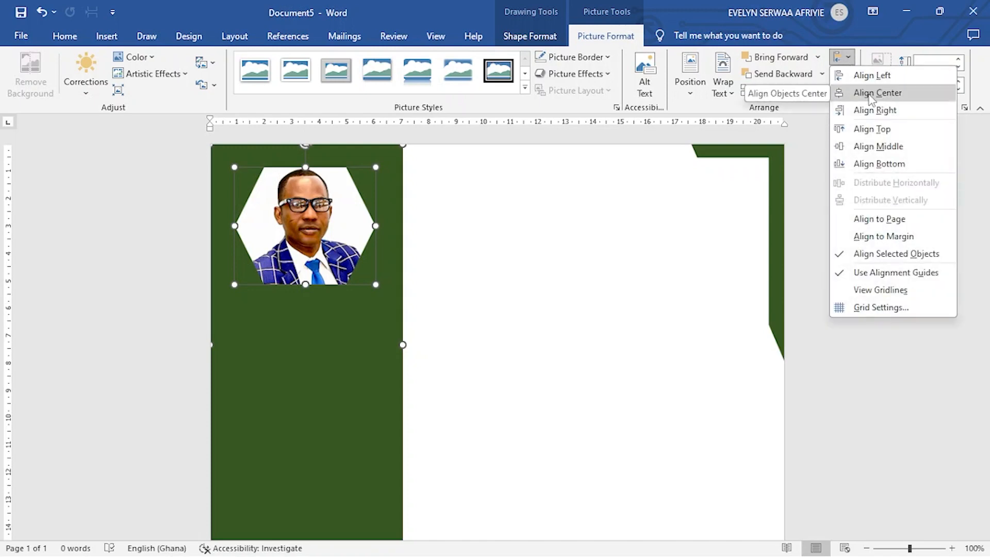
pyautogui.click(877, 93)
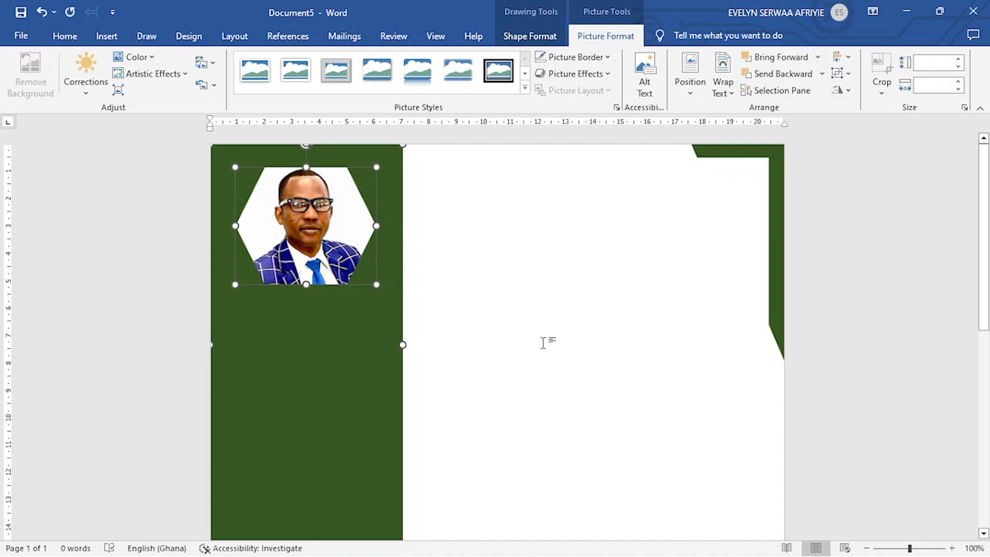
pyautogui.moveTo(488, 334)
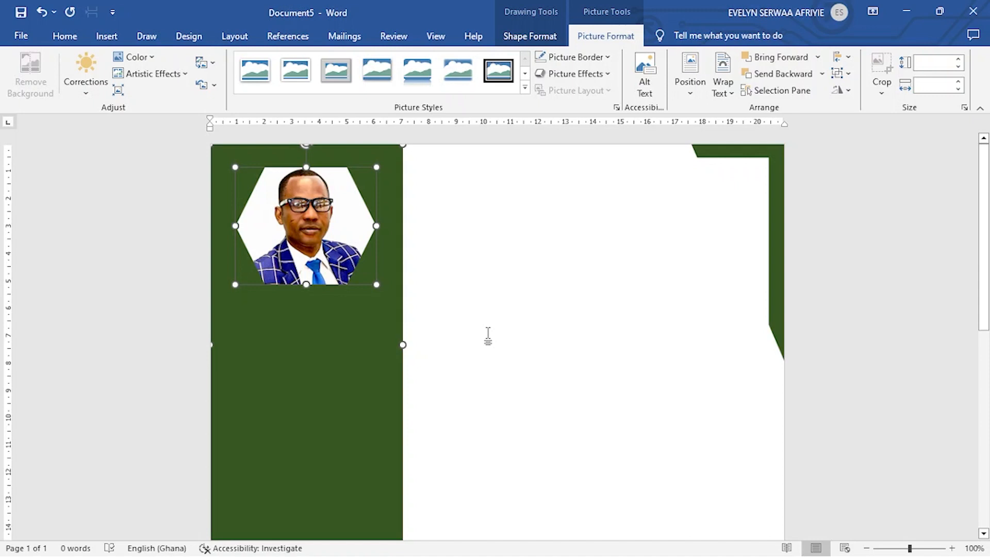
pyautogui.moveTo(404, 298)
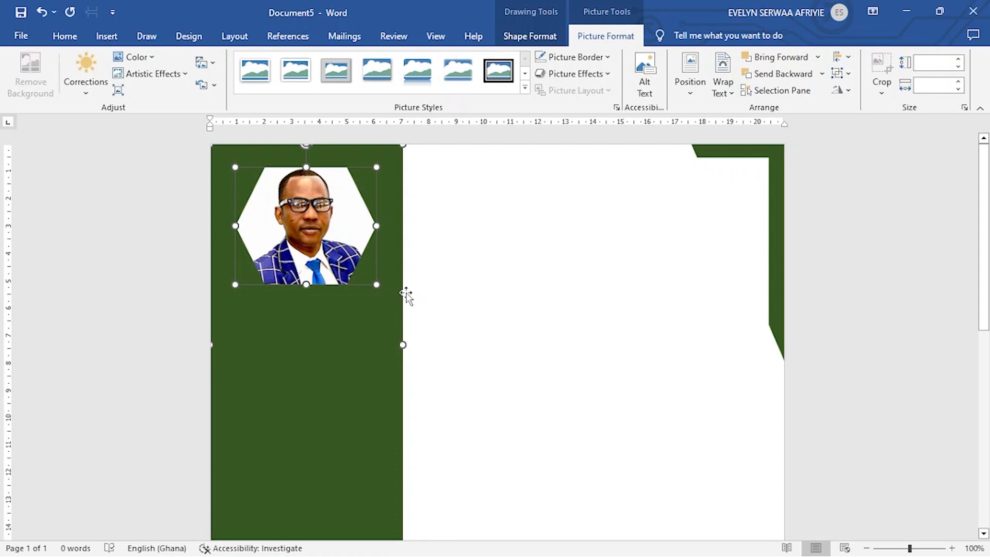
pyautogui.moveTo(428, 297)
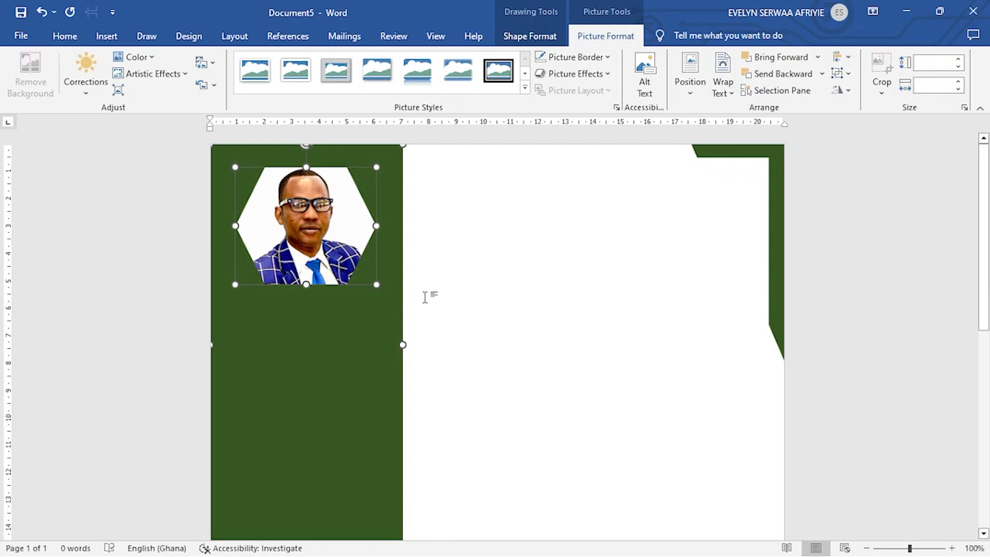
pyautogui.moveTo(400, 311)
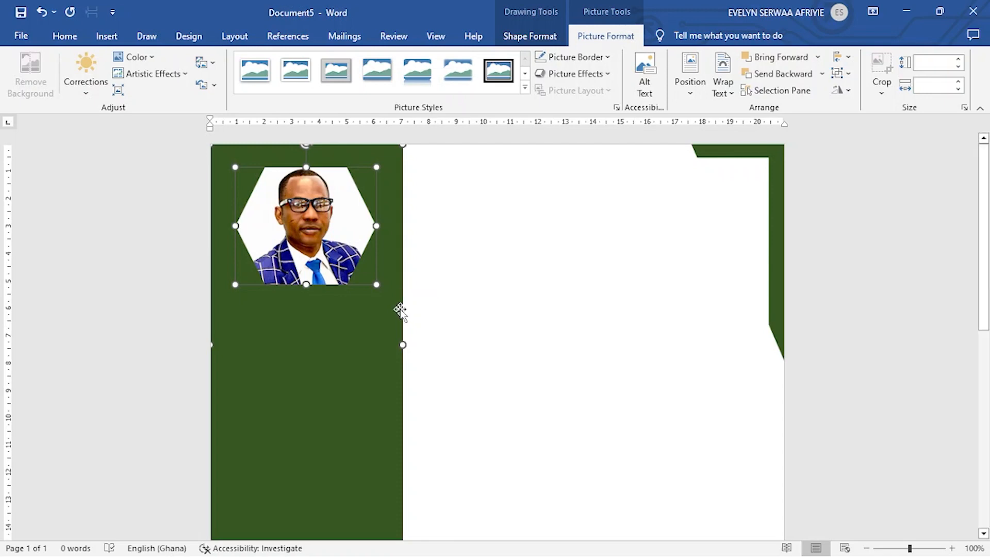
pyautogui.moveTo(382, 281)
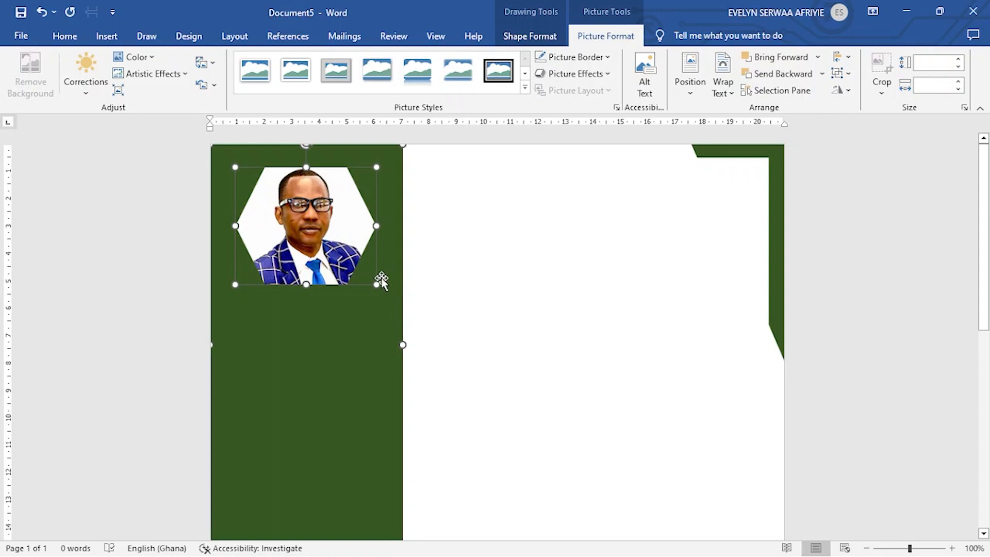
pyautogui.moveTo(347, 297)
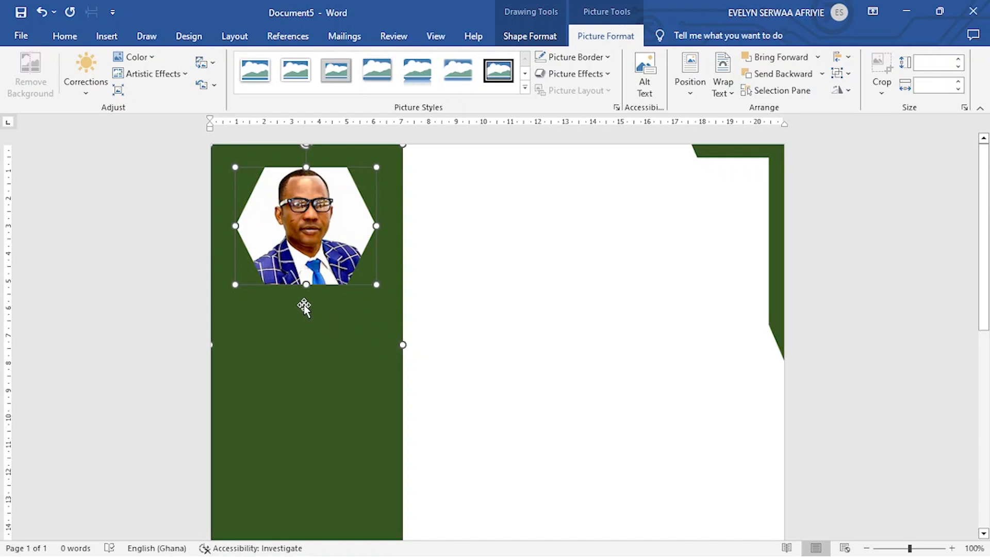
# - Insert a built-in quote text box from the Text Box gallery beside the headshot
pyautogui.click(479, 236)
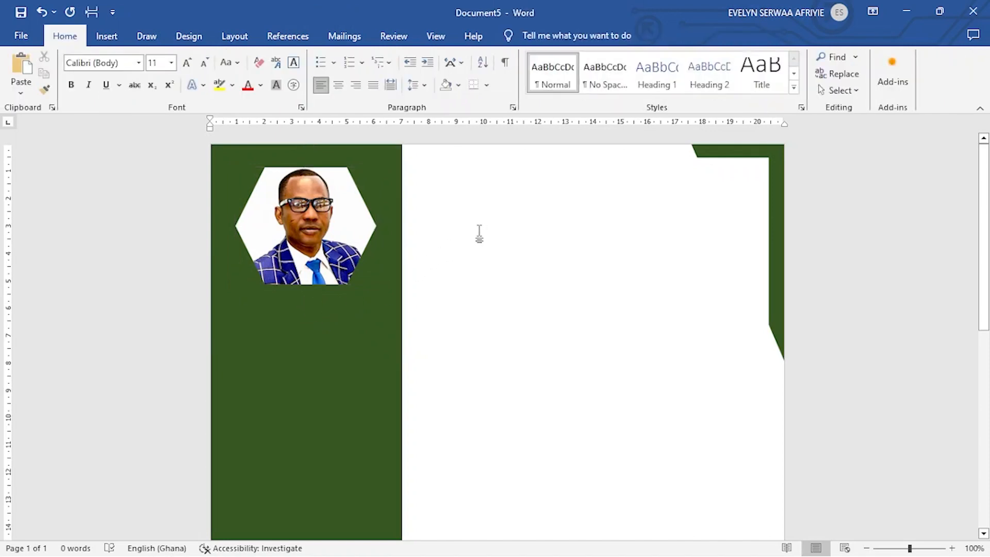
pyautogui.click(105, 36)
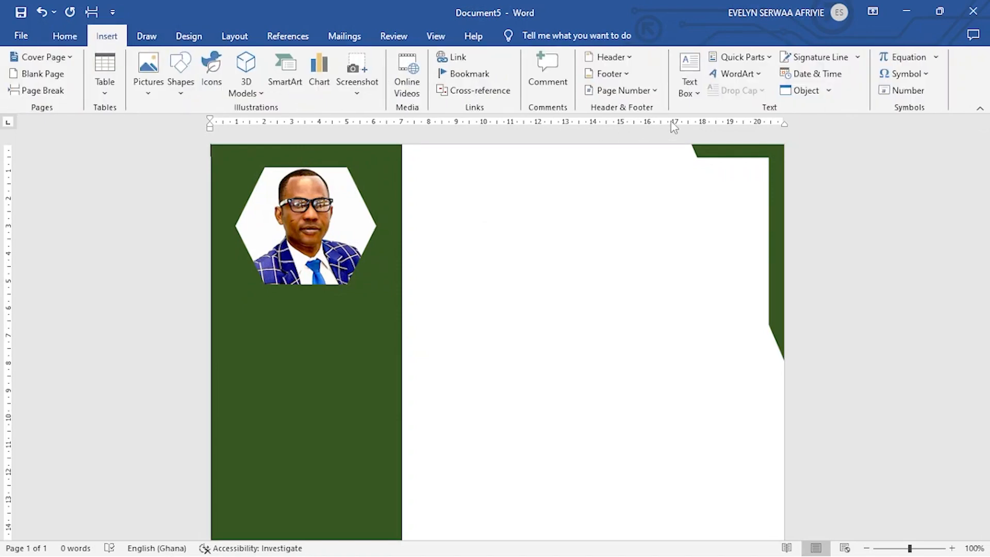
pyautogui.moveTo(689, 71)
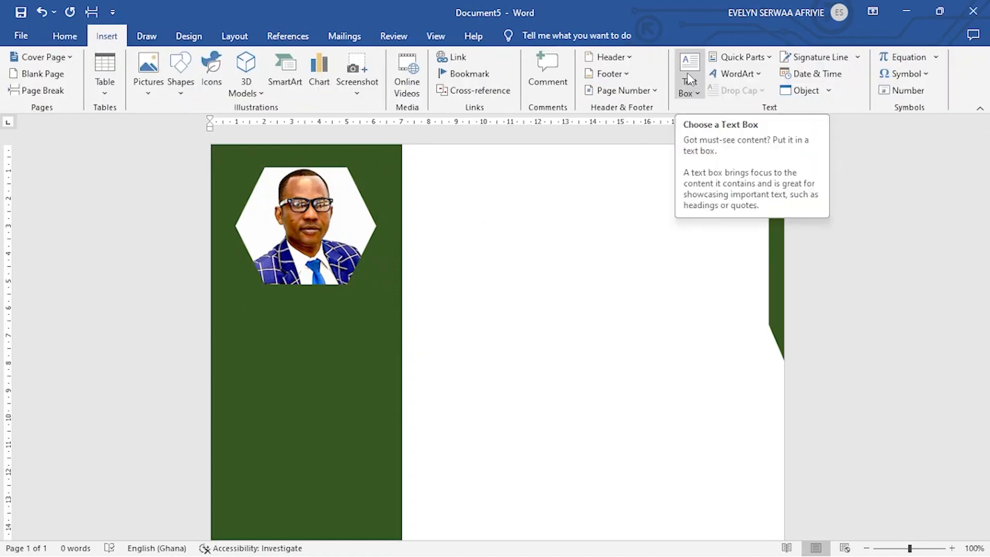
pyautogui.click(688, 71)
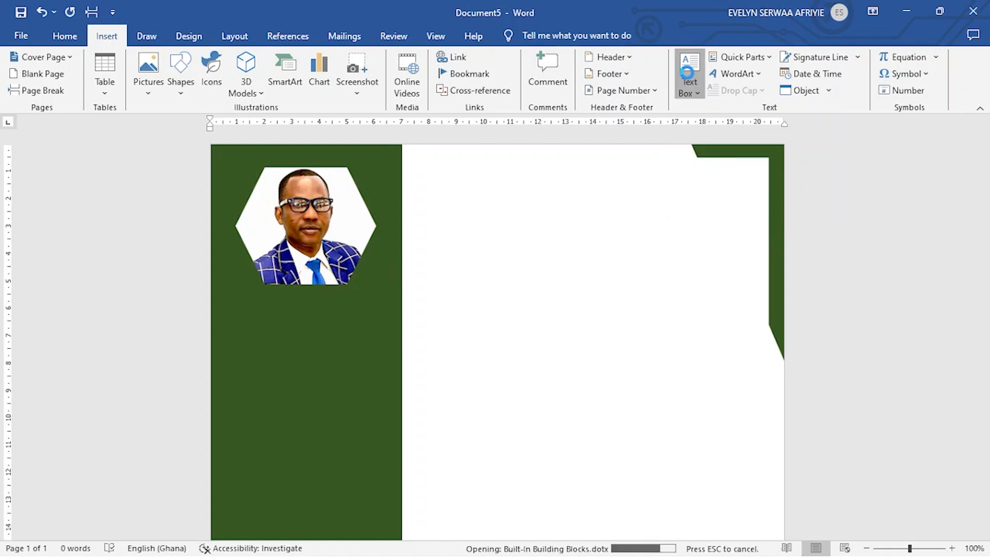
pyautogui.click(689, 71)
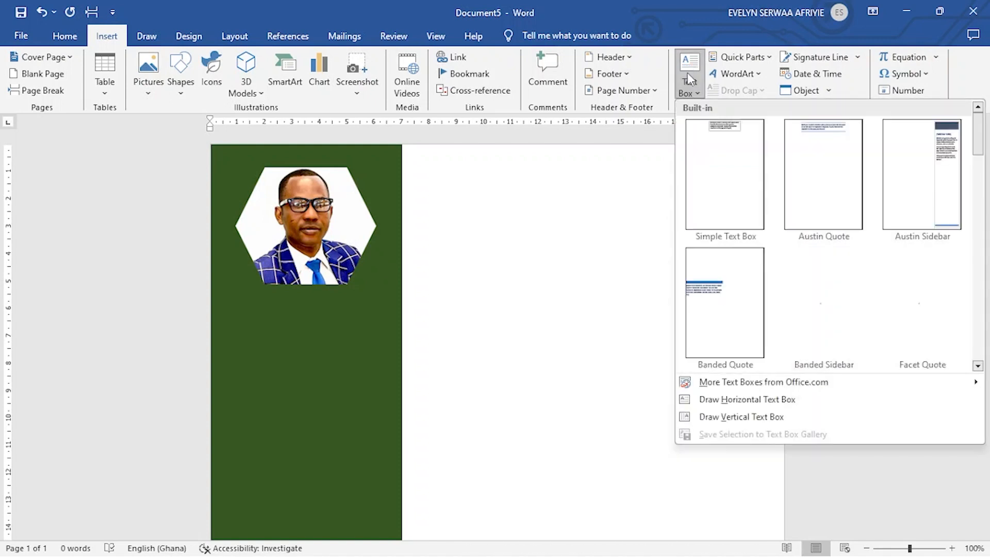
pyautogui.click(724, 174)
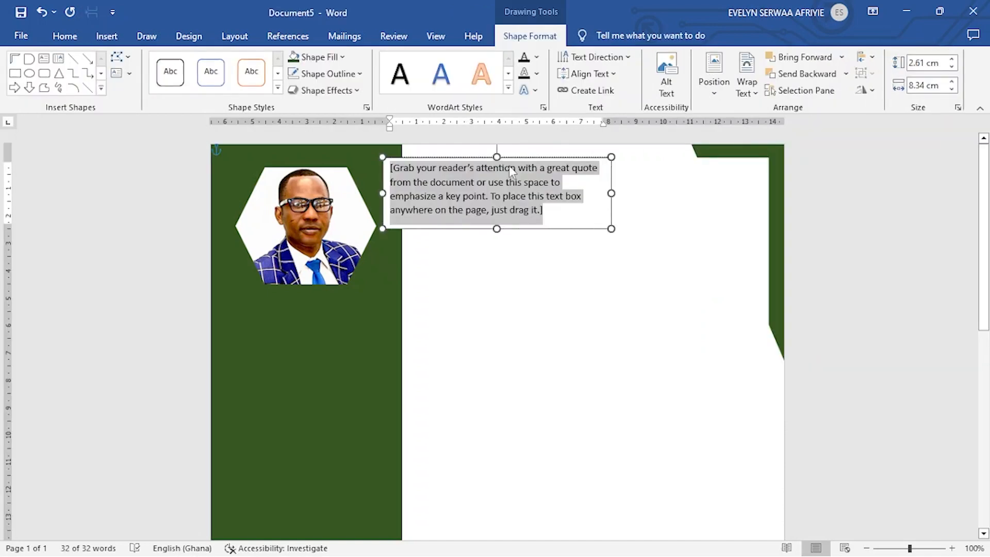
pyautogui.moveTo(304, 285)
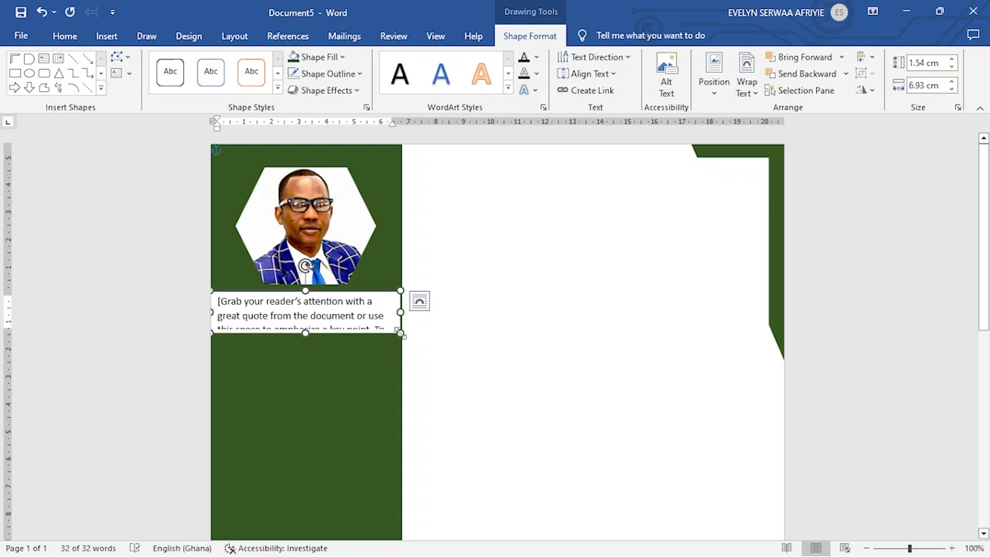
pyautogui.moveTo(319, 335)
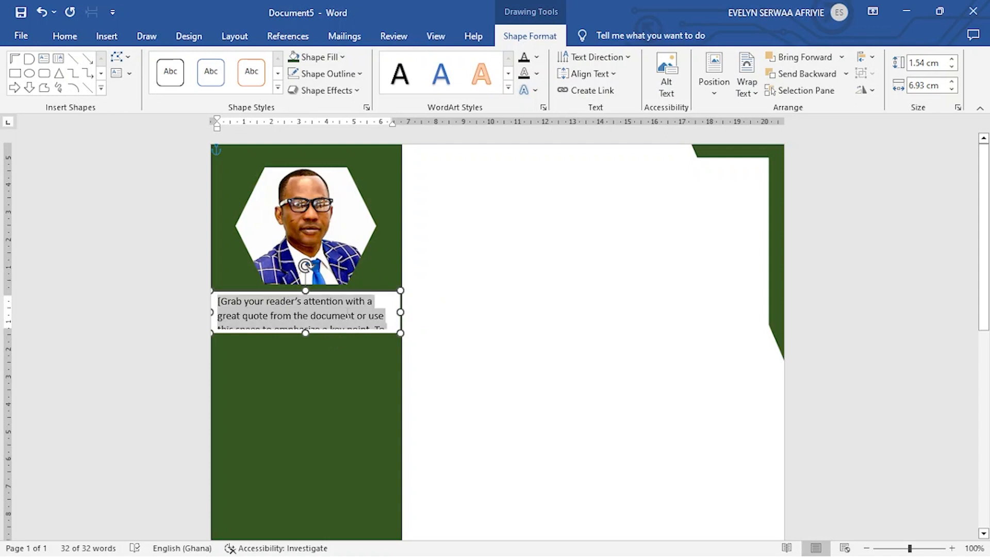
# - Type 'DARLING FEE' in the text box, set it to Arial Black, and enlarge it
pyautogui.write('D')
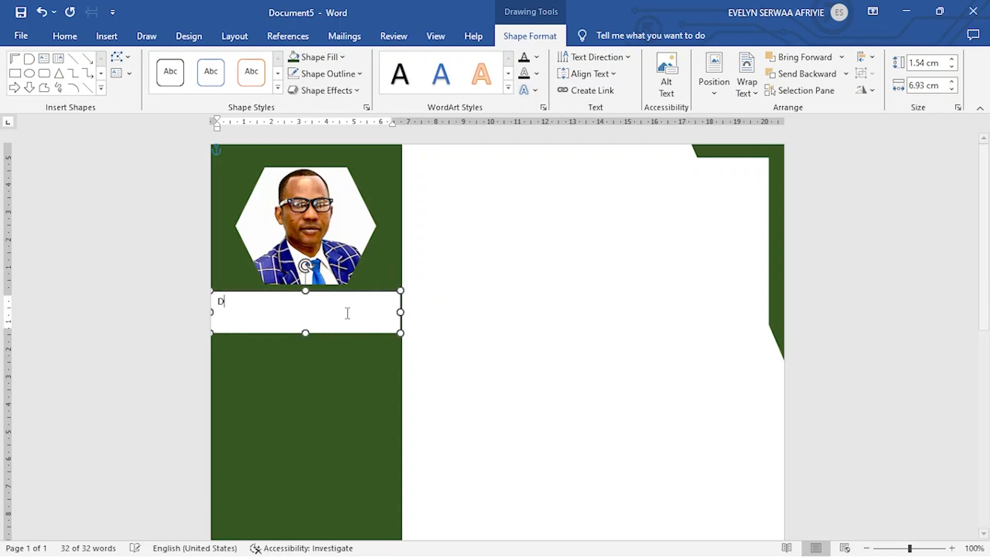
pyautogui.write('ARLING')
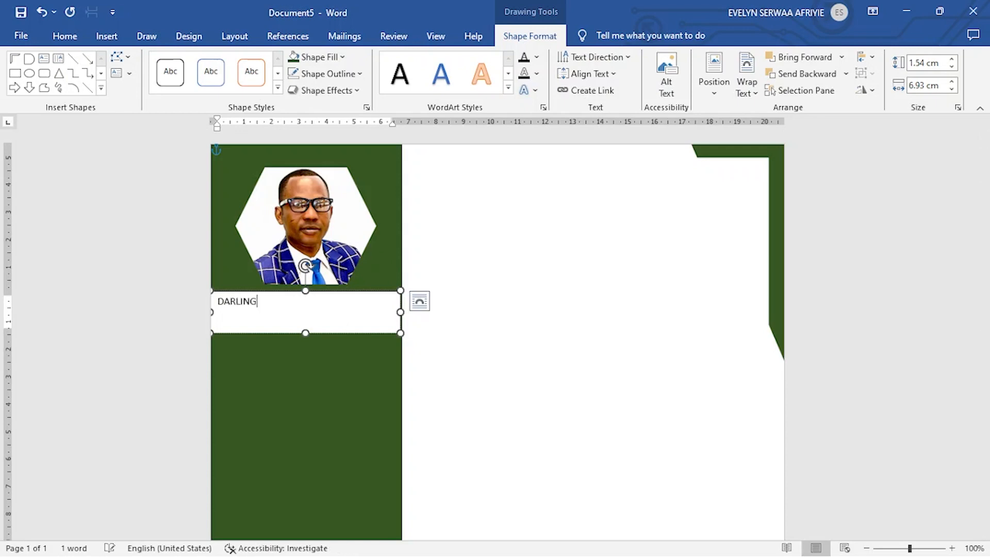
pyautogui.write('FEE')
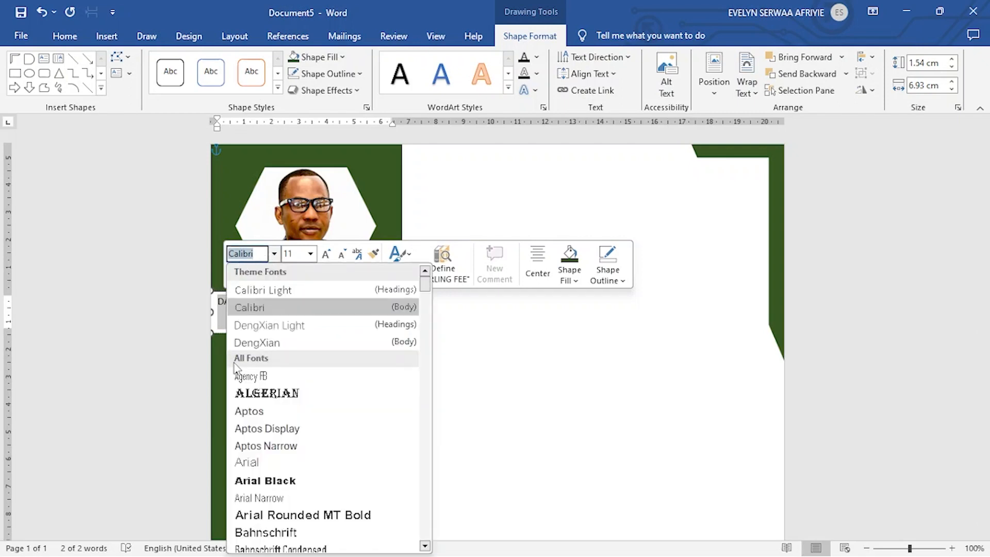
pyautogui.click(264, 481)
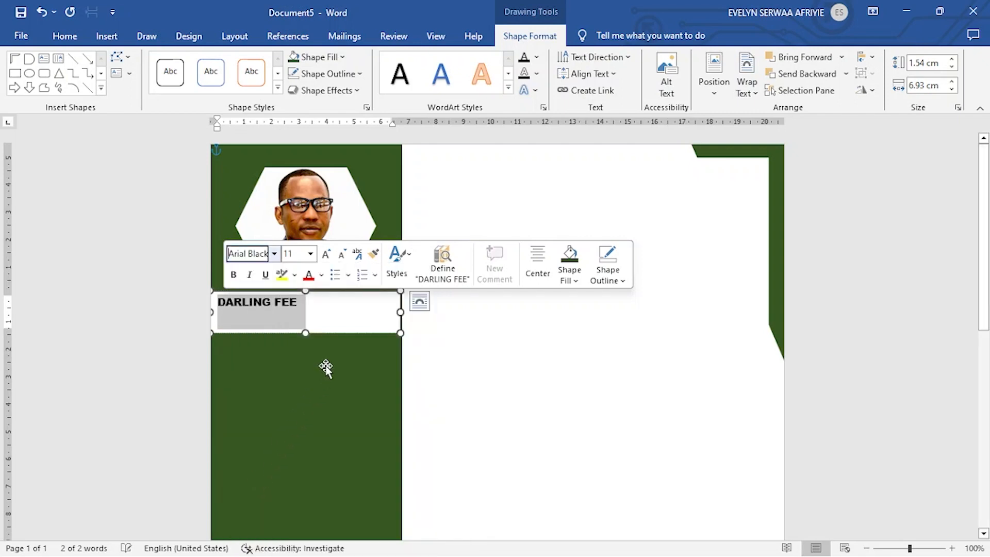
pyautogui.click(325, 254)
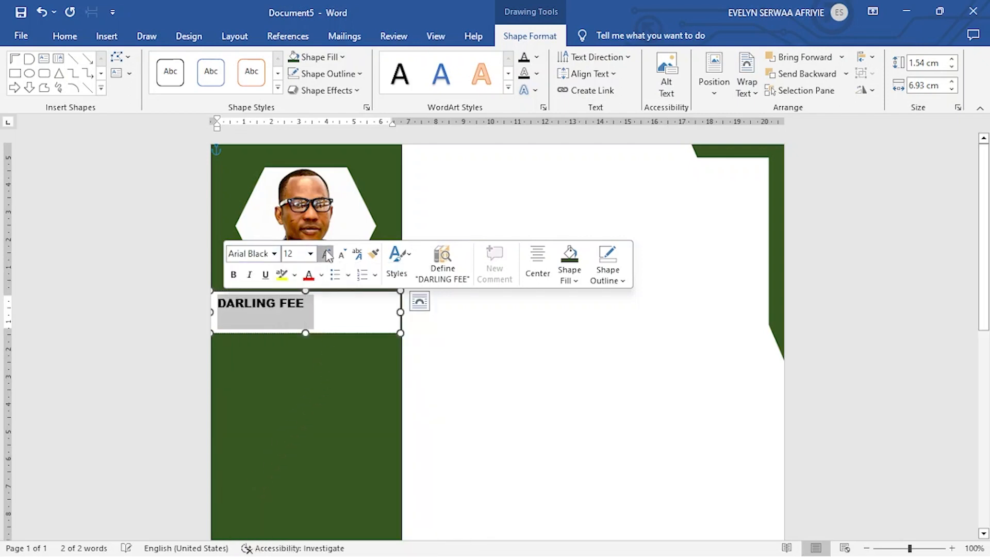
pyautogui.click(326, 254)
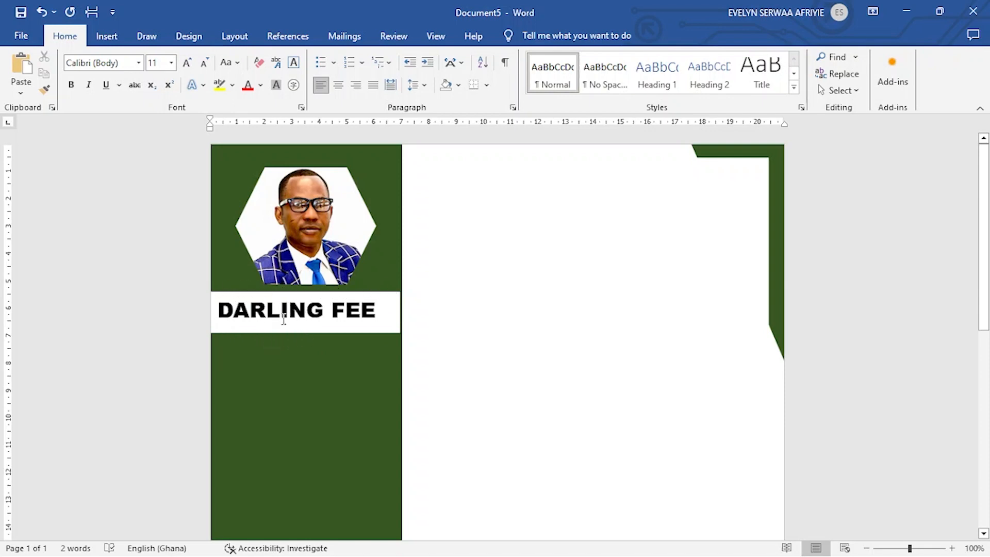
# - Give the name text box No Outline and No Fill
pyautogui.click(295, 310)
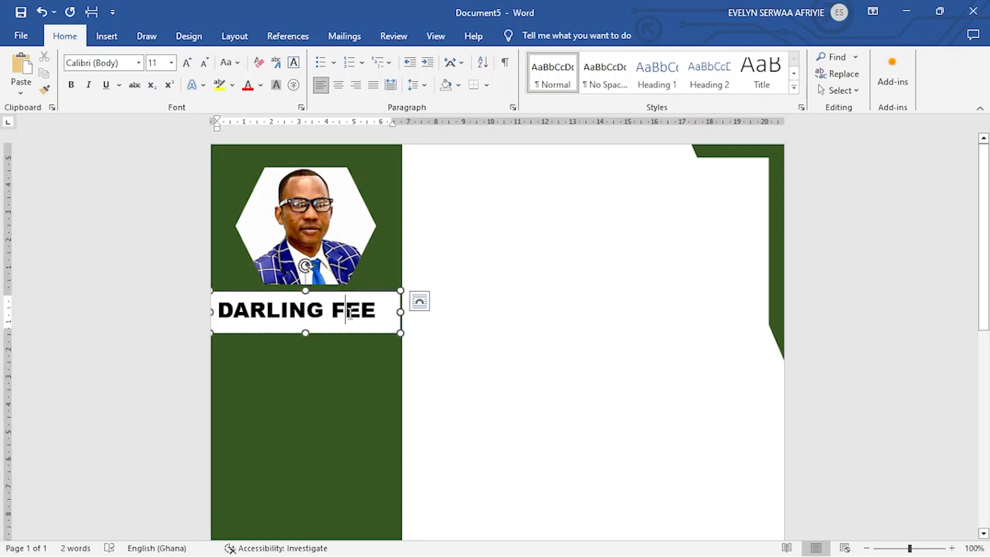
pyautogui.click(306, 309)
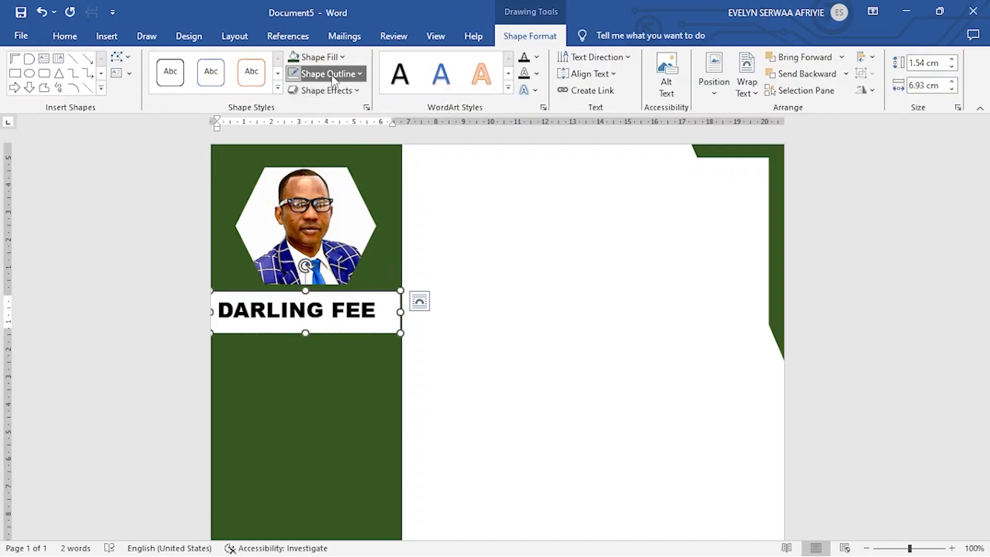
pyautogui.click(325, 73)
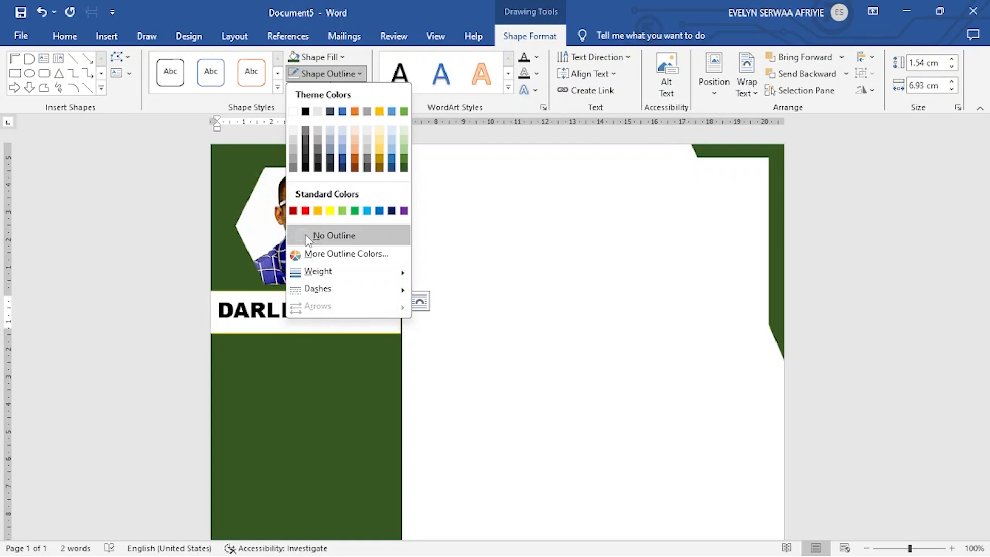
pyautogui.click(334, 235)
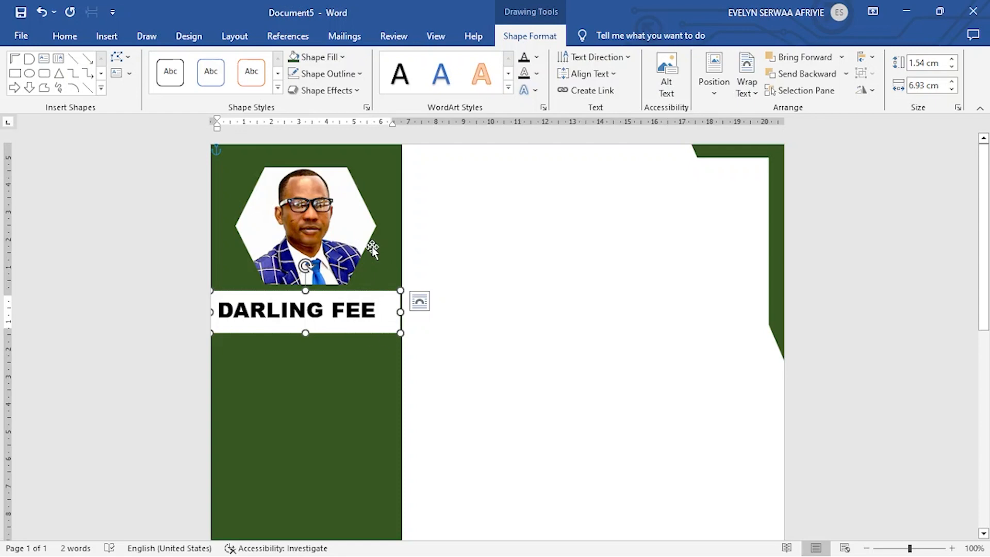
pyautogui.click(318, 56)
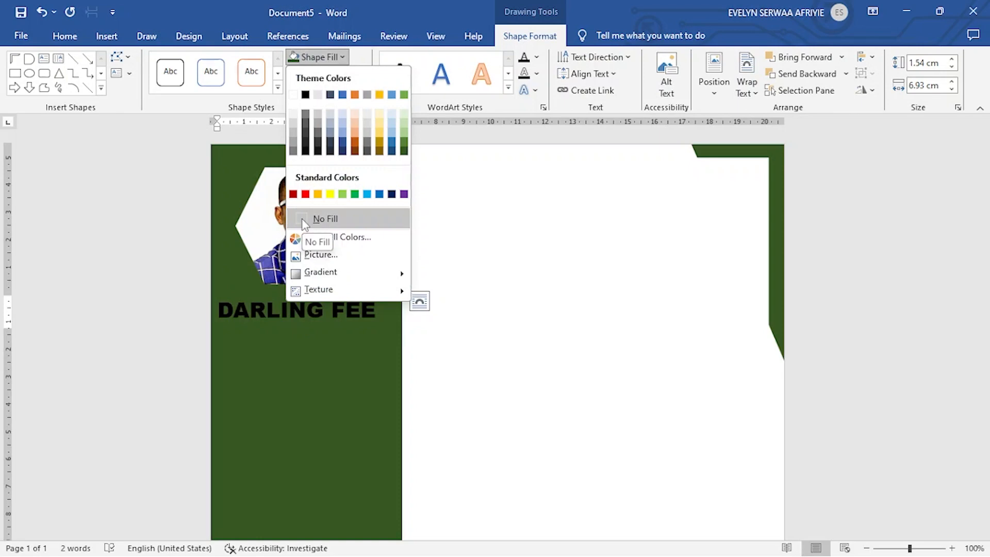
pyautogui.click(325, 219)
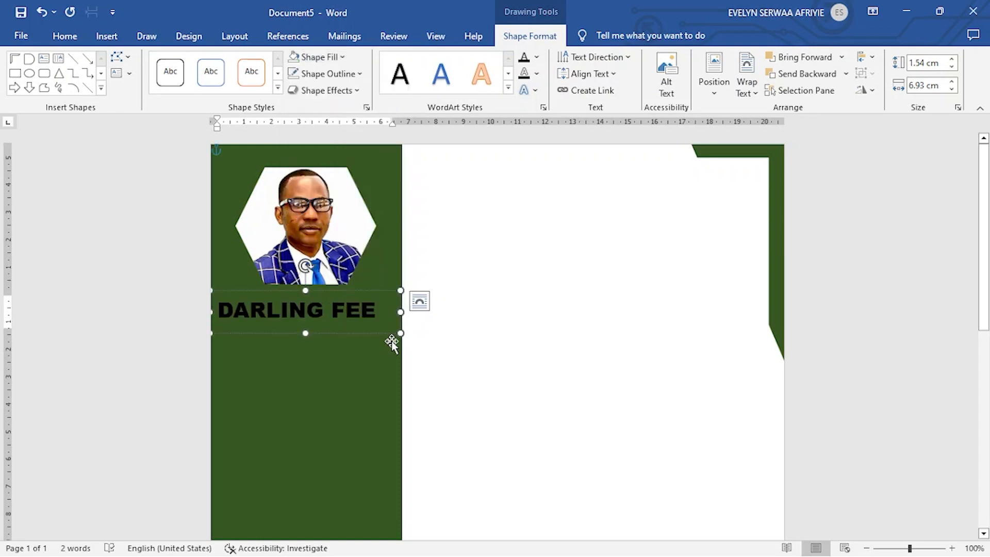
# - Make the 'DARLING FEE' text white
pyautogui.click(264, 314)
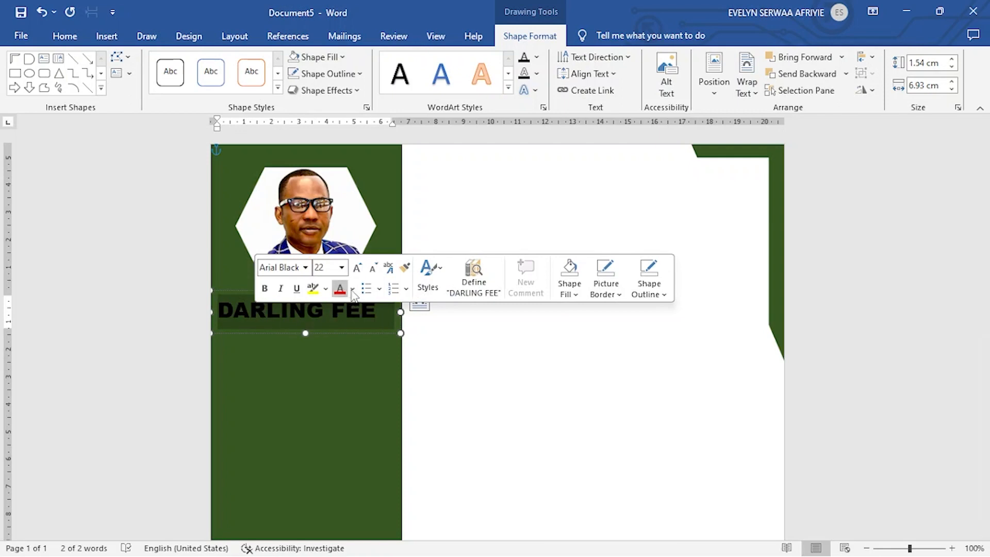
pyautogui.click(352, 290)
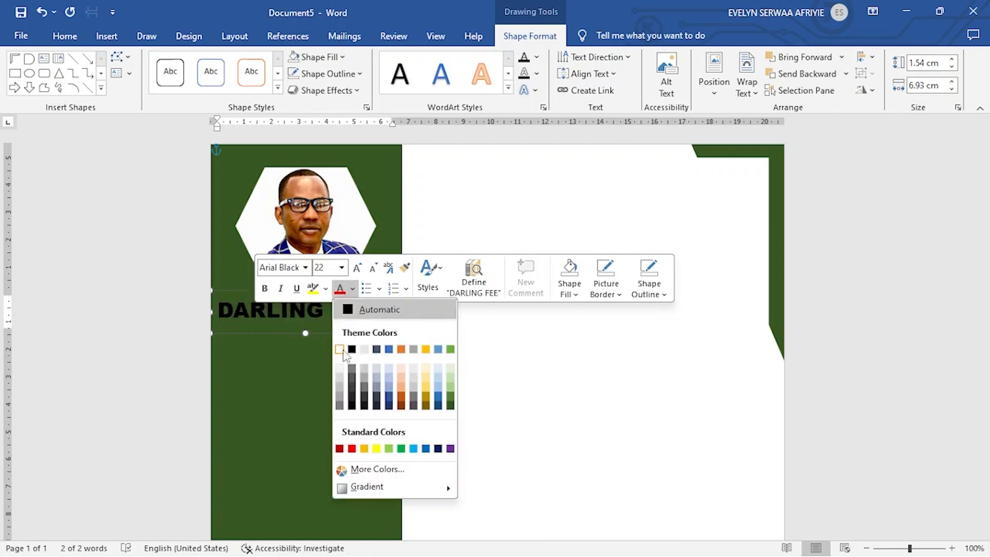
pyautogui.click(339, 349)
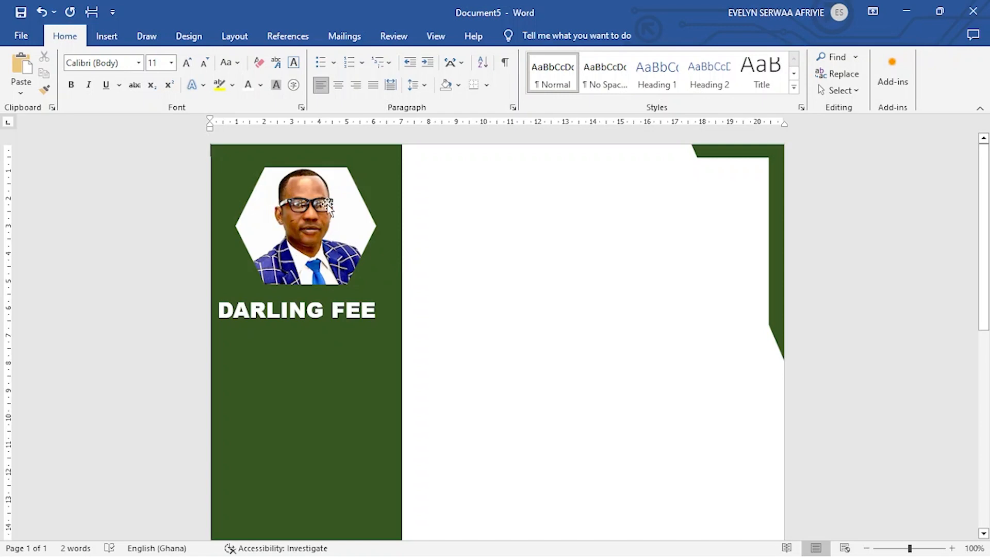
pyautogui.moveTo(344, 231)
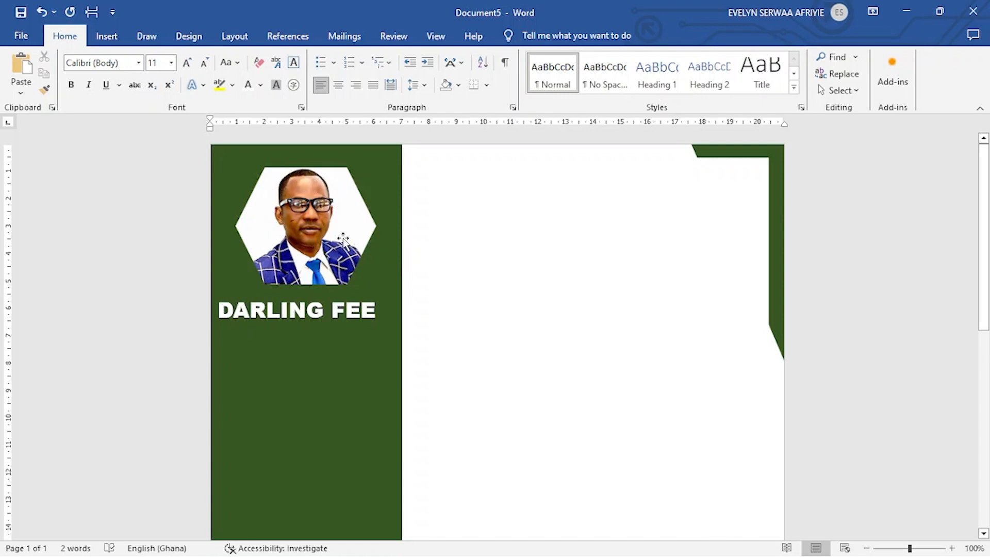
# - Increase the hexagon portrait's Picture Border weight
pyautogui.click(307, 225)
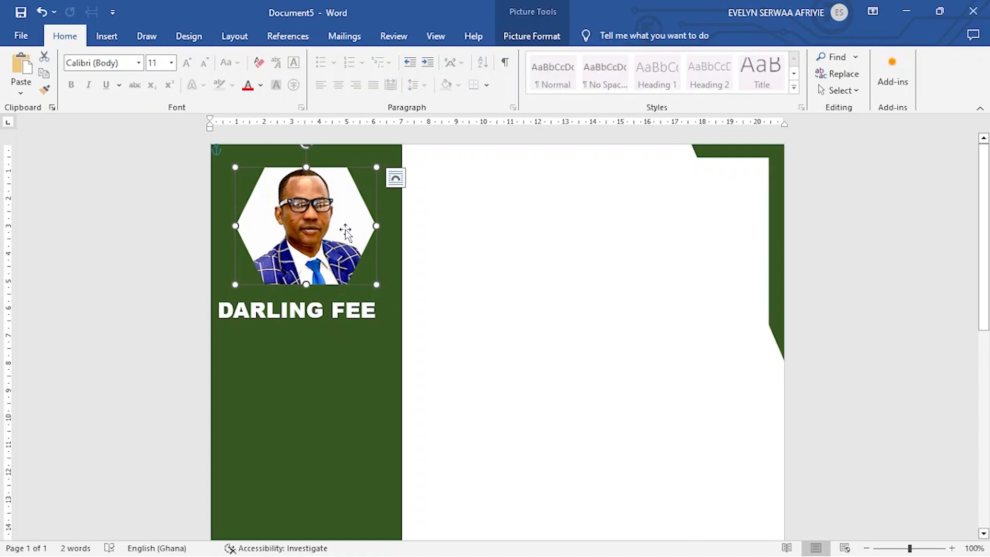
pyautogui.moveTo(531, 36)
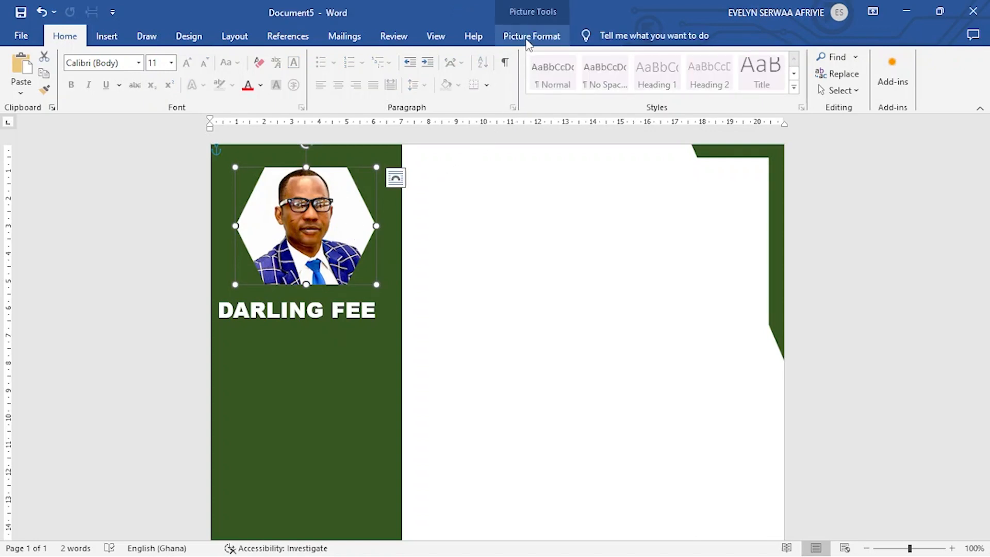
pyautogui.click(532, 36)
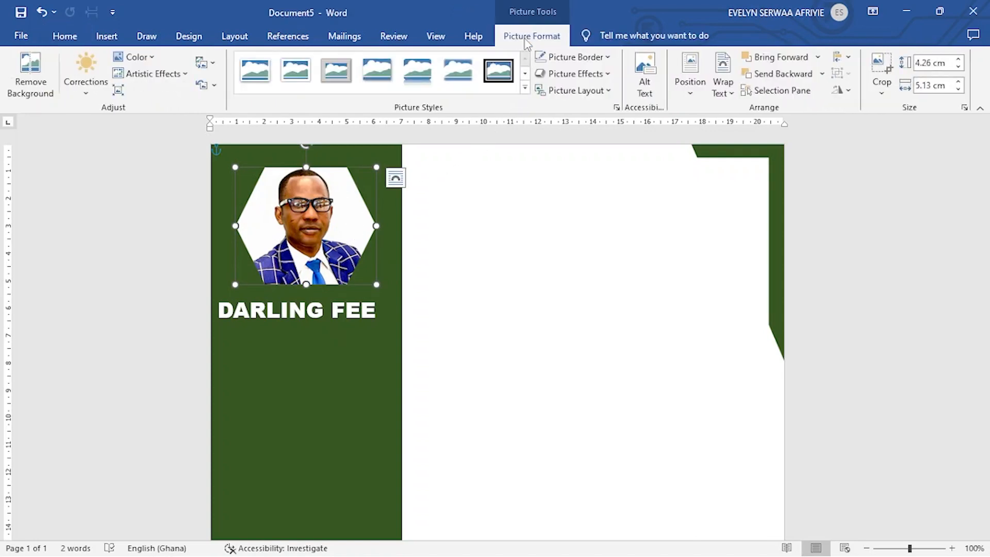
pyautogui.moveTo(573, 57)
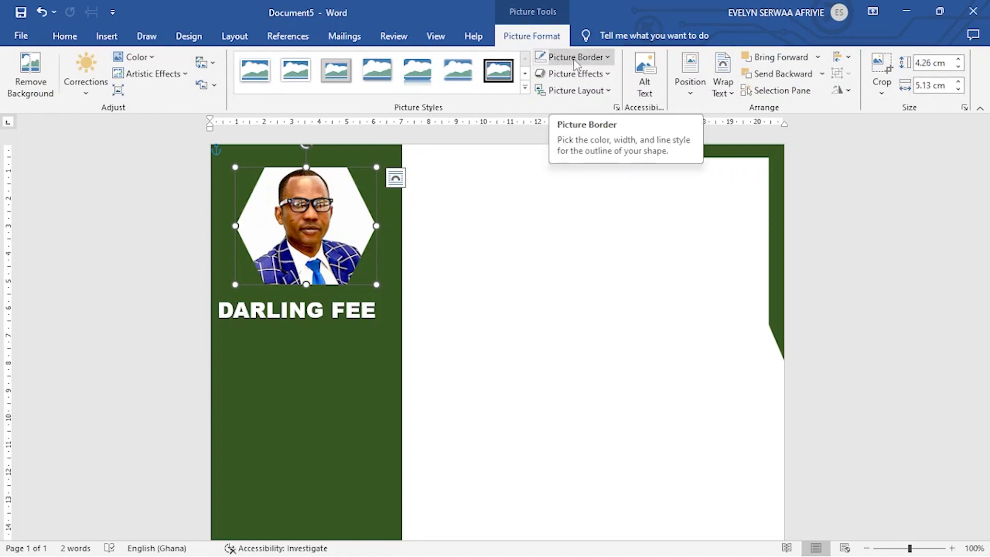
pyautogui.click(575, 57)
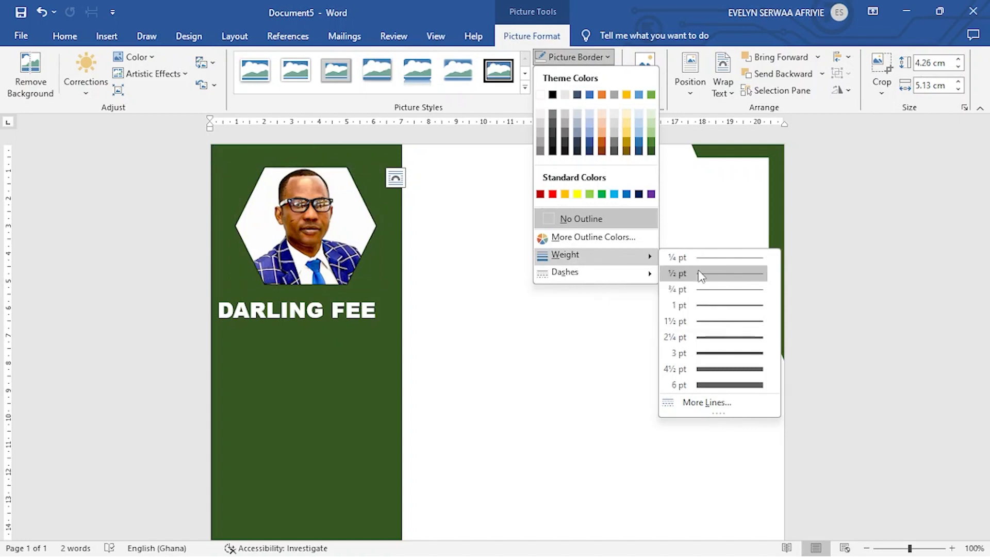
pyautogui.moveTo(703, 324)
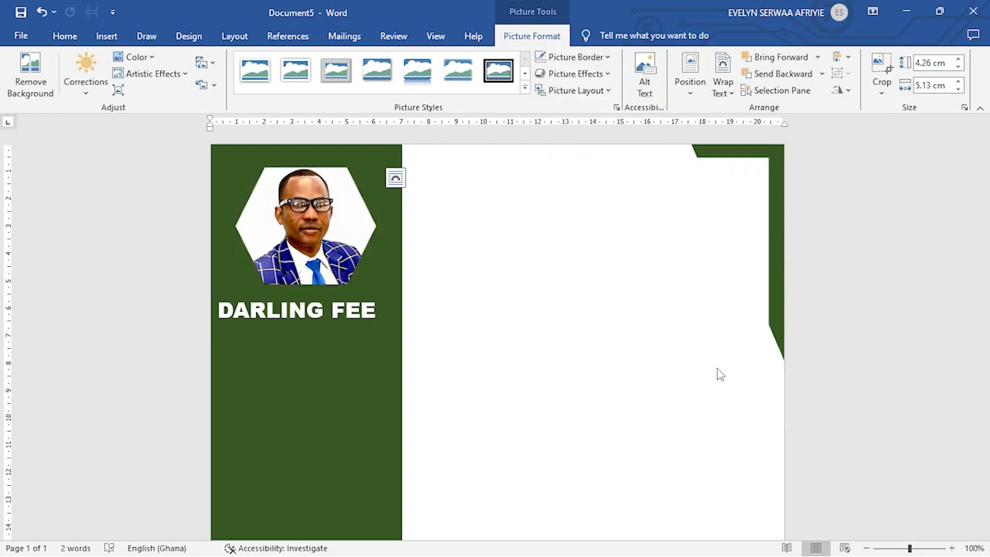
pyautogui.click(305, 226)
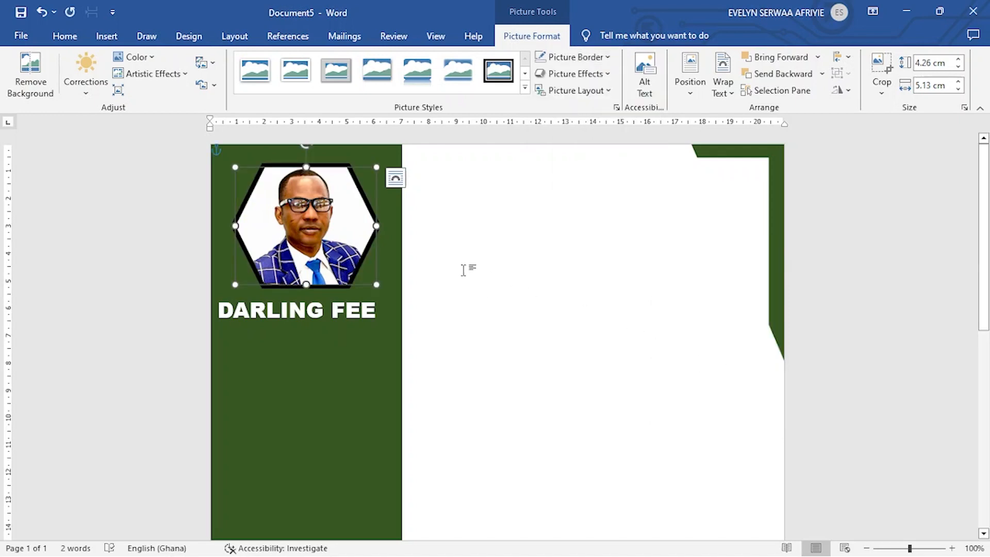
pyautogui.moveTo(308, 176)
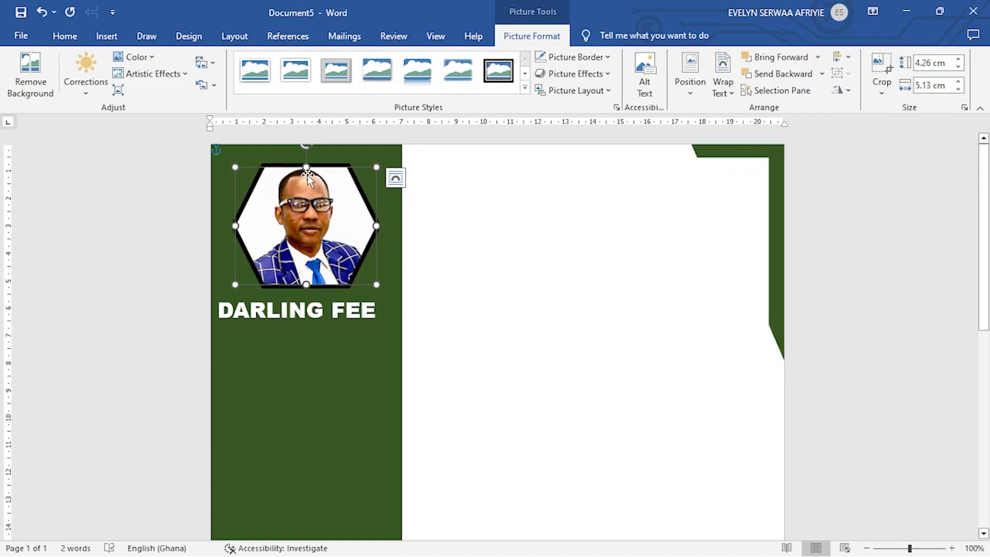
pyautogui.moveTo(577, 57)
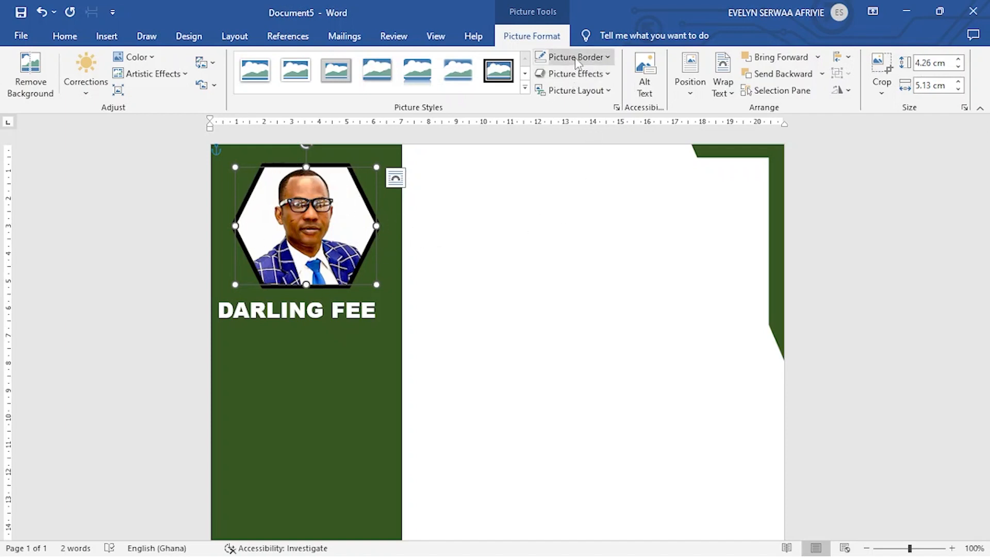
# - Set the portrait's border colour to blue from Standard Colors
pyautogui.click(573, 56)
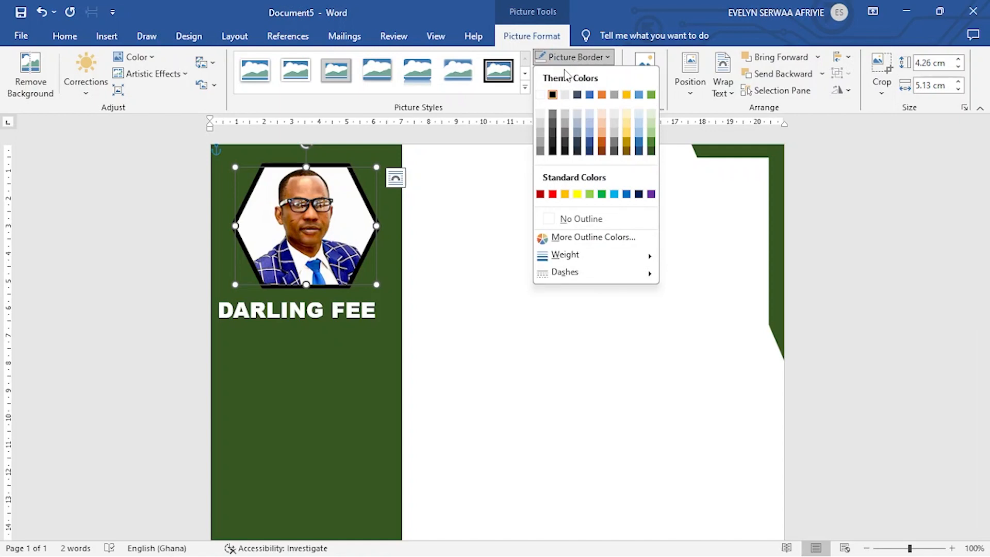
pyautogui.click(541, 95)
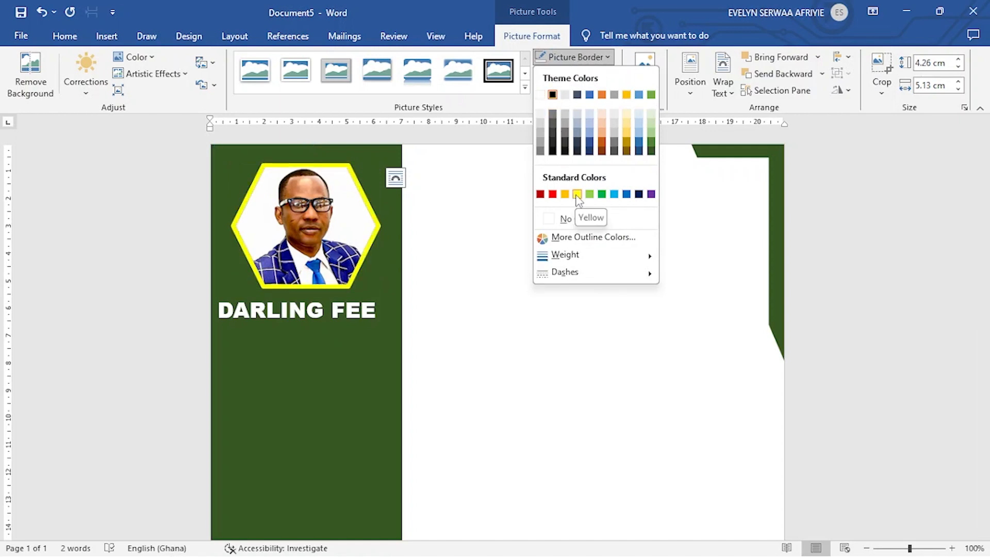
pyautogui.click(613, 194)
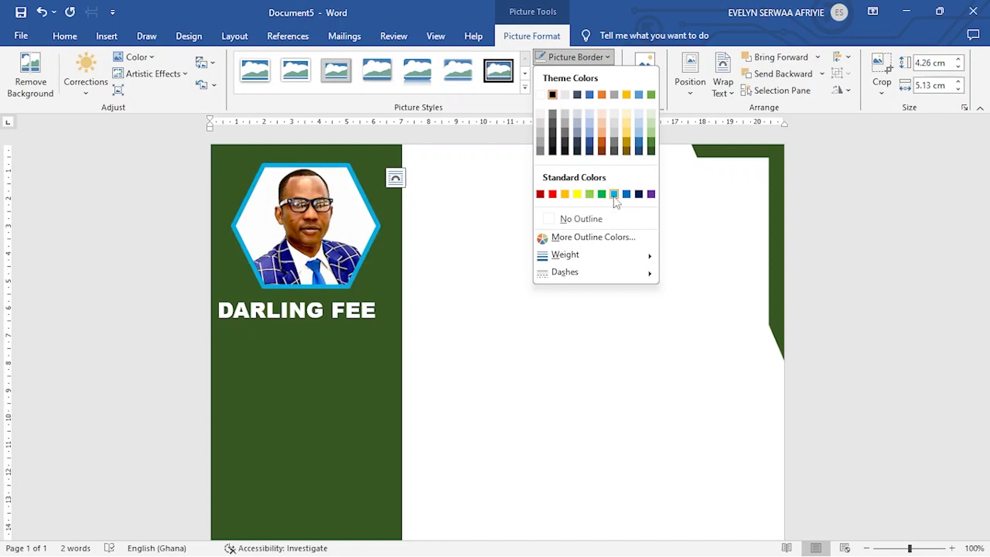
pyautogui.click(613, 194)
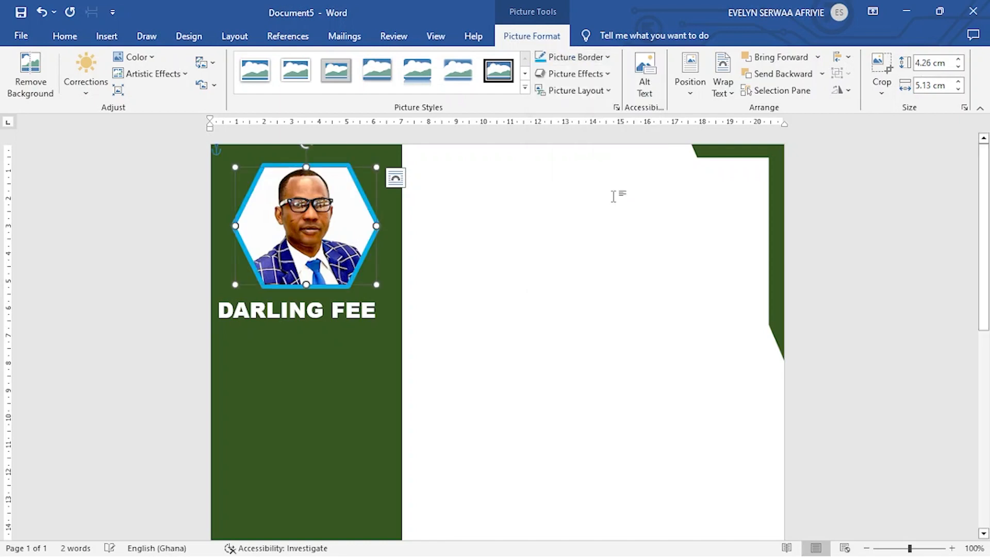
pyautogui.moveTo(607, 243)
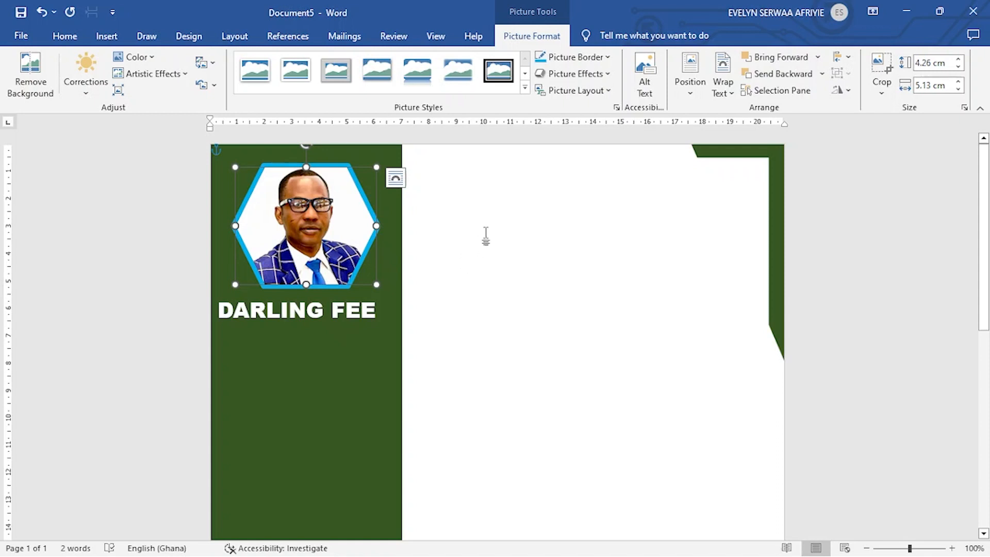
pyautogui.moveTo(722, 74)
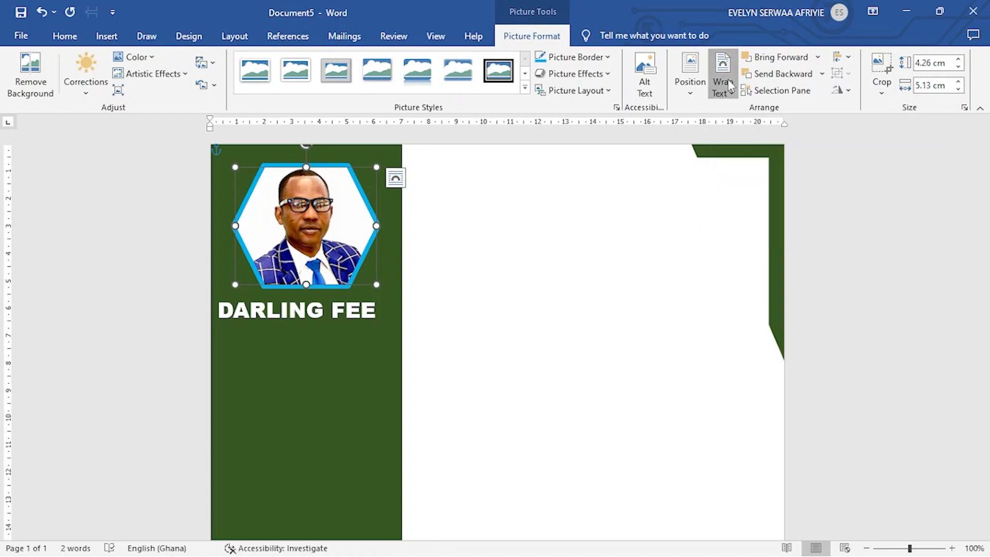
# - Show the hexagon portrait's Wrap Text options, including Move with Text and Fix Position on Page
pyautogui.click(723, 72)
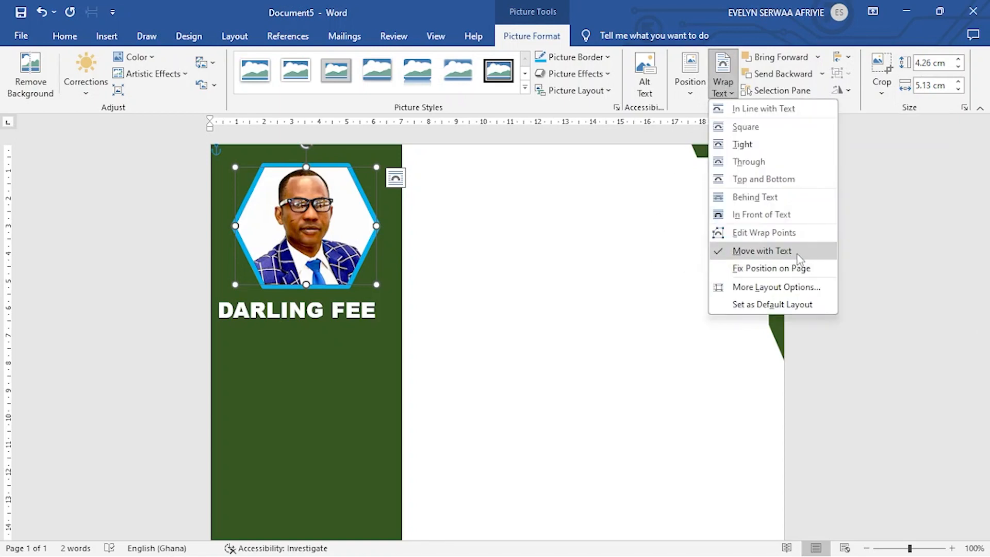
pyautogui.moveTo(785, 278)
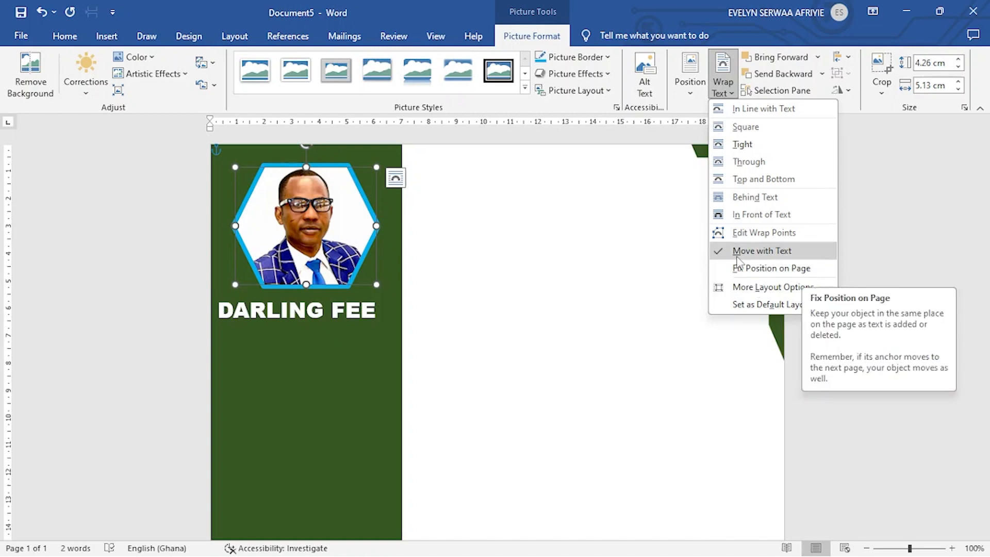
pyautogui.moveTo(762, 251)
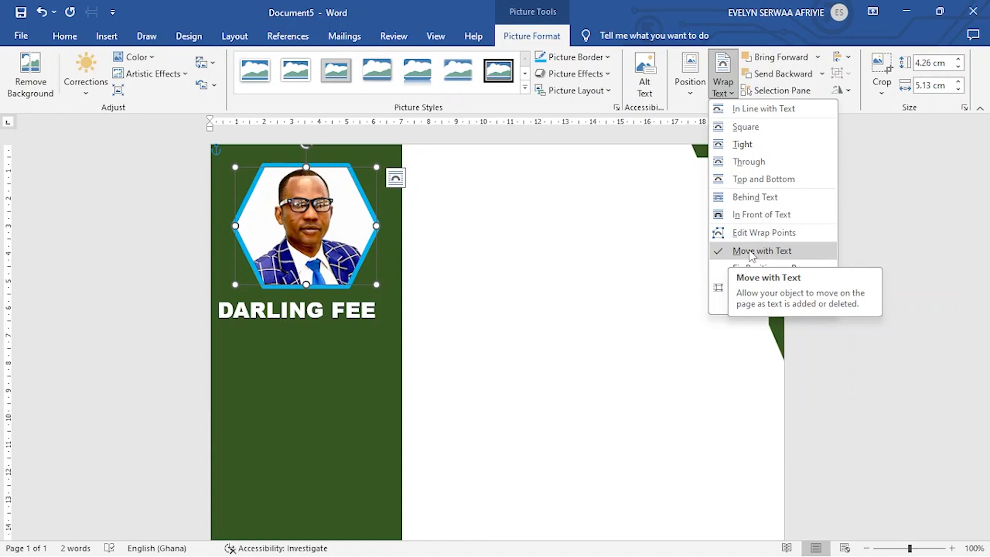
pyautogui.moveTo(677, 264)
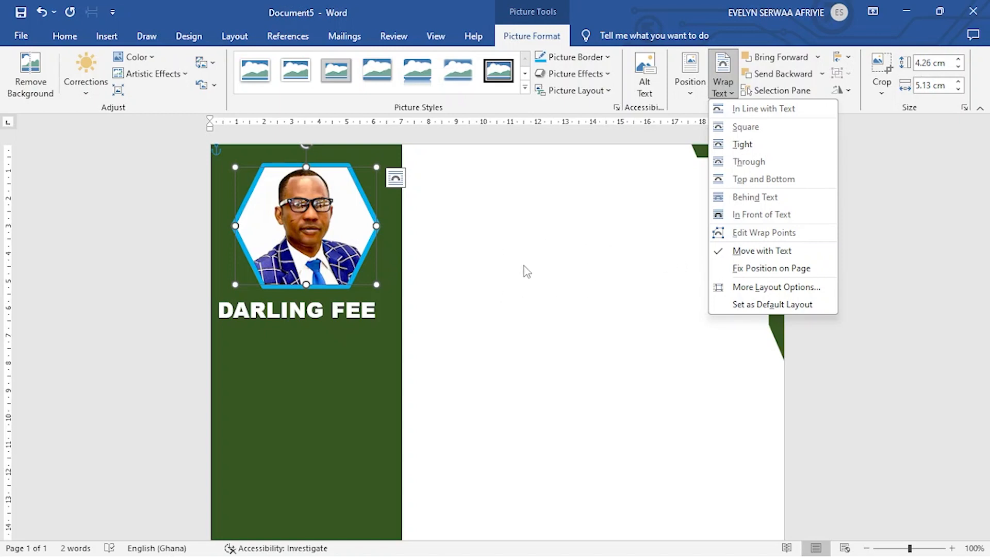
pyautogui.moveTo(663, 298)
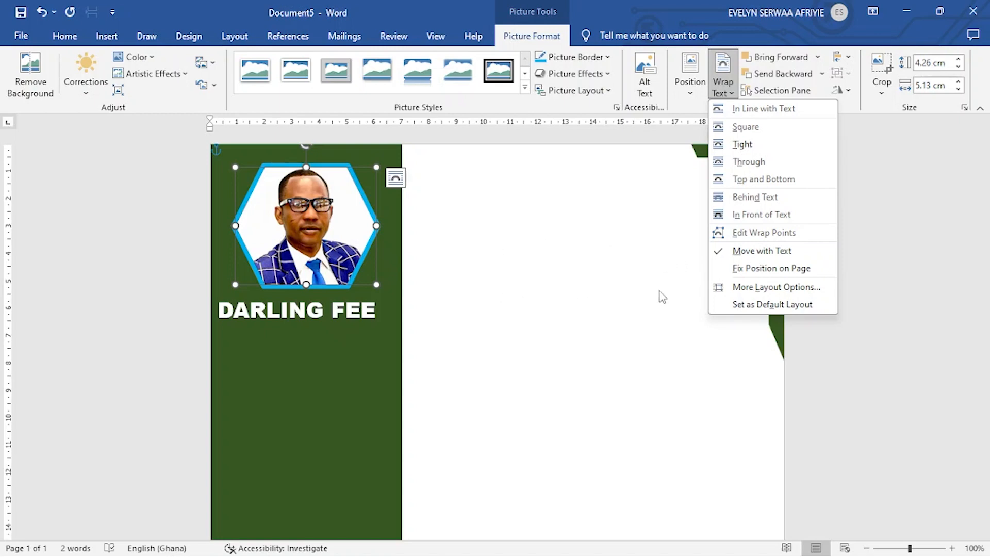
pyautogui.moveTo(765, 267)
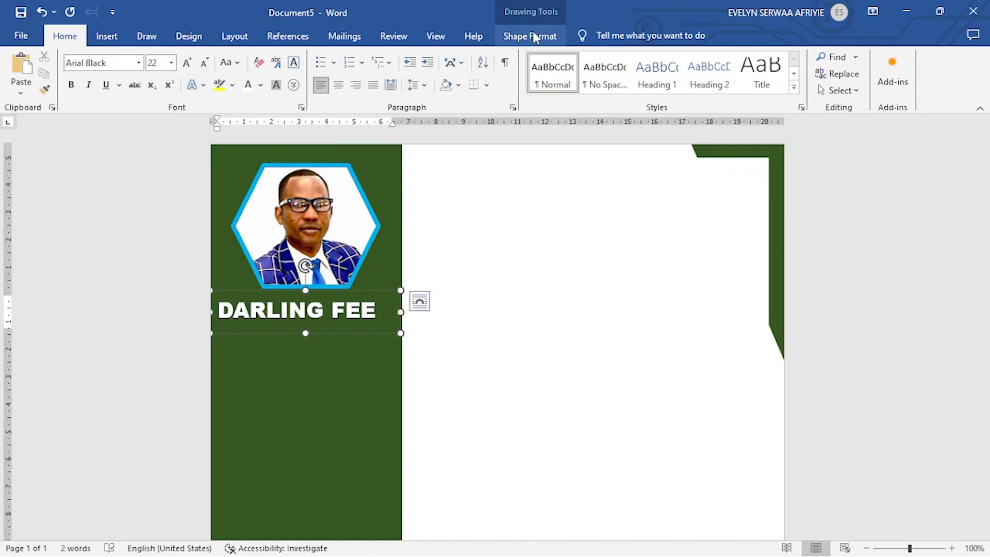
# - Show Shape Format options and Wrap Text choices for the DARLING FEE name box
pyautogui.click(529, 37)
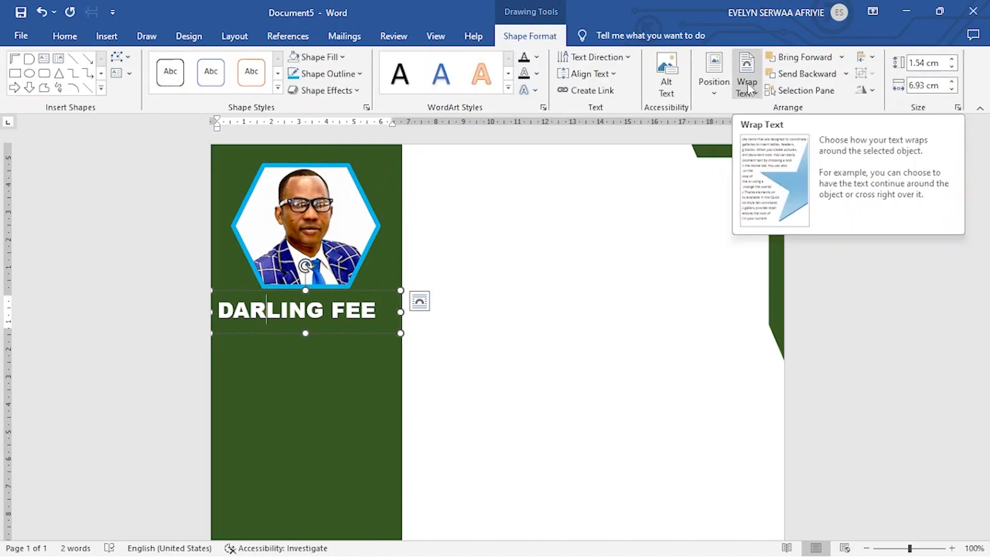
pyautogui.click(747, 73)
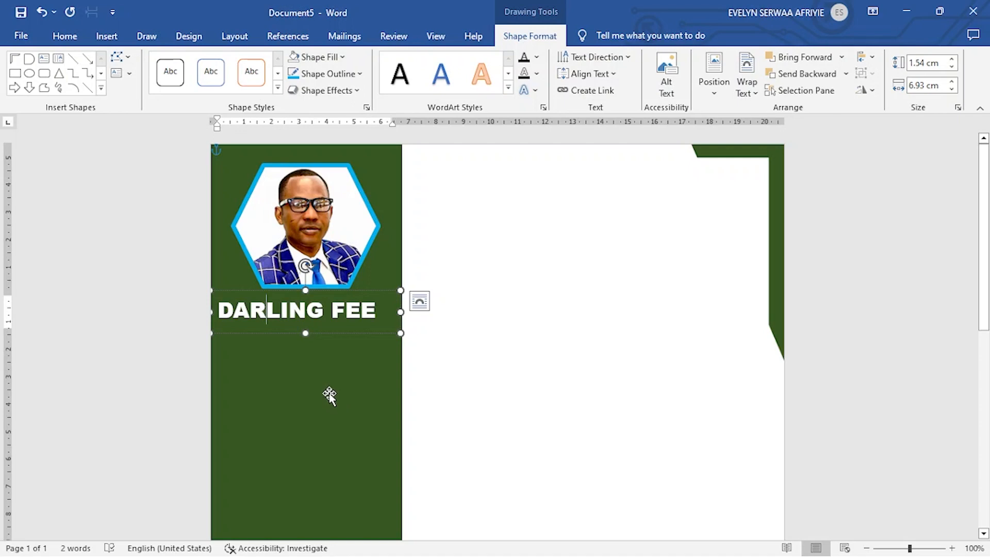
pyautogui.moveTo(334, 402)
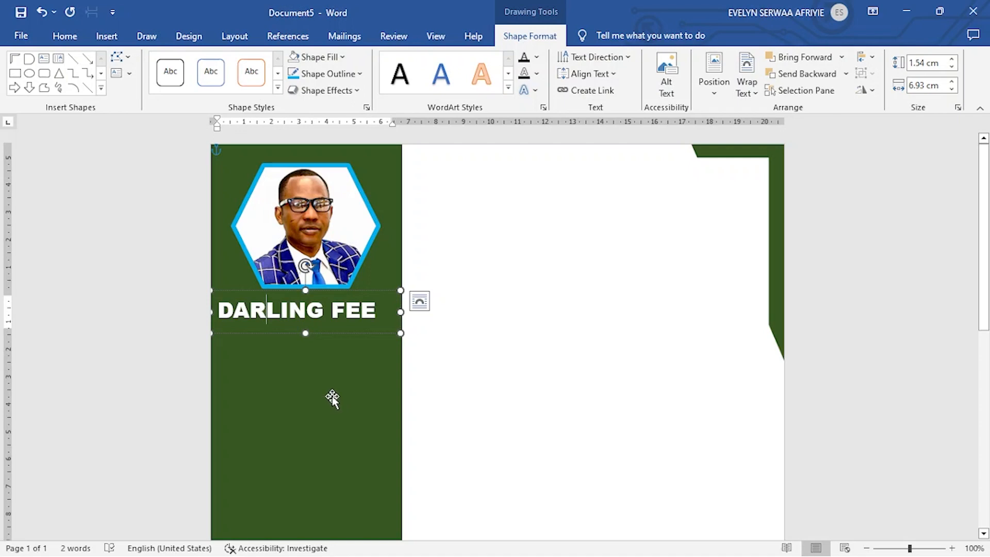
pyautogui.moveTo(330, 400)
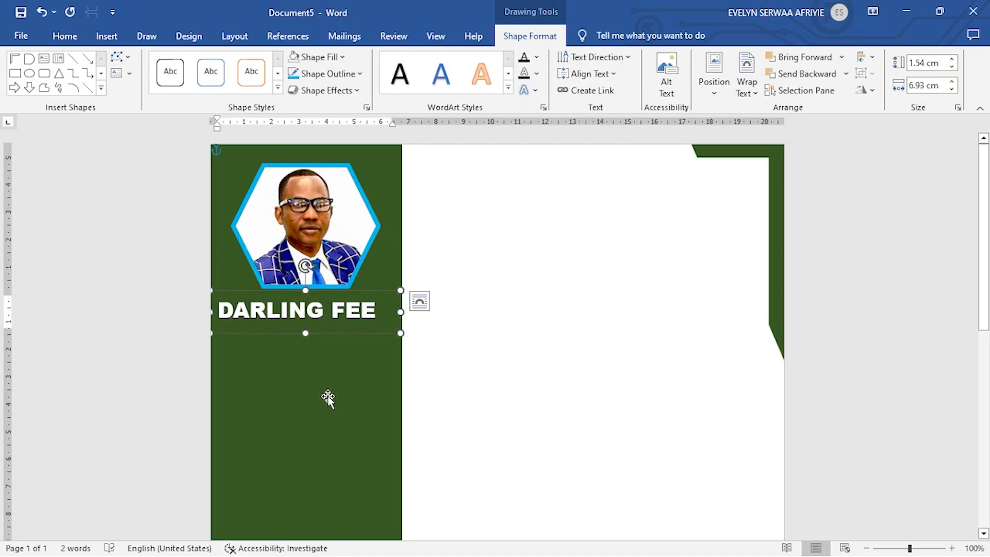